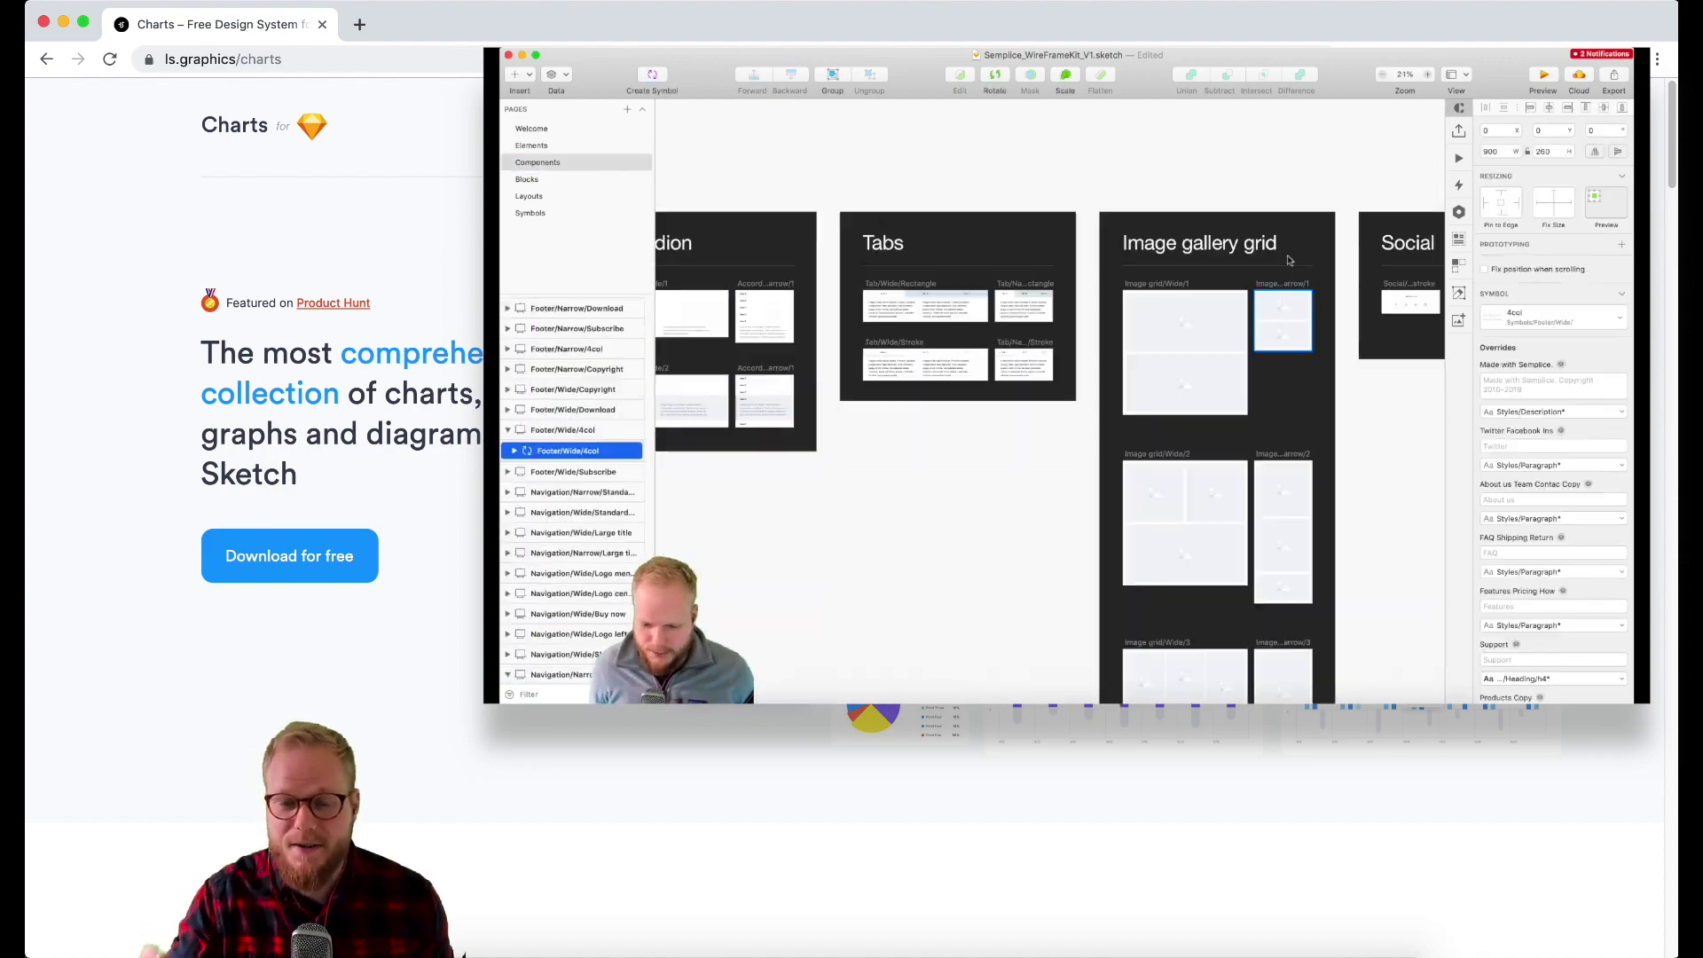
# Step: Download the free Charts design system from ls.graphics/charts
pyautogui.click(529, 196)
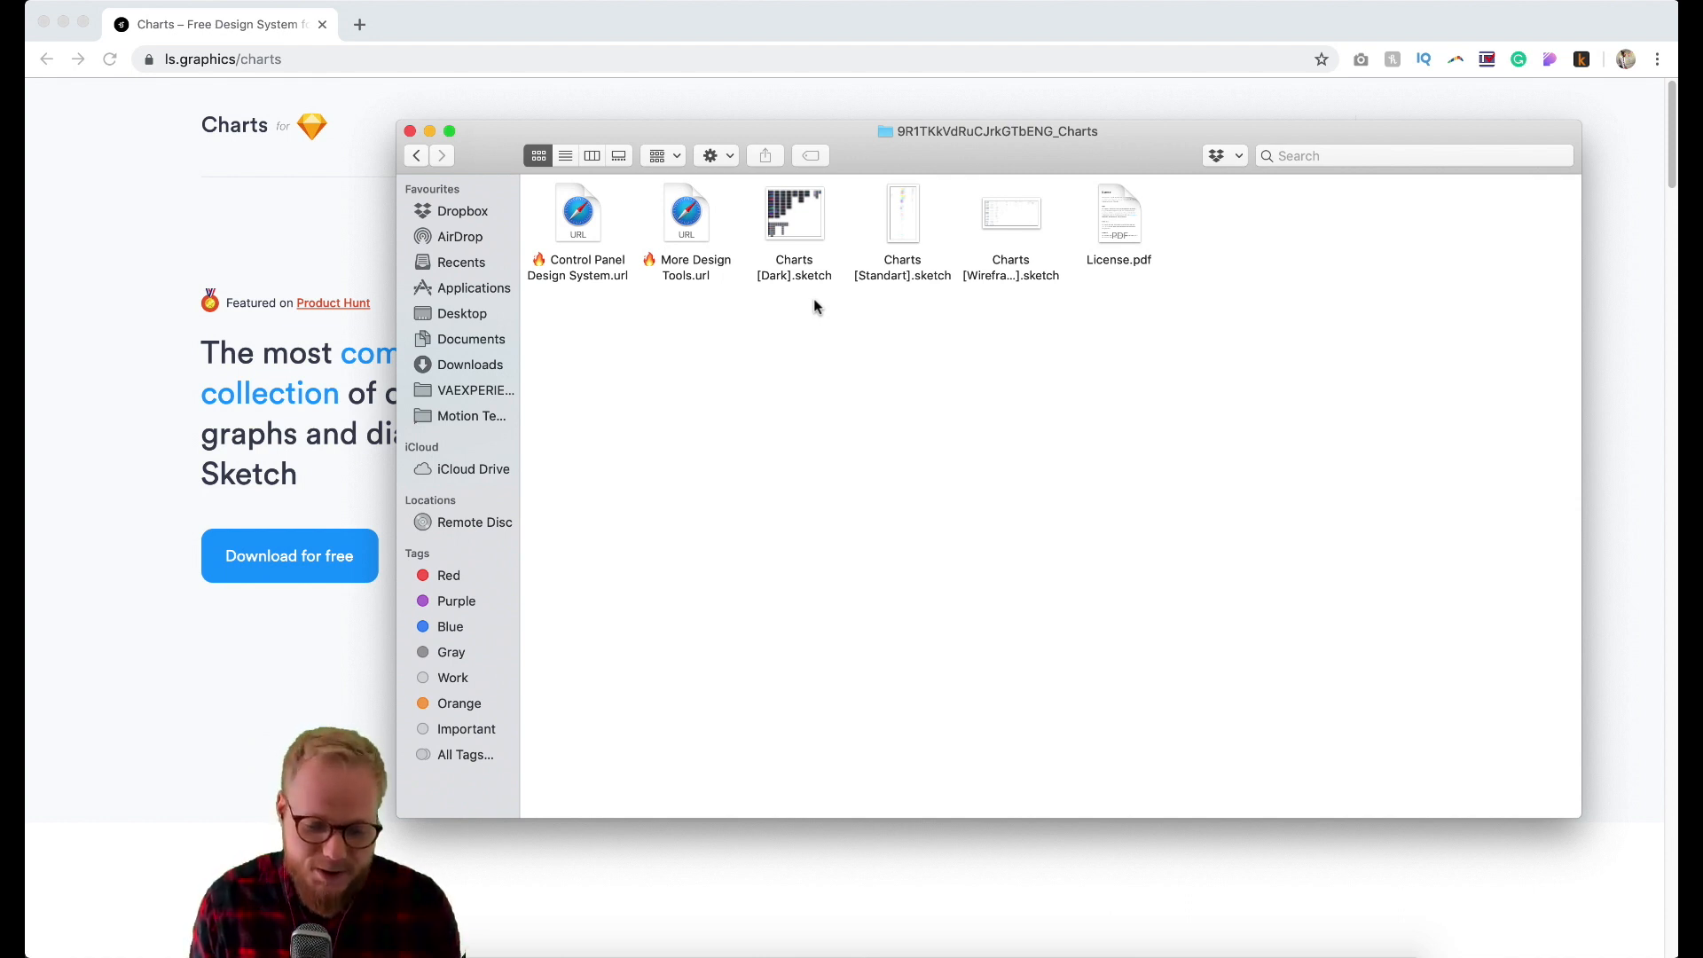
# Step: Browse the Dark and Standard Sketch files, then launch Charts [Dark].sketch in Sketch
pyautogui.click(795, 213)
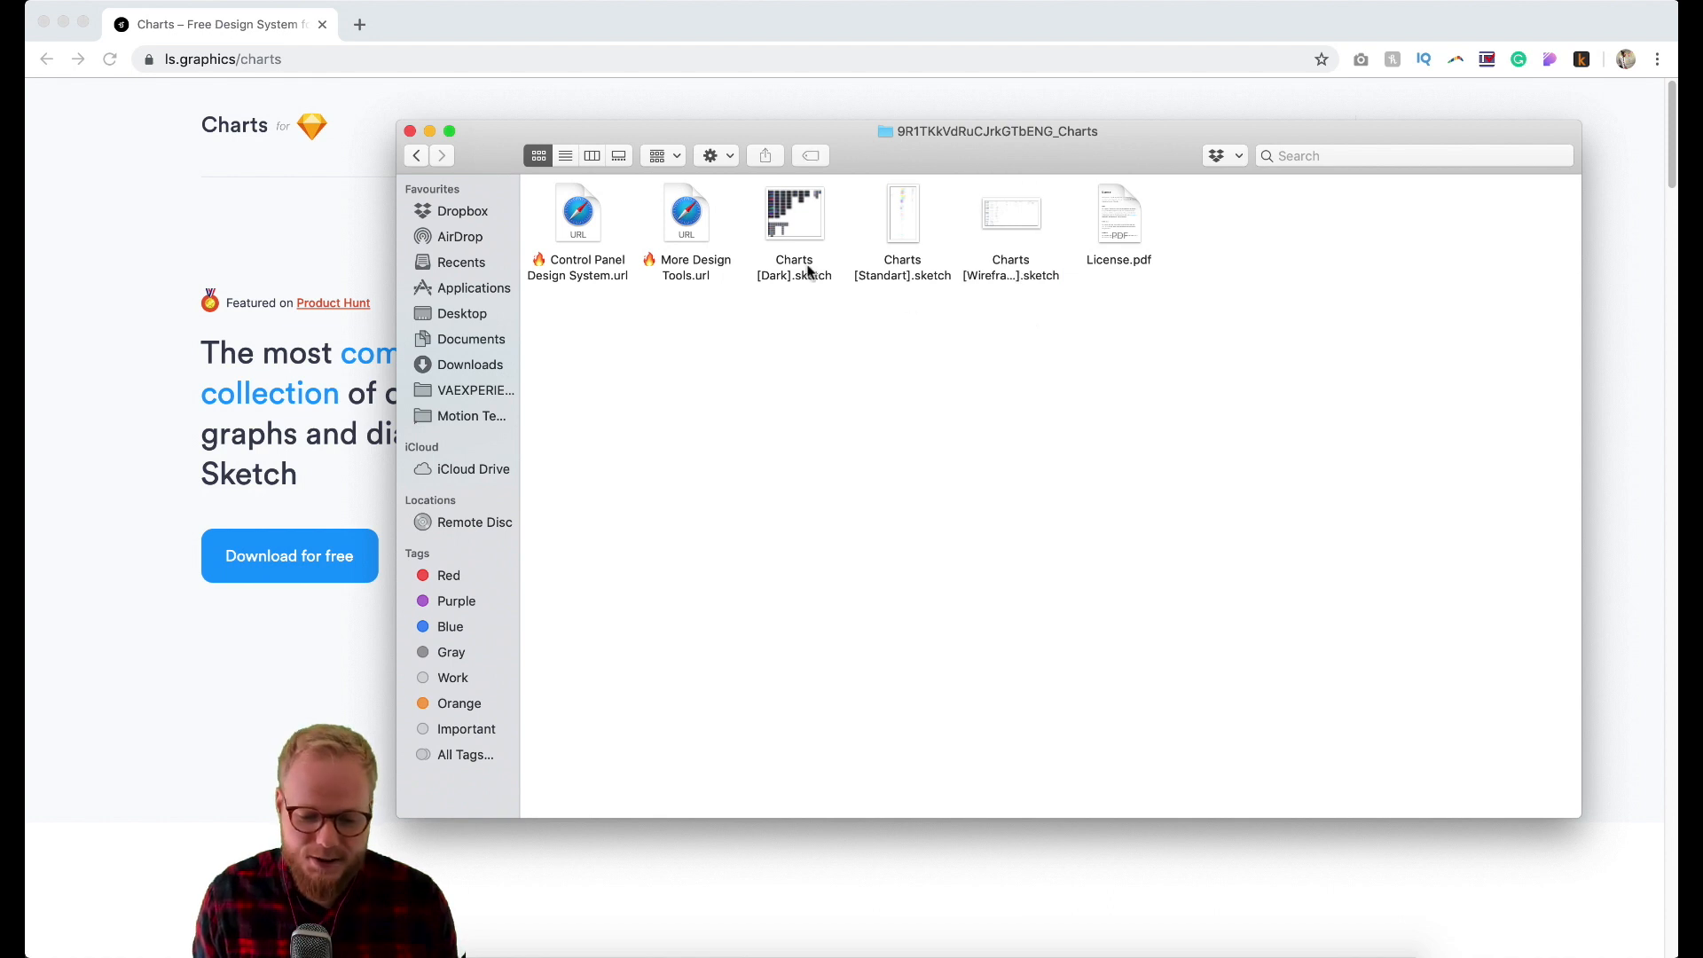
pyautogui.click(902, 212)
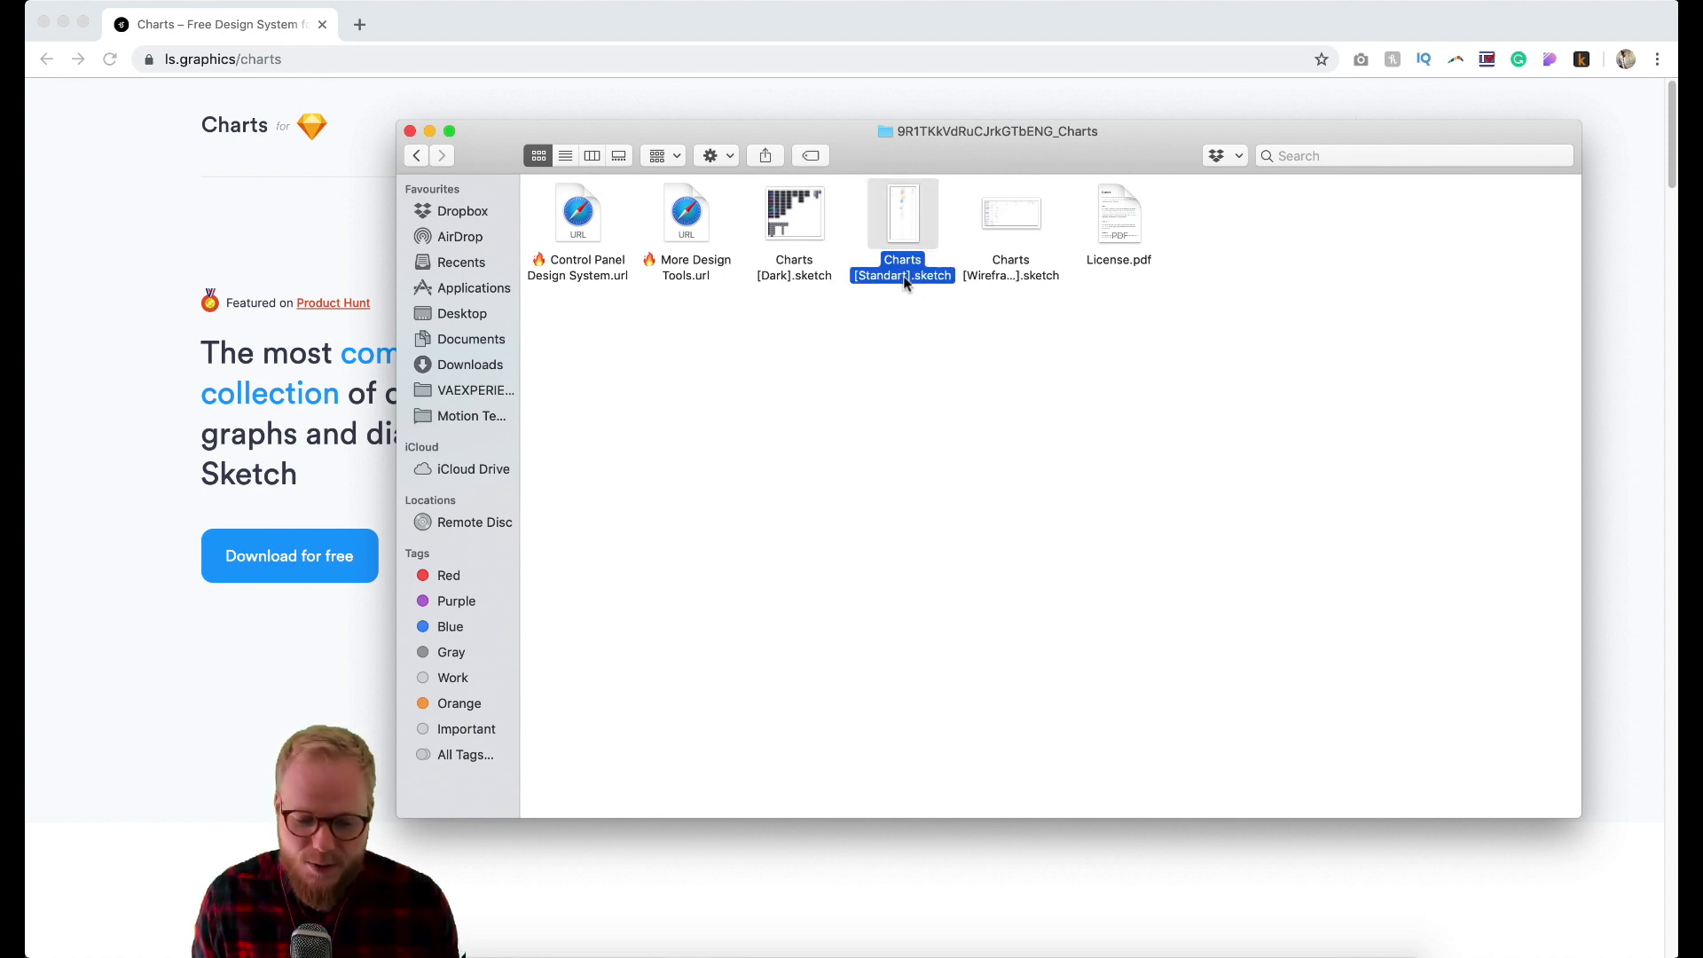
pyautogui.click(1010, 213)
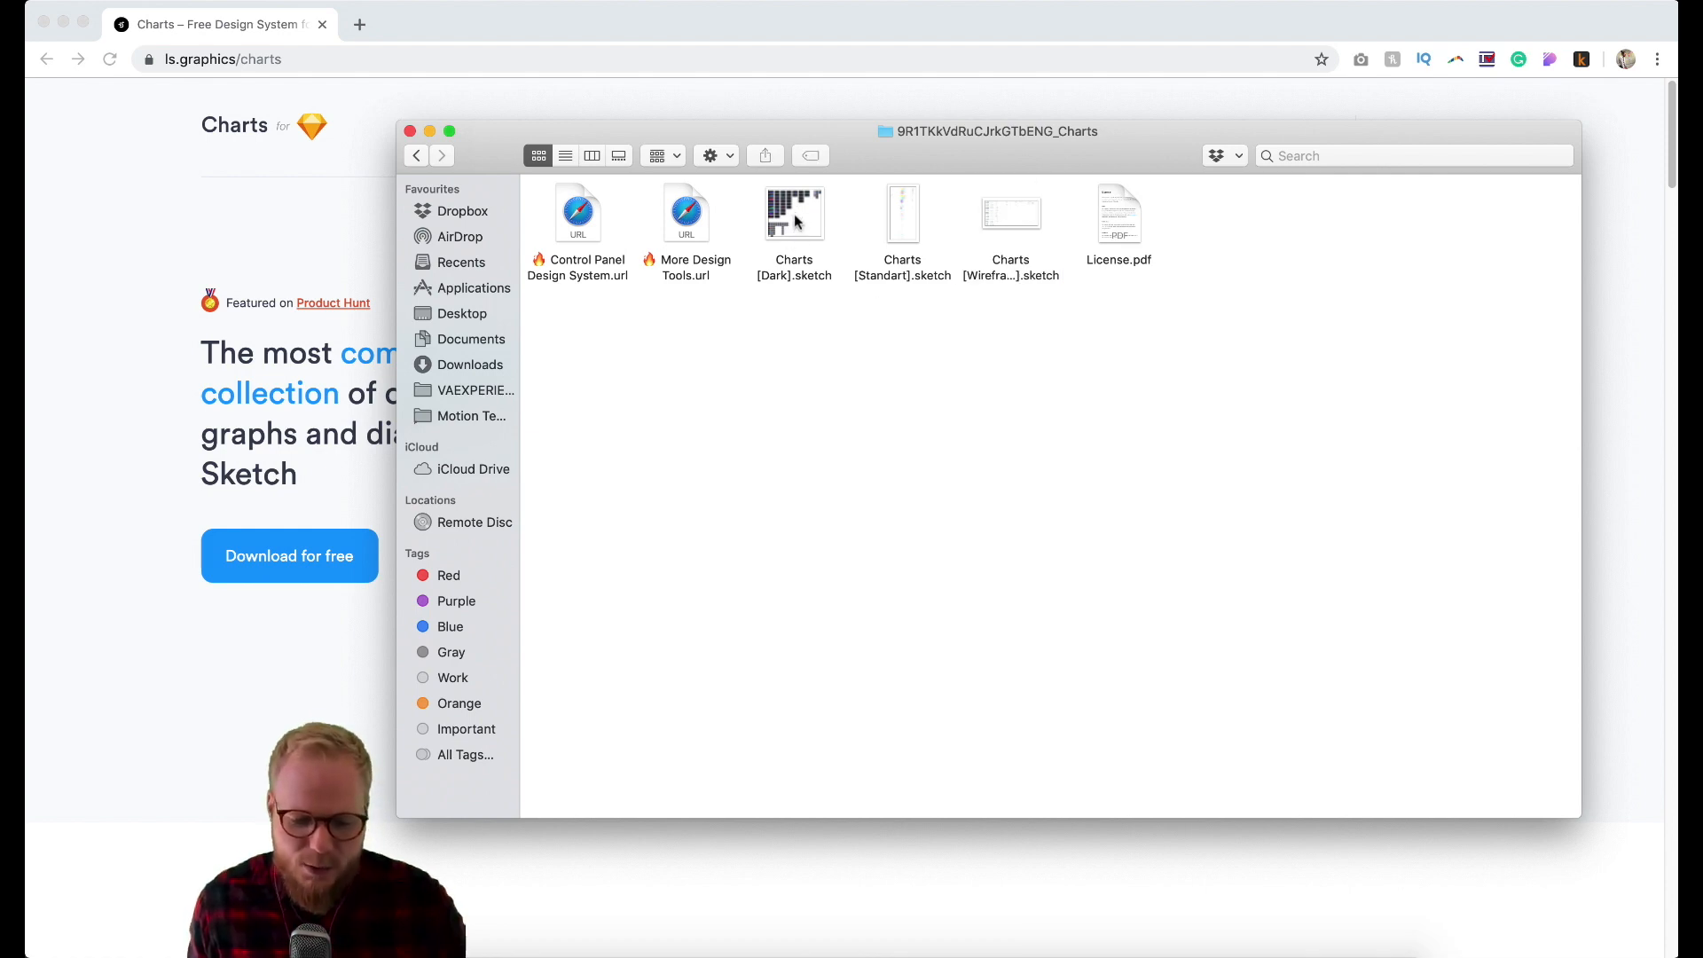
pyautogui.doubleClick(795, 211)
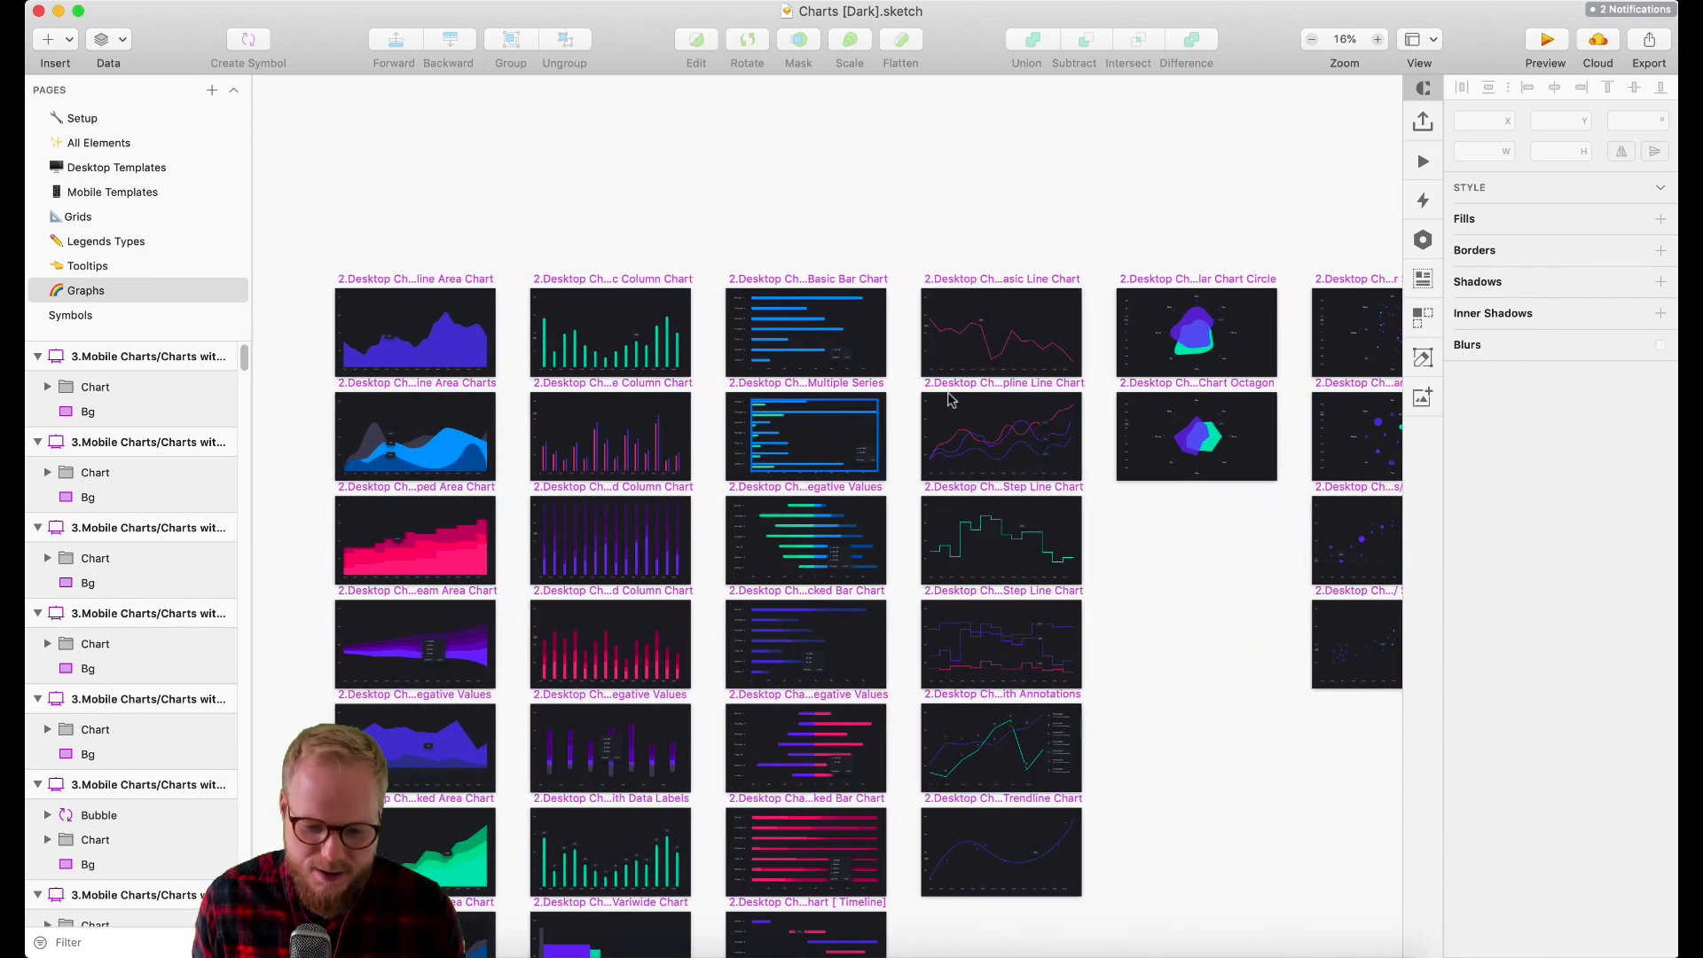
# Step: Bring the Charts [Standard].sketch document window to the front
pyautogui.click(1001, 436)
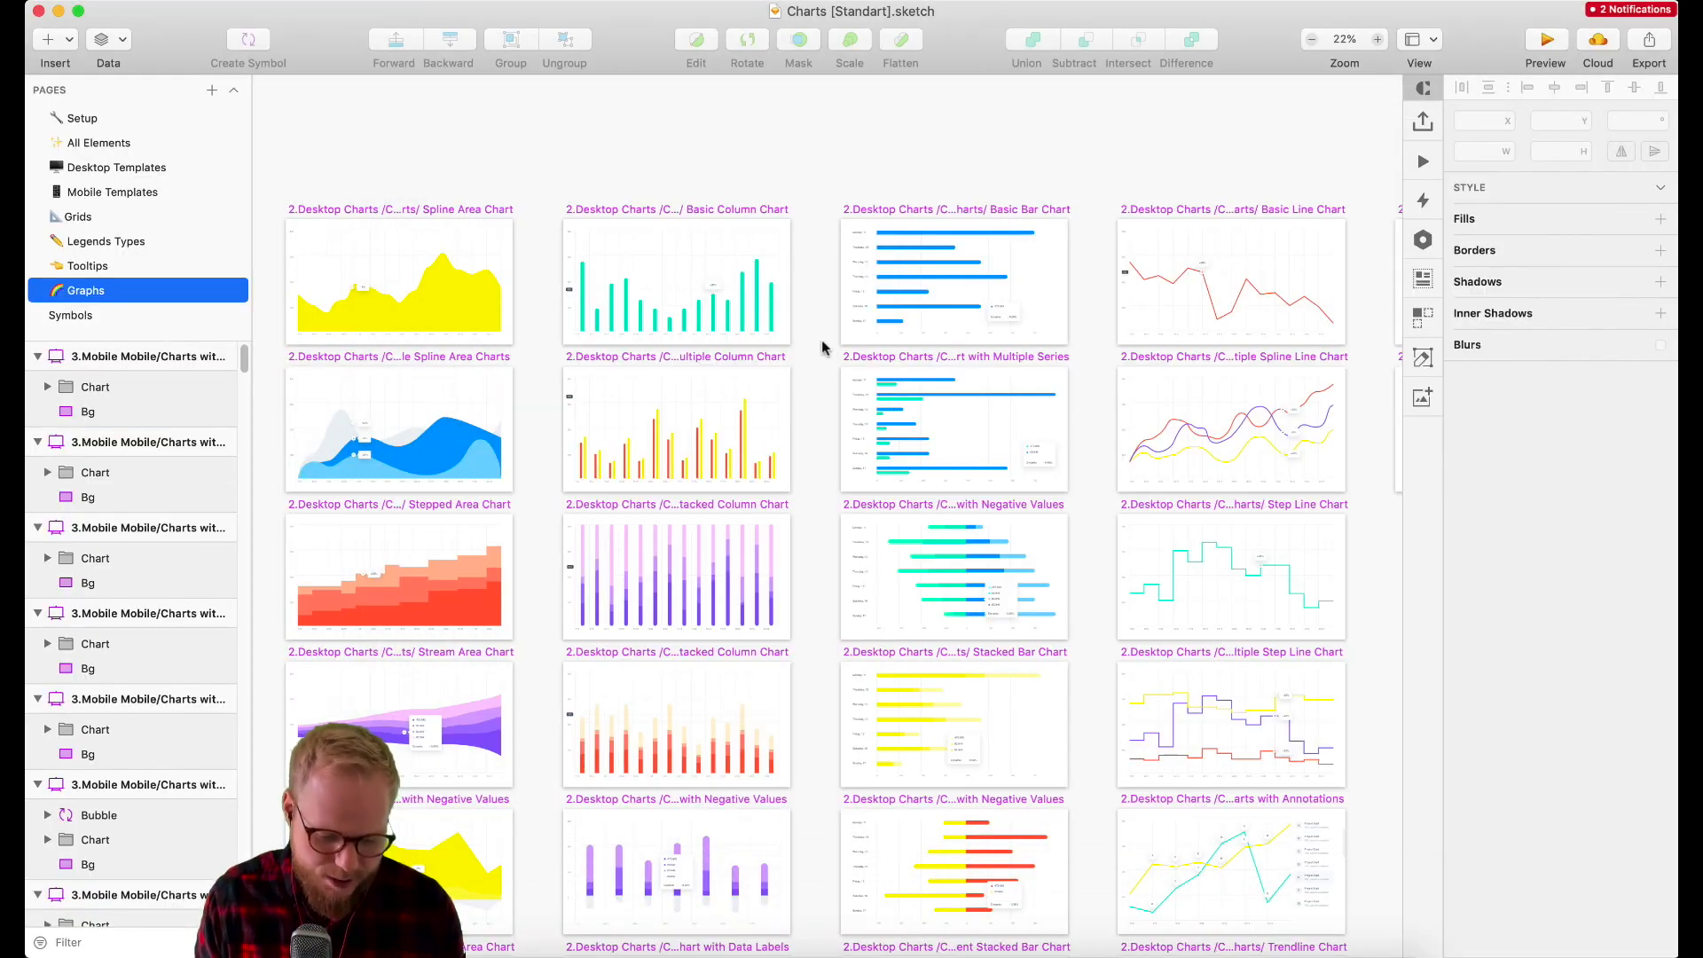
# Step: Inspect the basic column, stacked bar and negative-value bar chart templates, ending on the Setup page
pyautogui.click(118, 166)
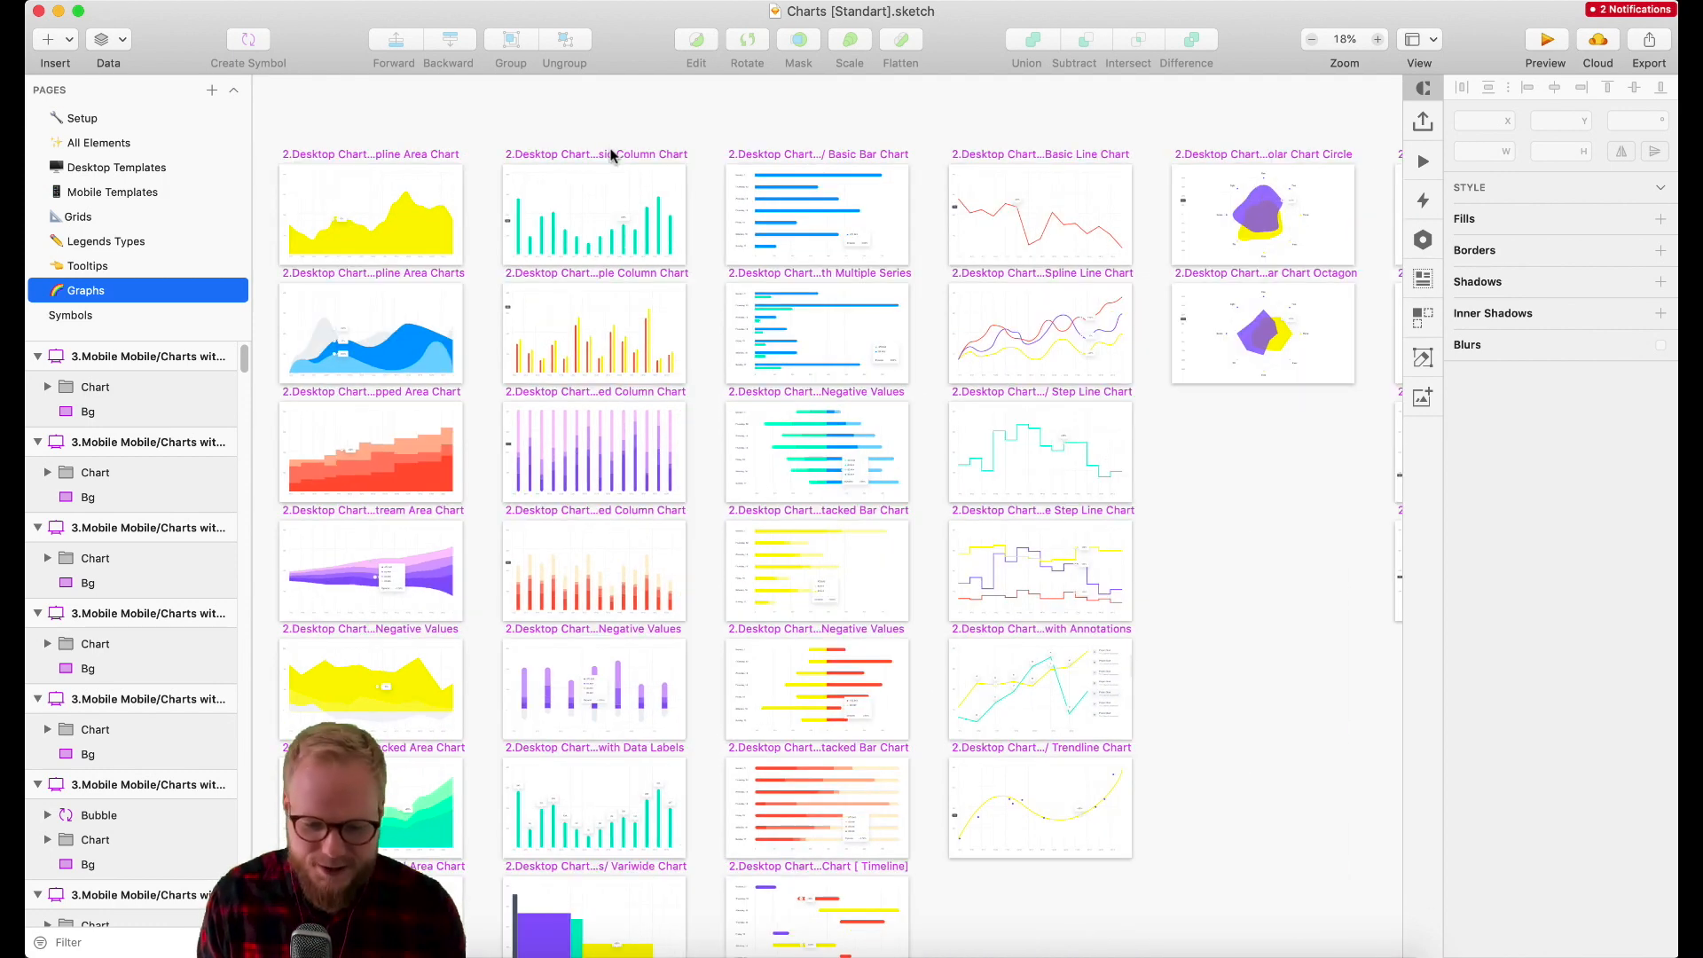
pyautogui.click(1038, 449)
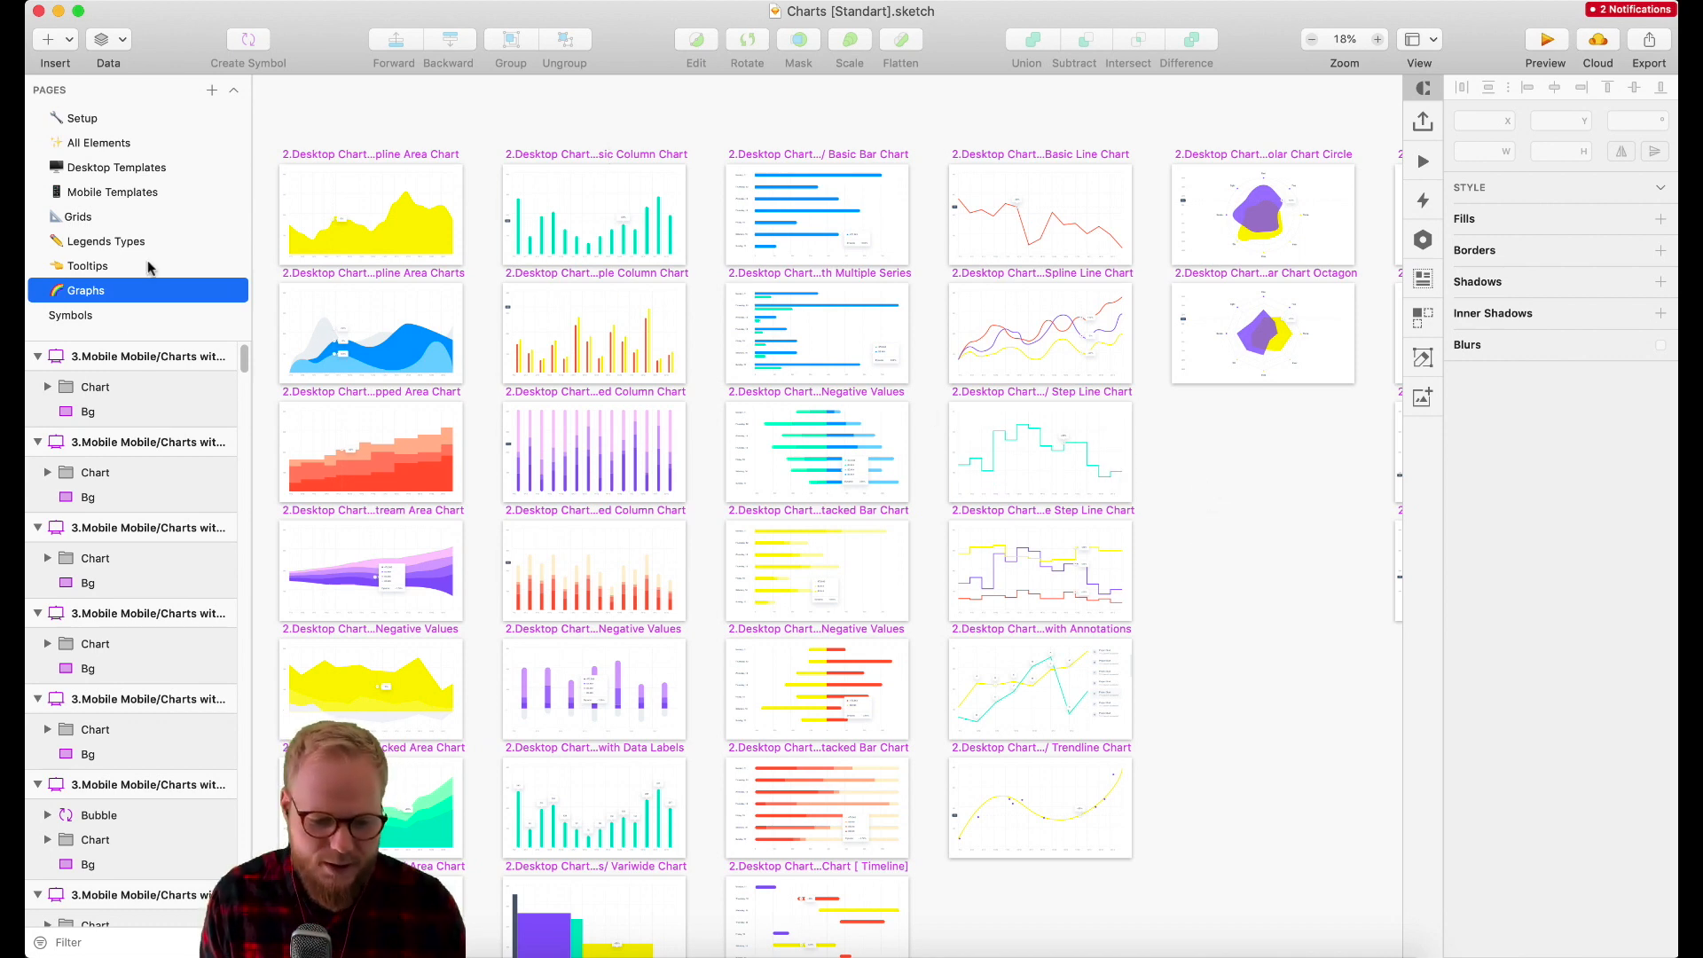
pyautogui.click(594, 215)
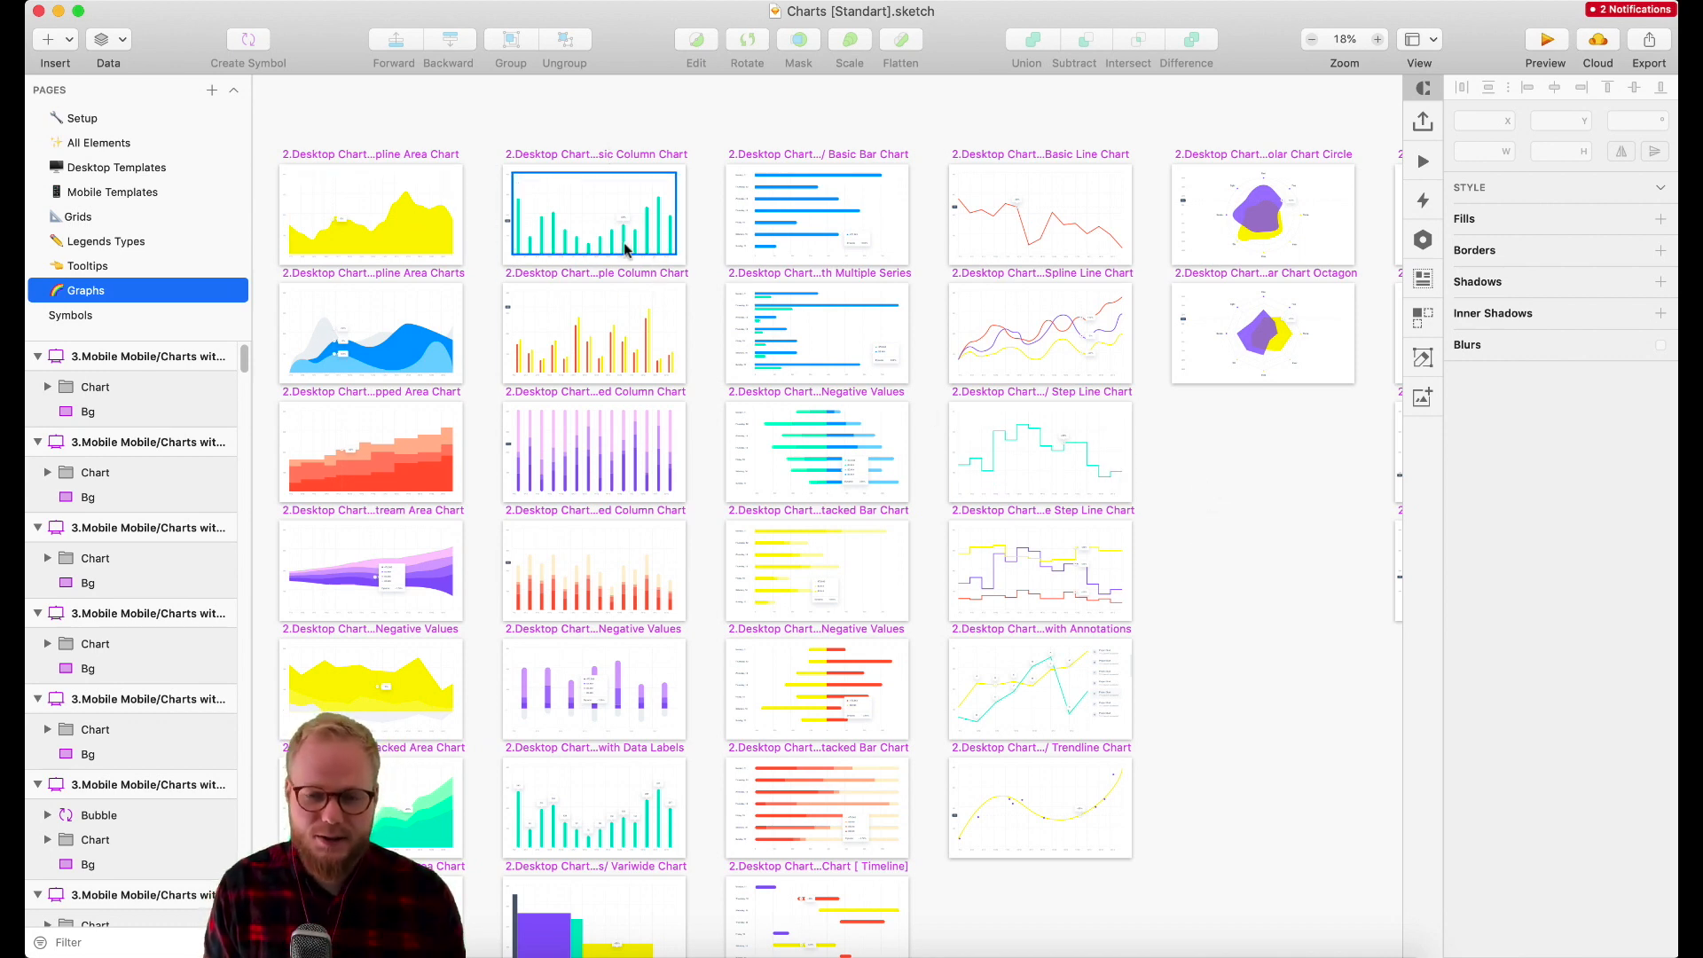
pyautogui.click(816, 570)
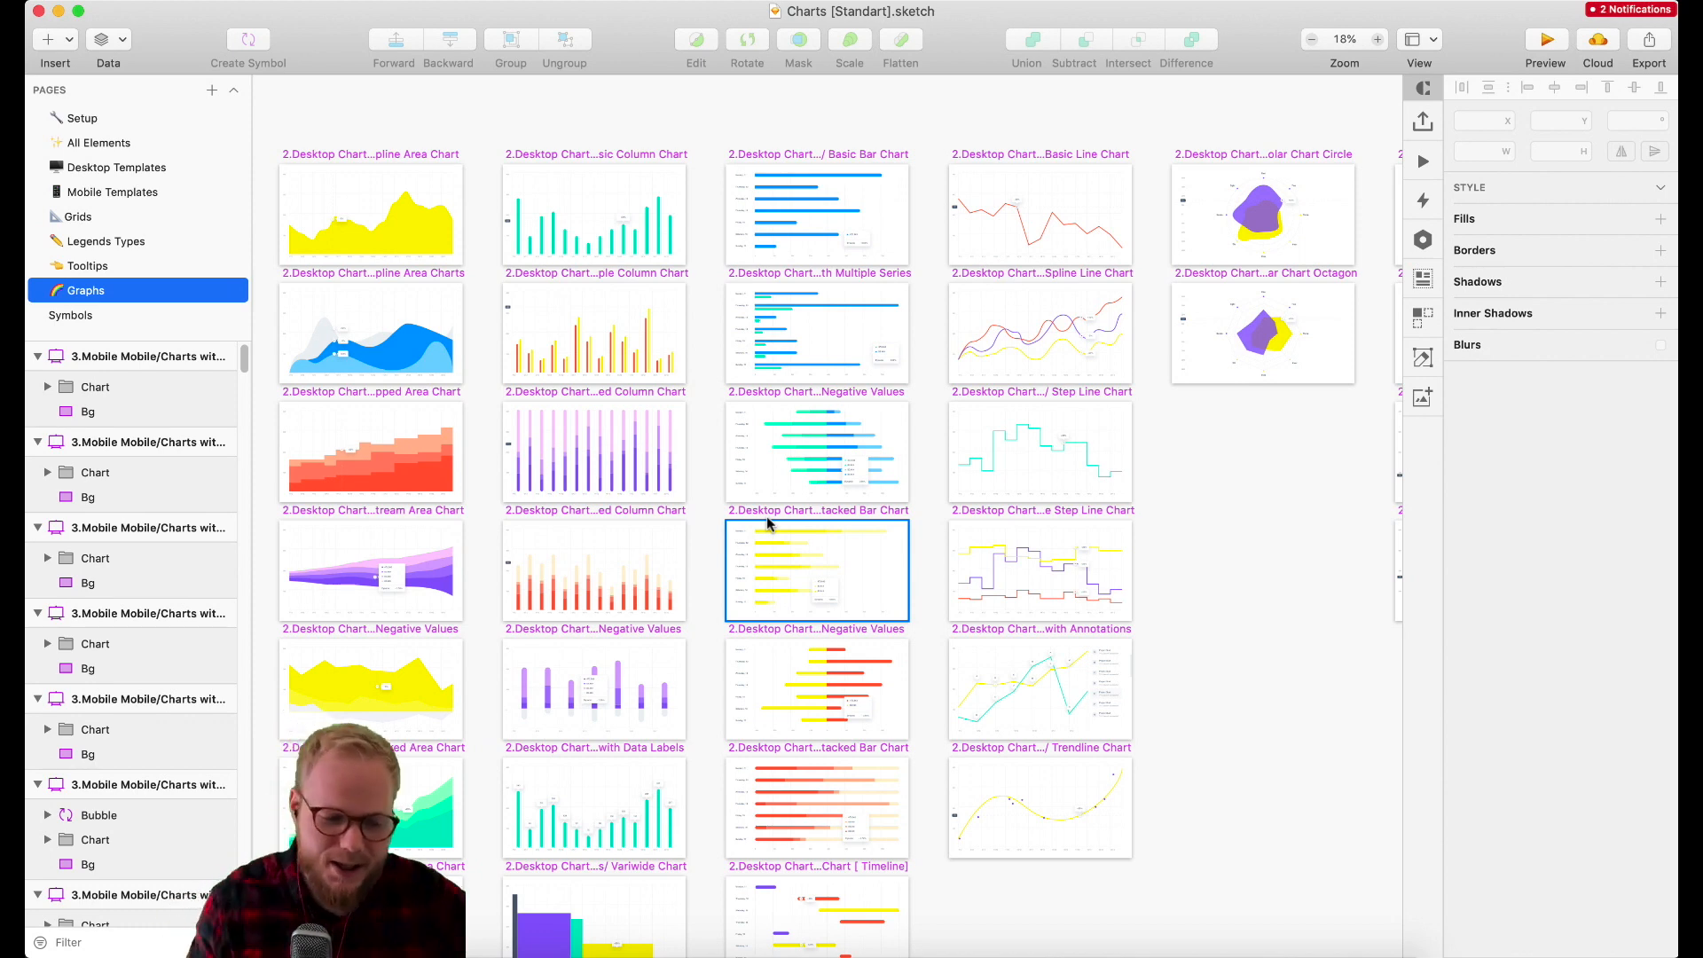
pyautogui.moveTo(761, 523)
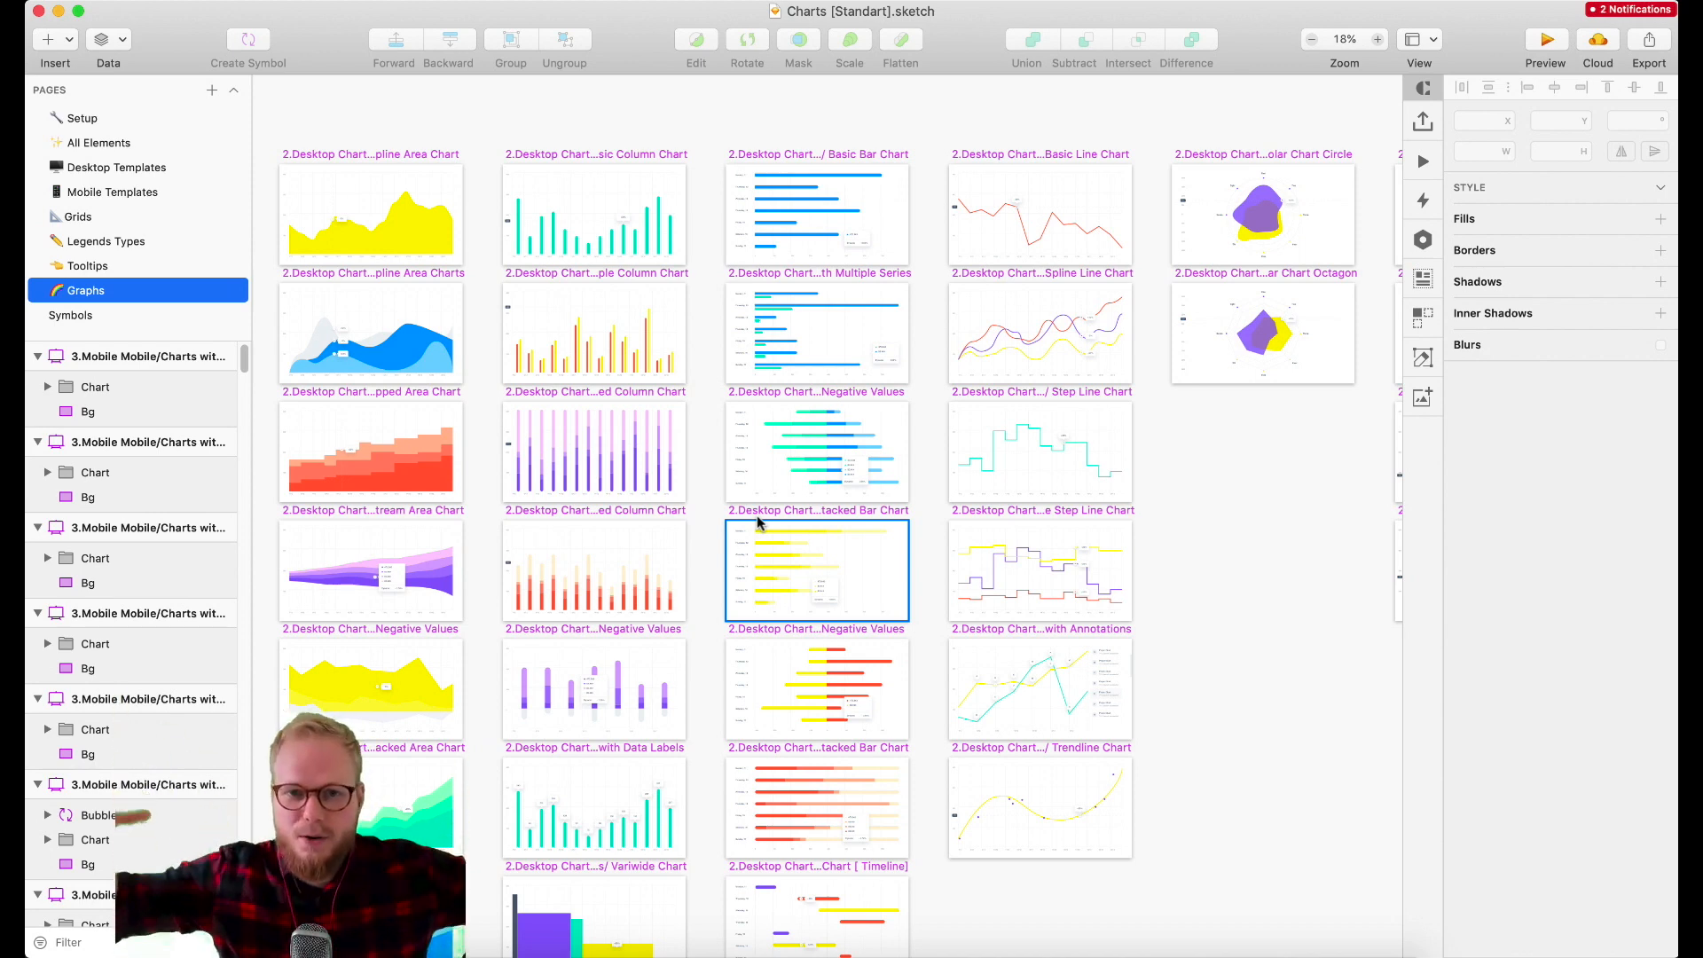
pyautogui.click(818, 453)
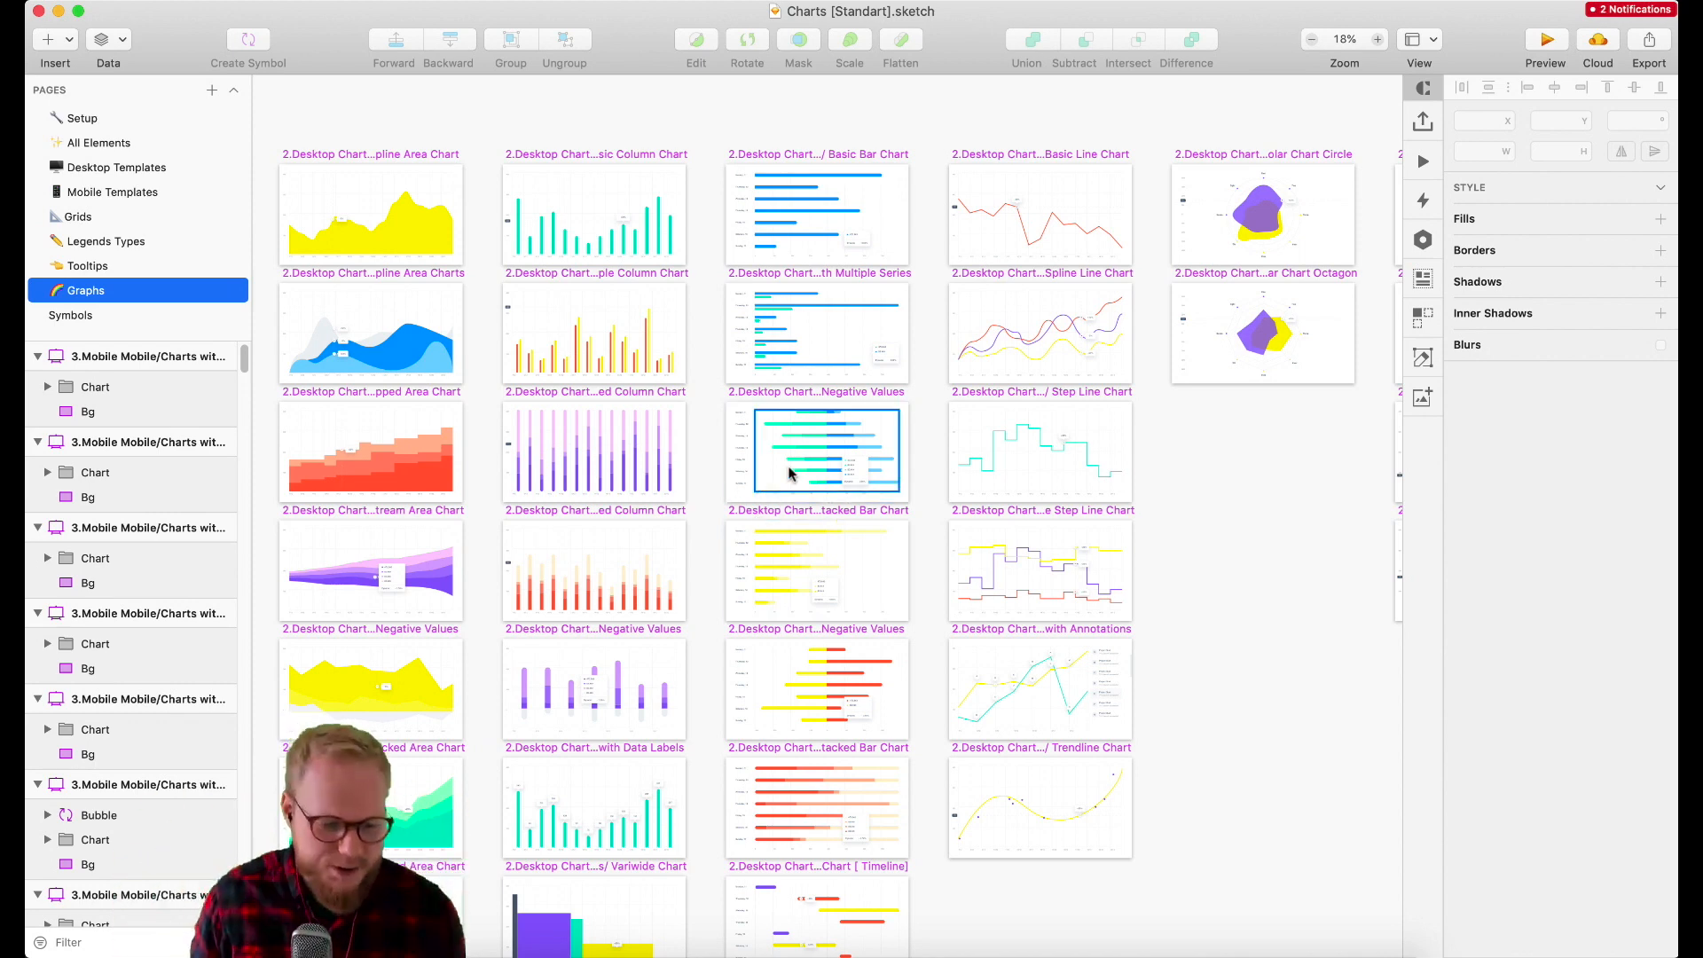
pyautogui.click(81, 117)
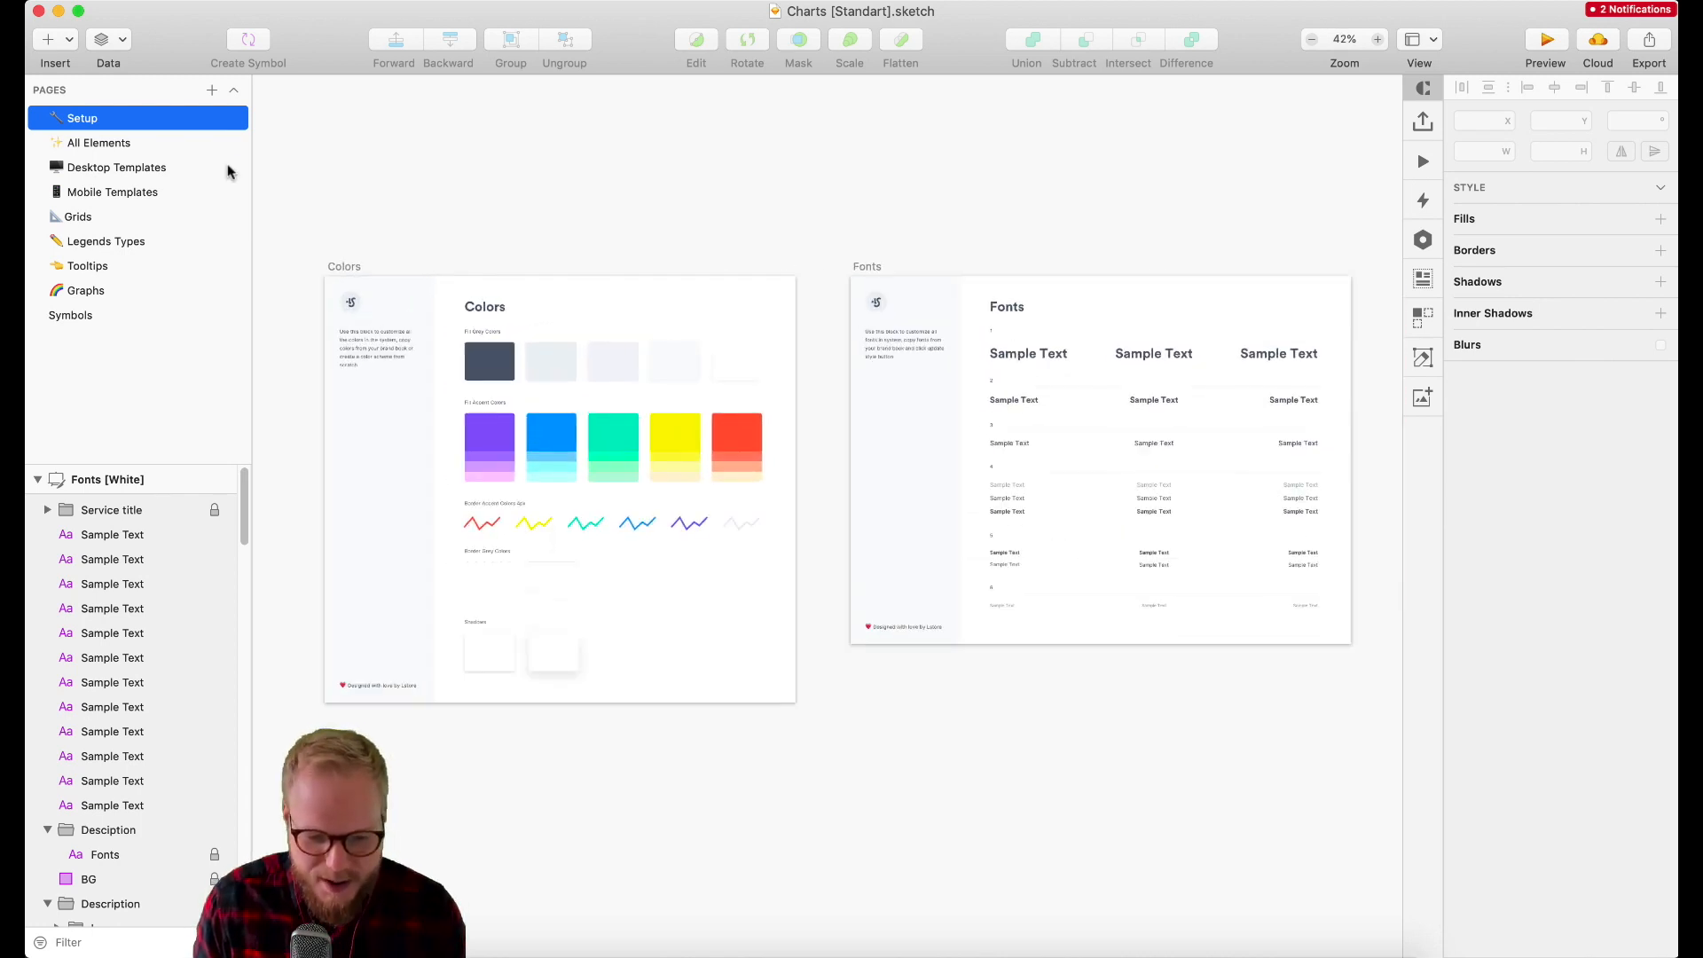
pyautogui.click(489, 360)
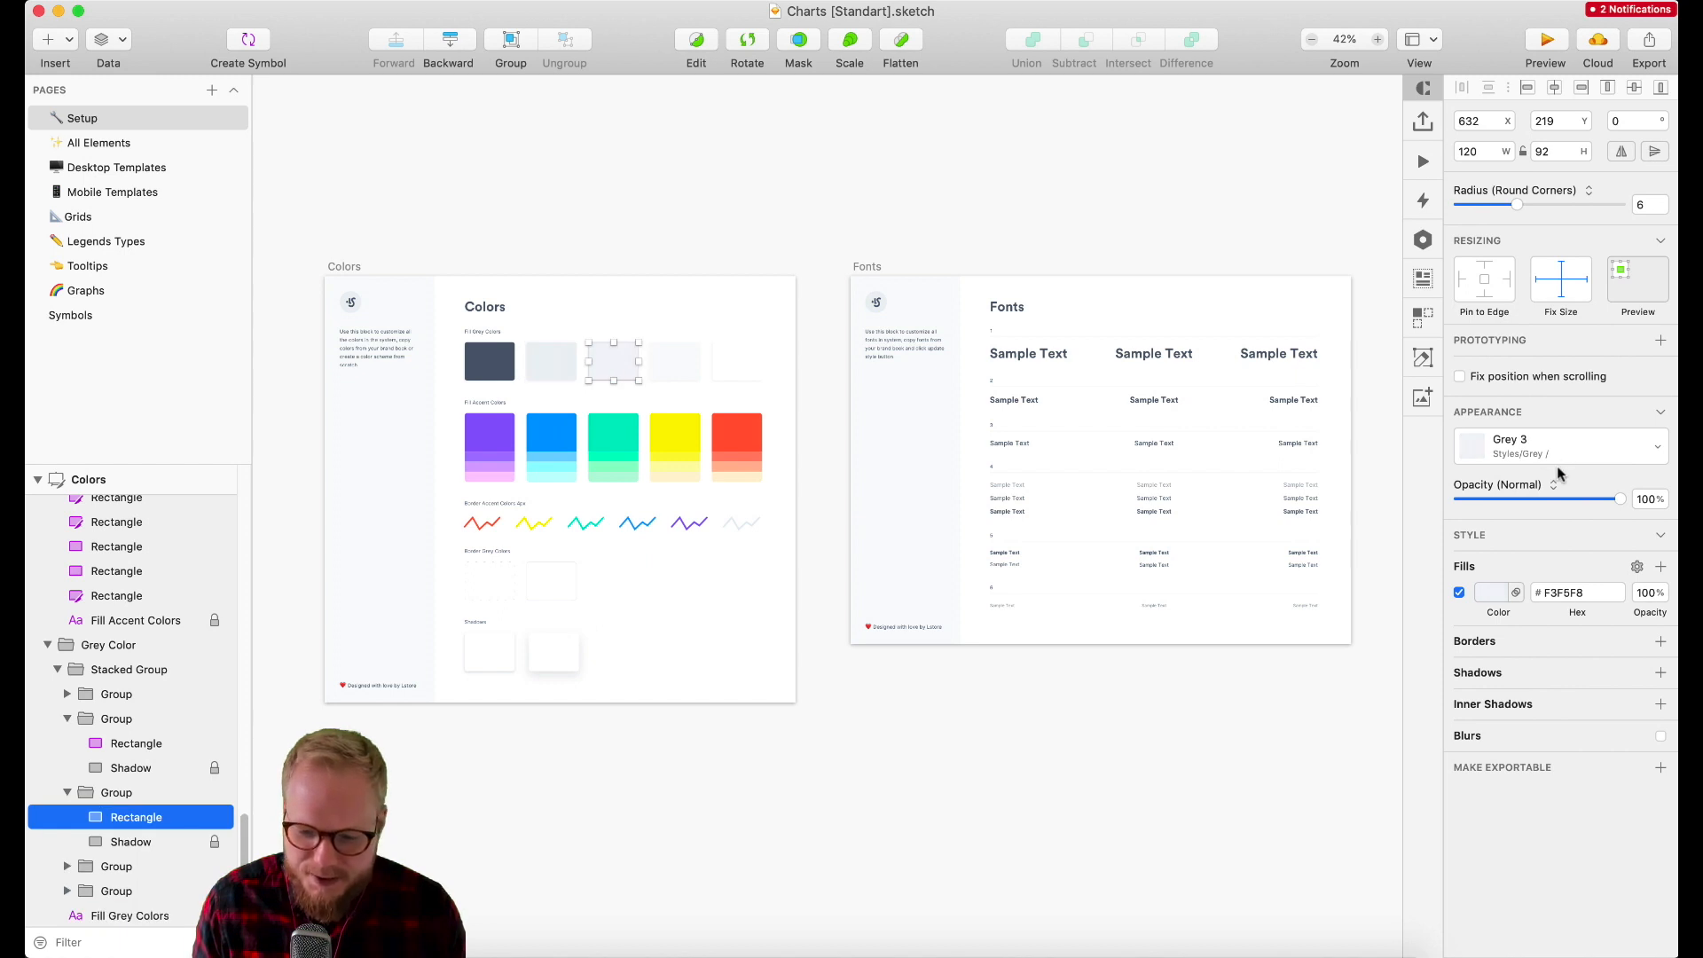
pyautogui.click(1560, 445)
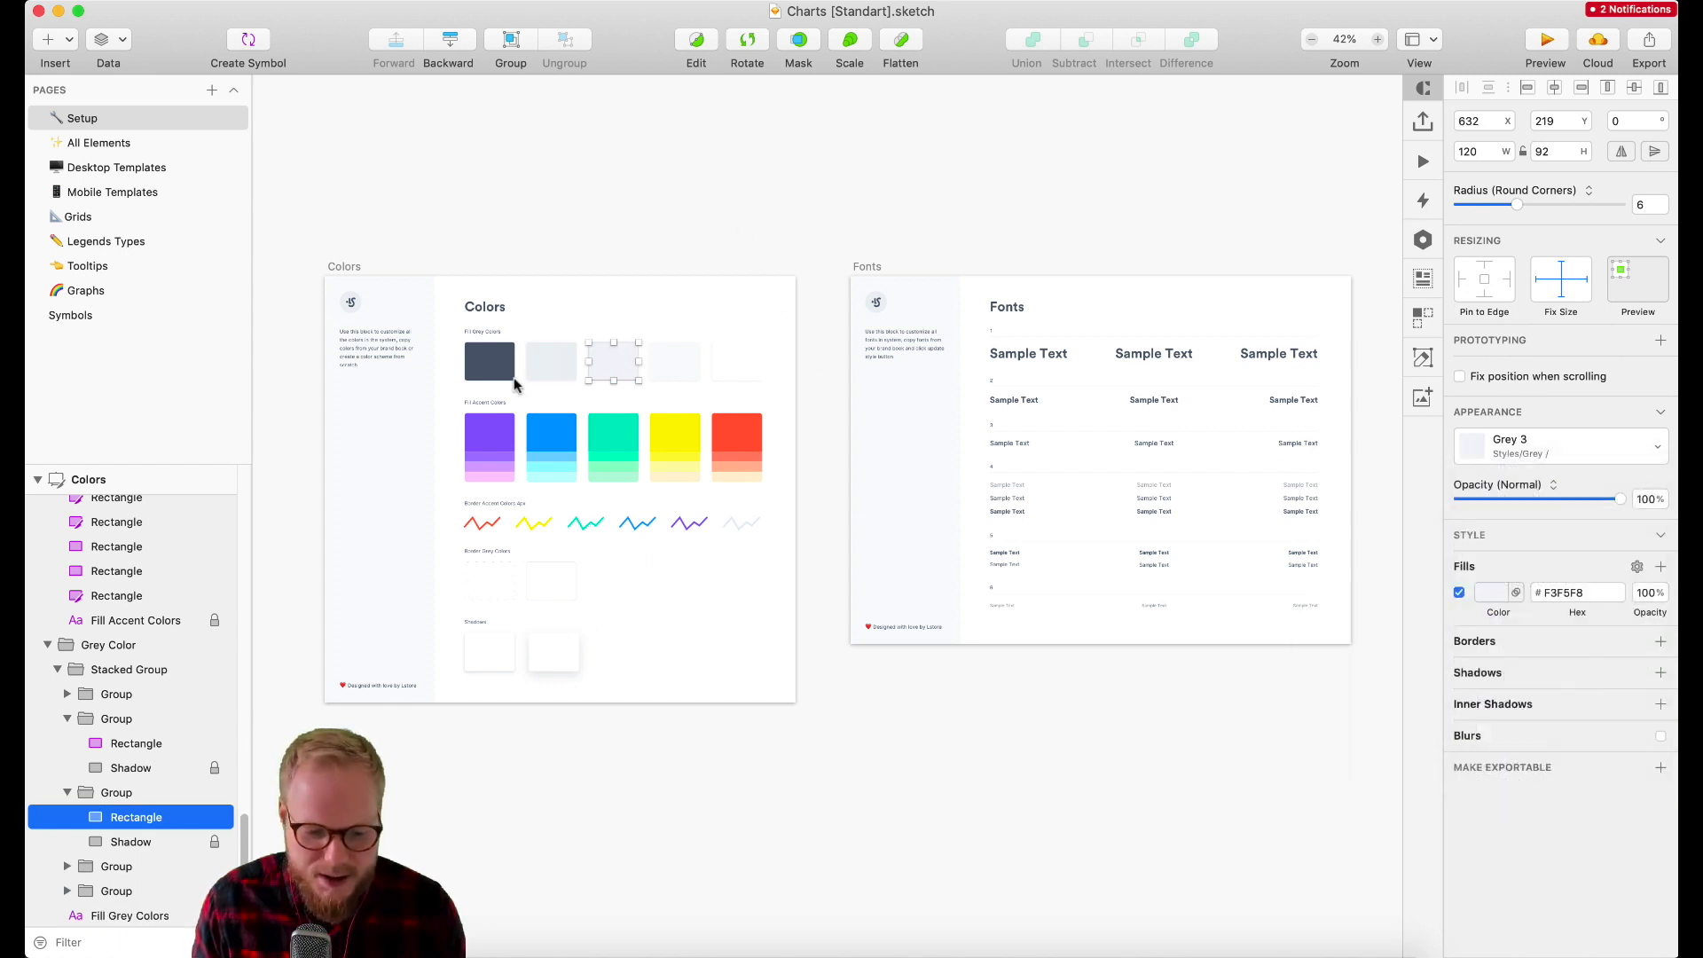
pyautogui.click(489, 445)
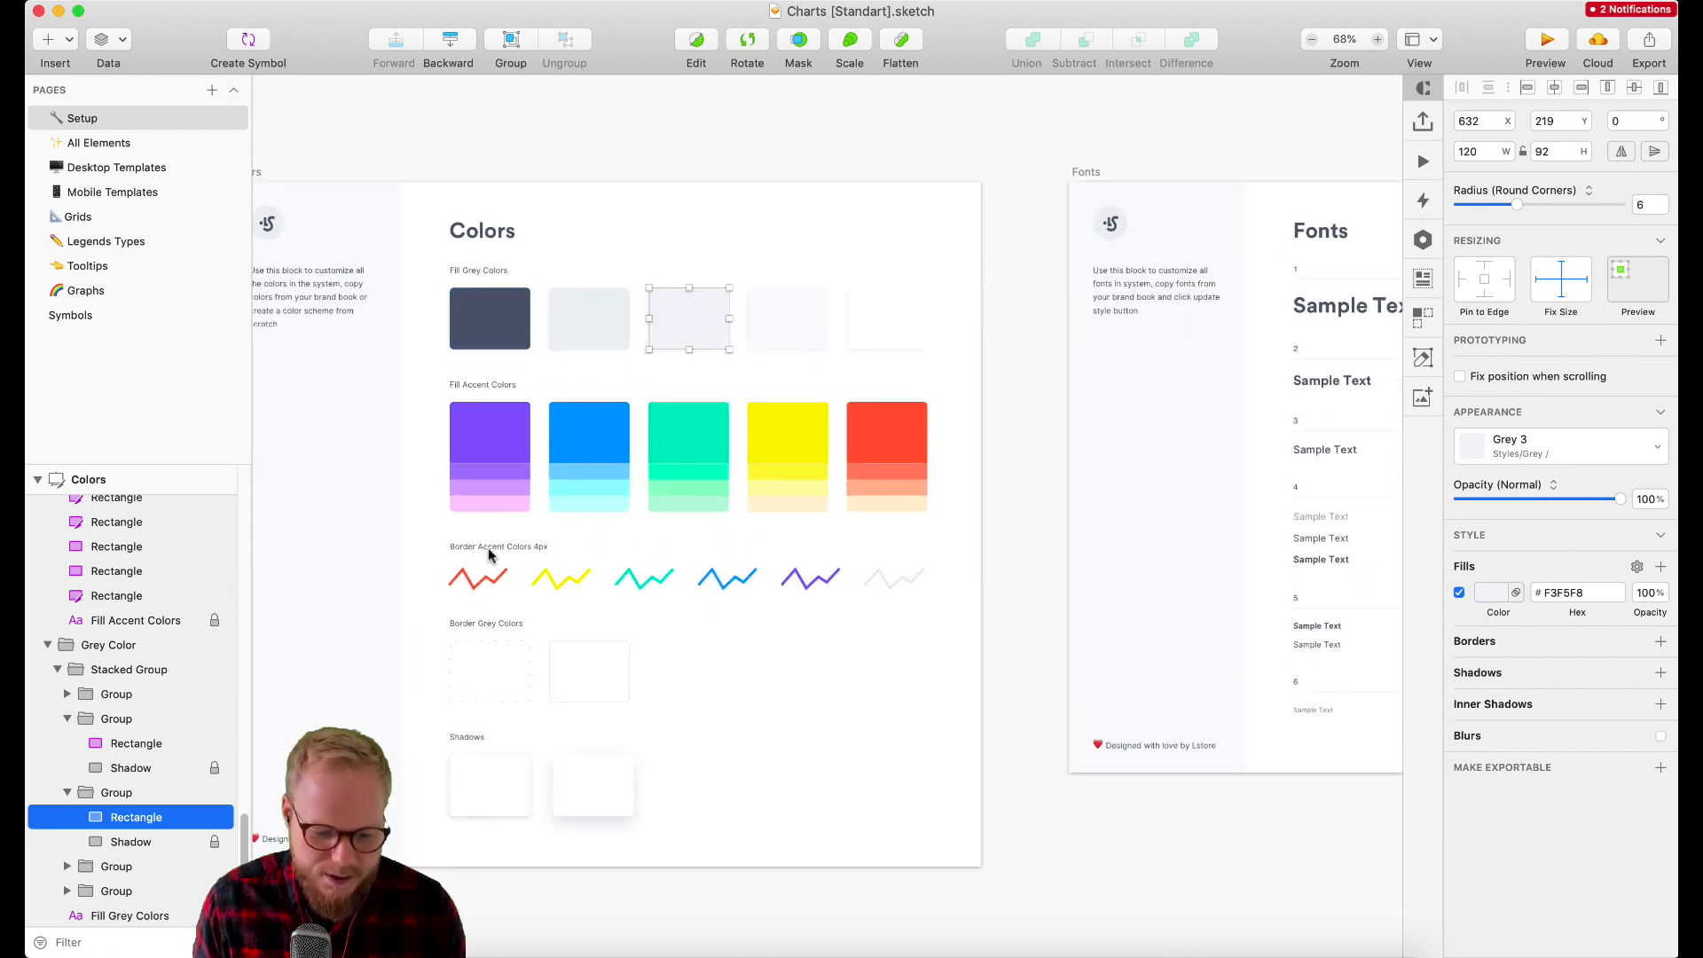
pyautogui.click(490, 671)
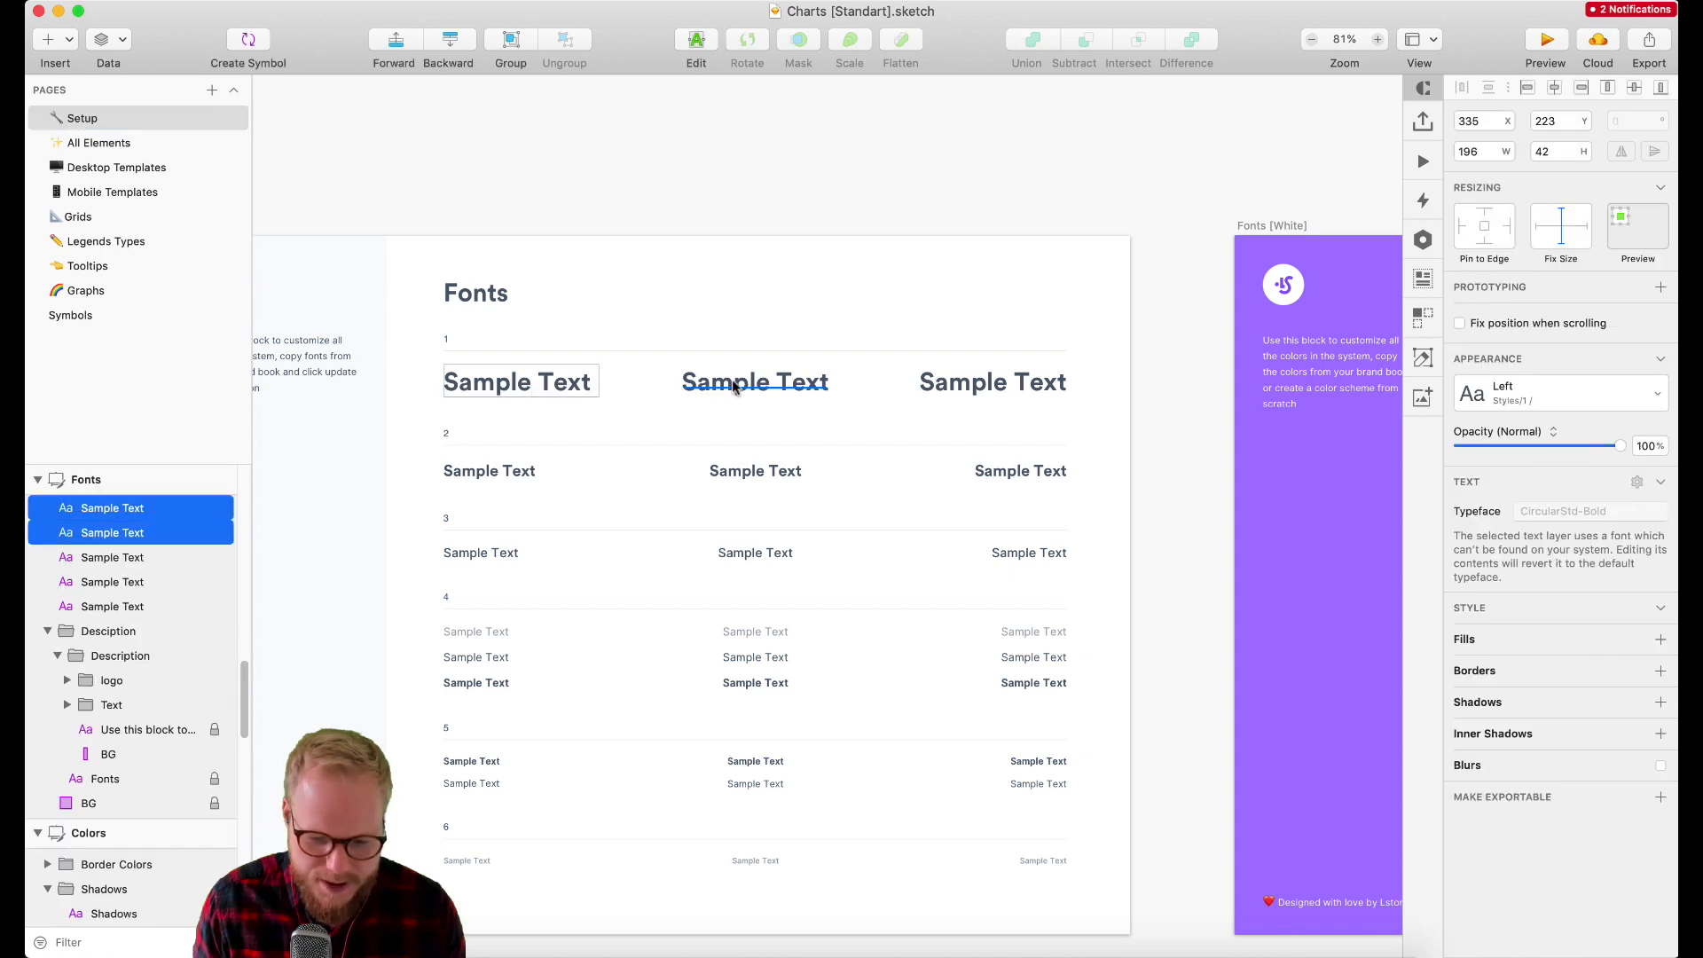
pyautogui.click(1560, 392)
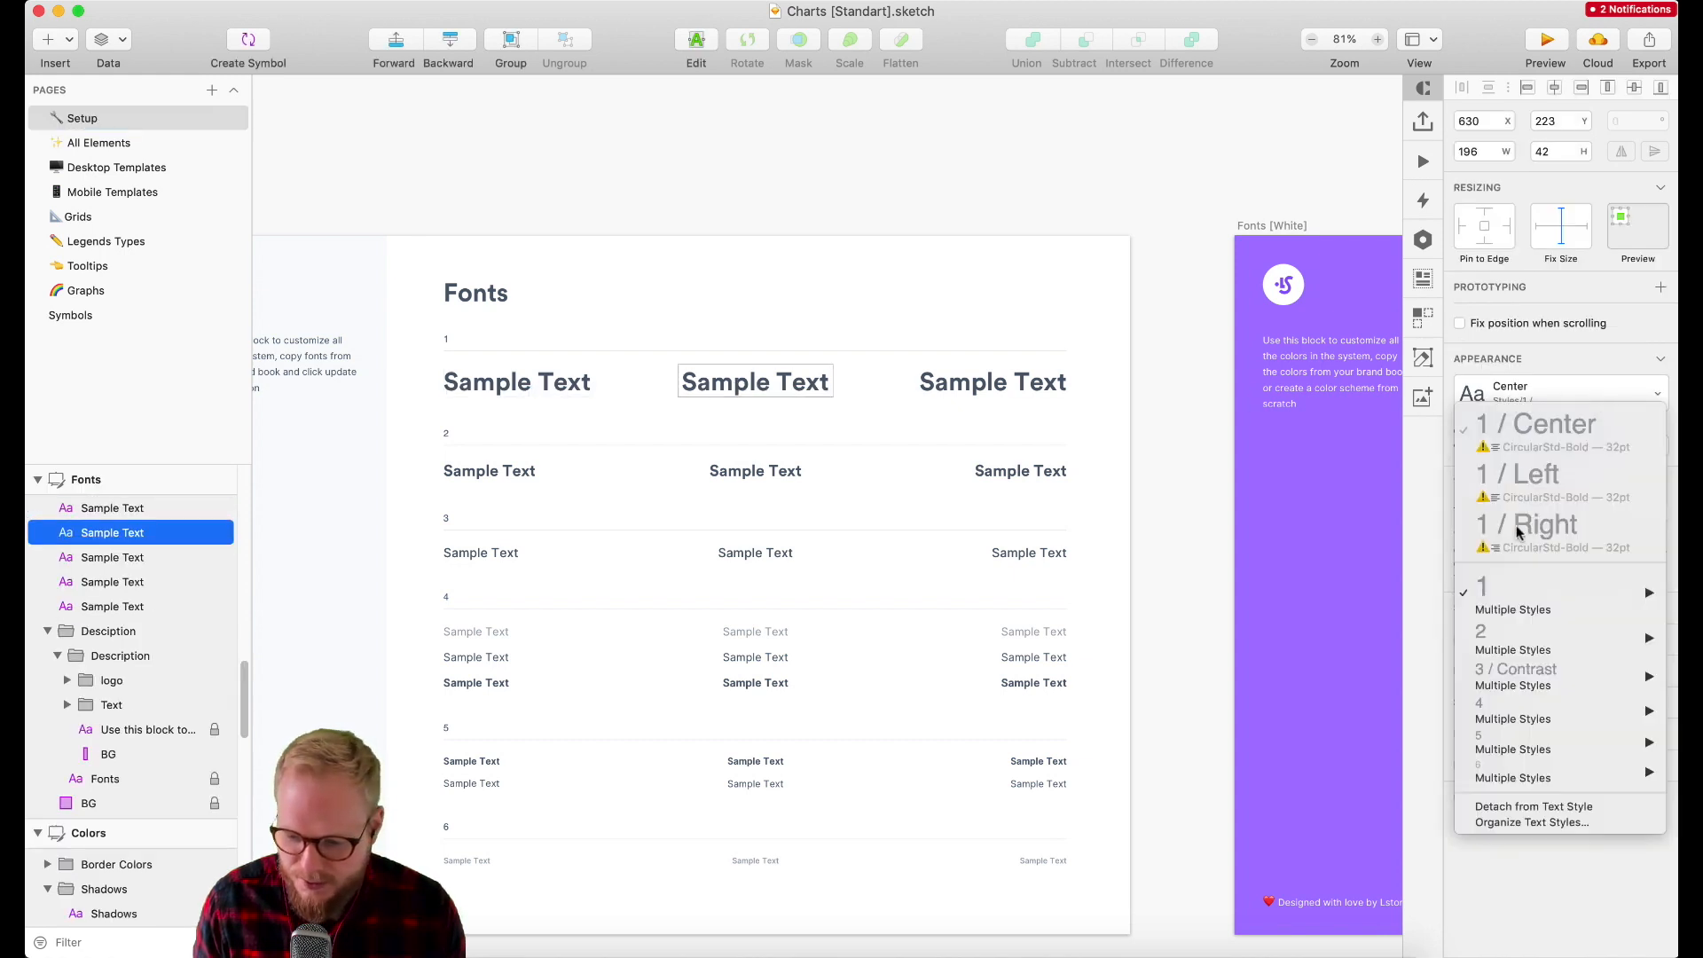
pyautogui.moveTo(1178, 215)
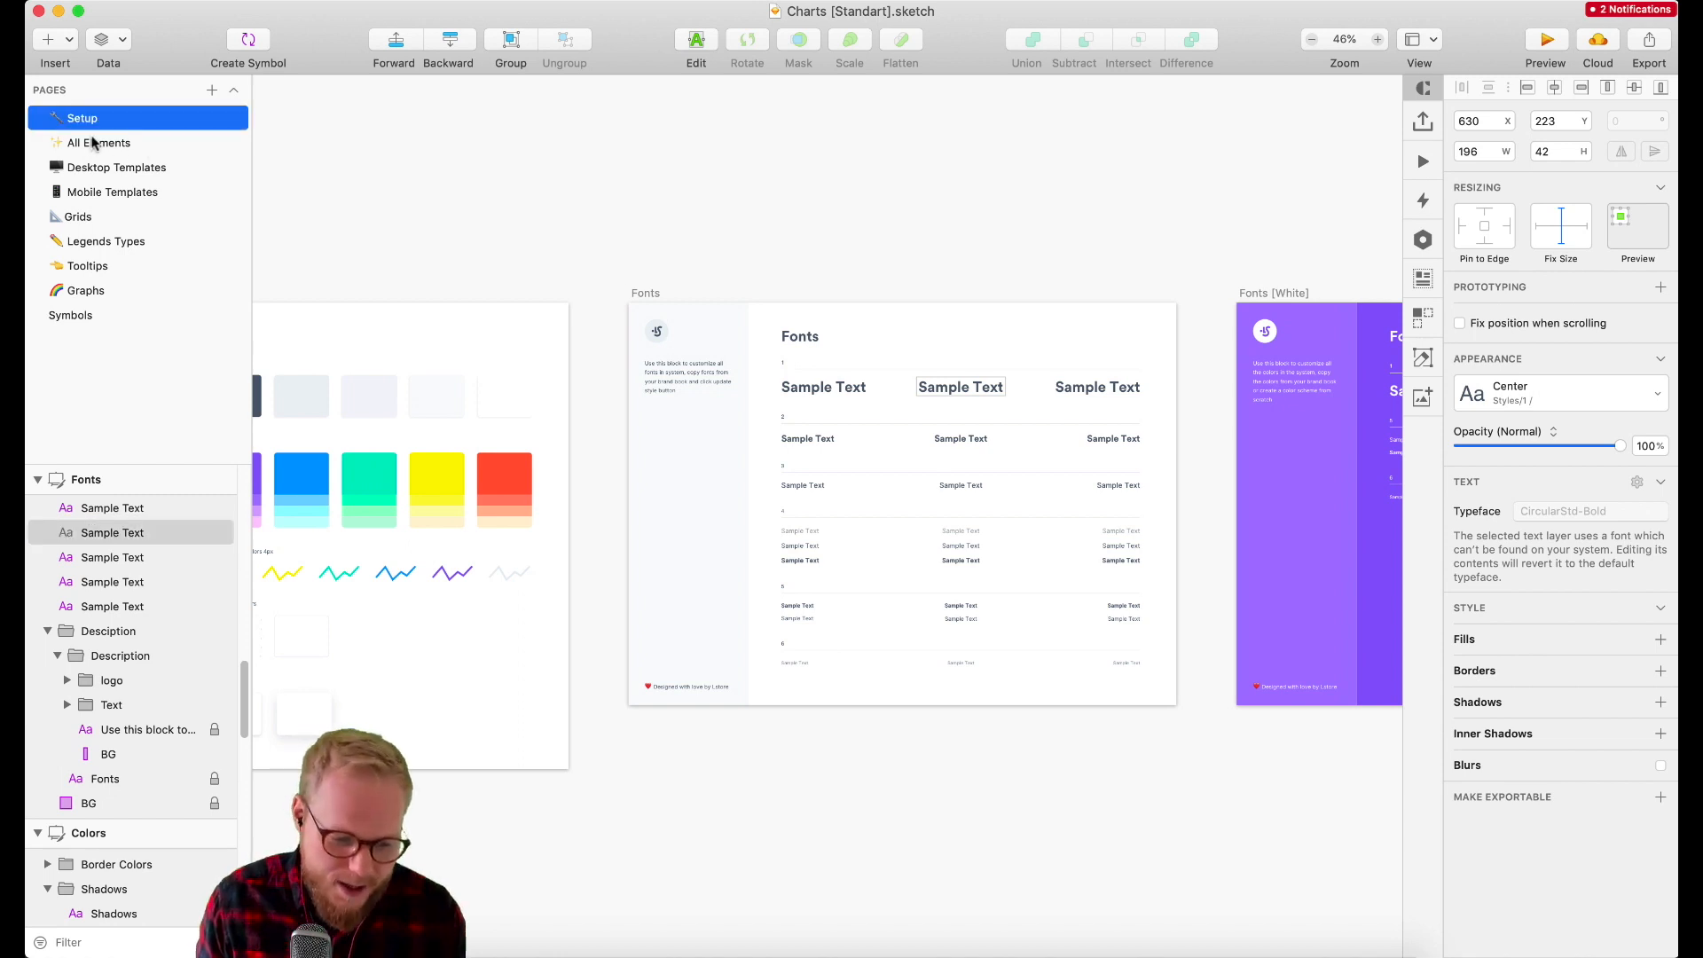
# Step: Show the All Elements page and inspect the yellow area chart template among the desktop charts
pyautogui.click(99, 142)
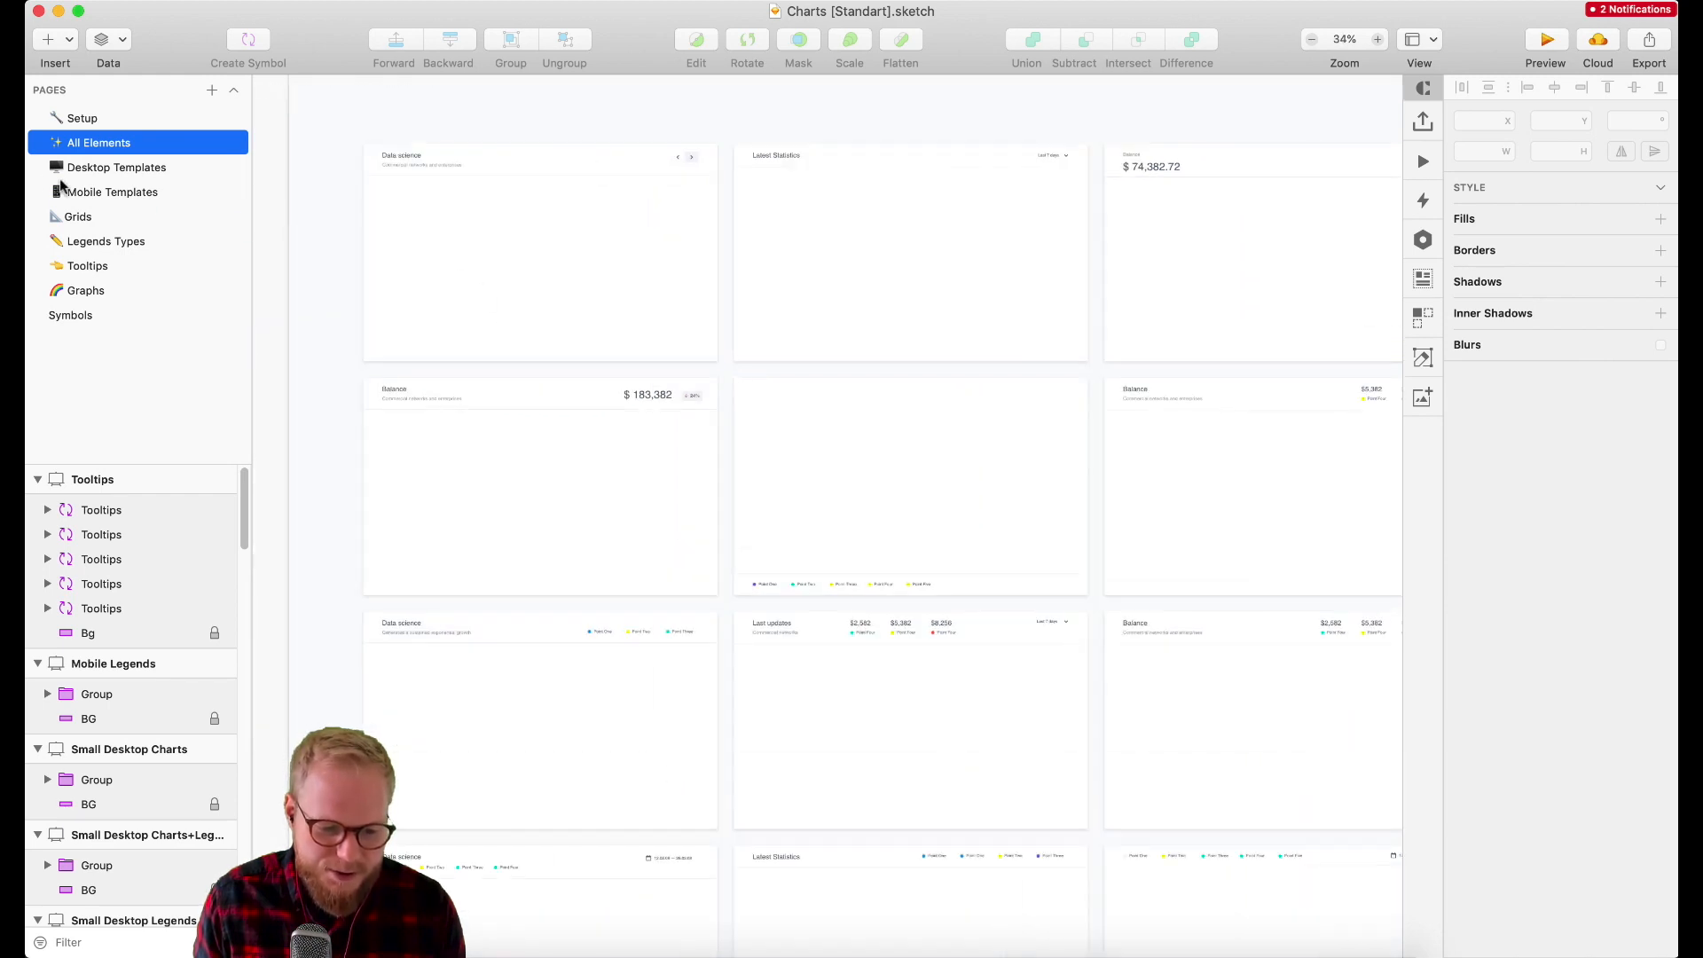
pyautogui.click(540, 251)
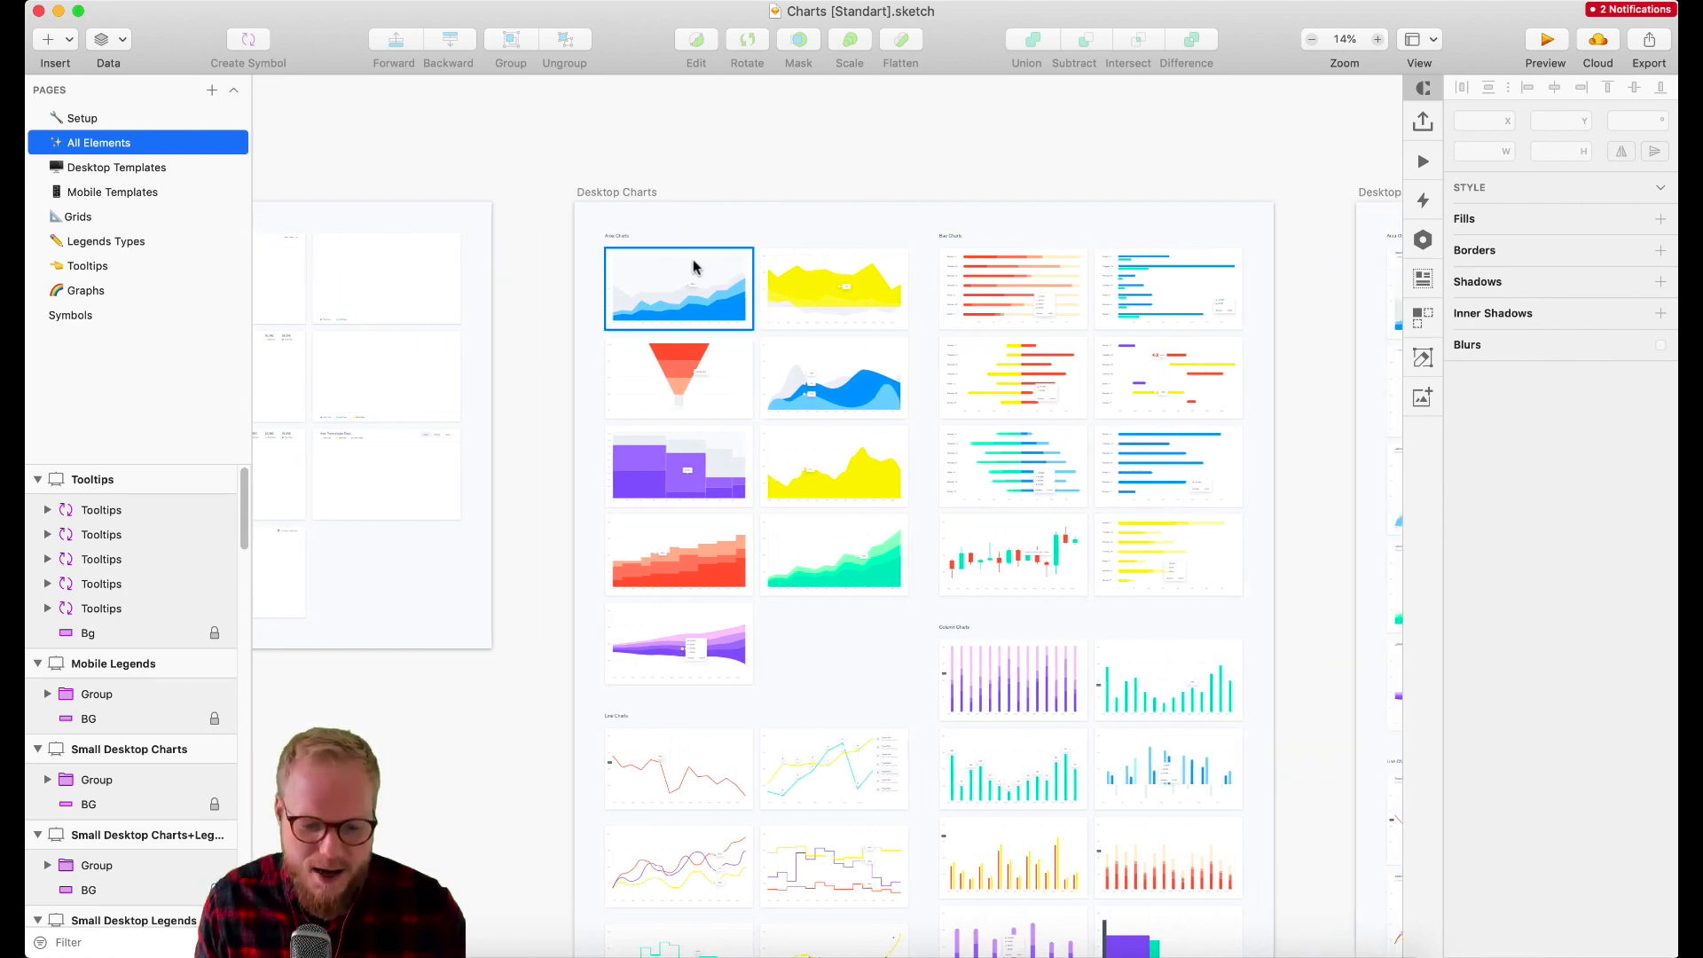
pyautogui.click(834, 465)
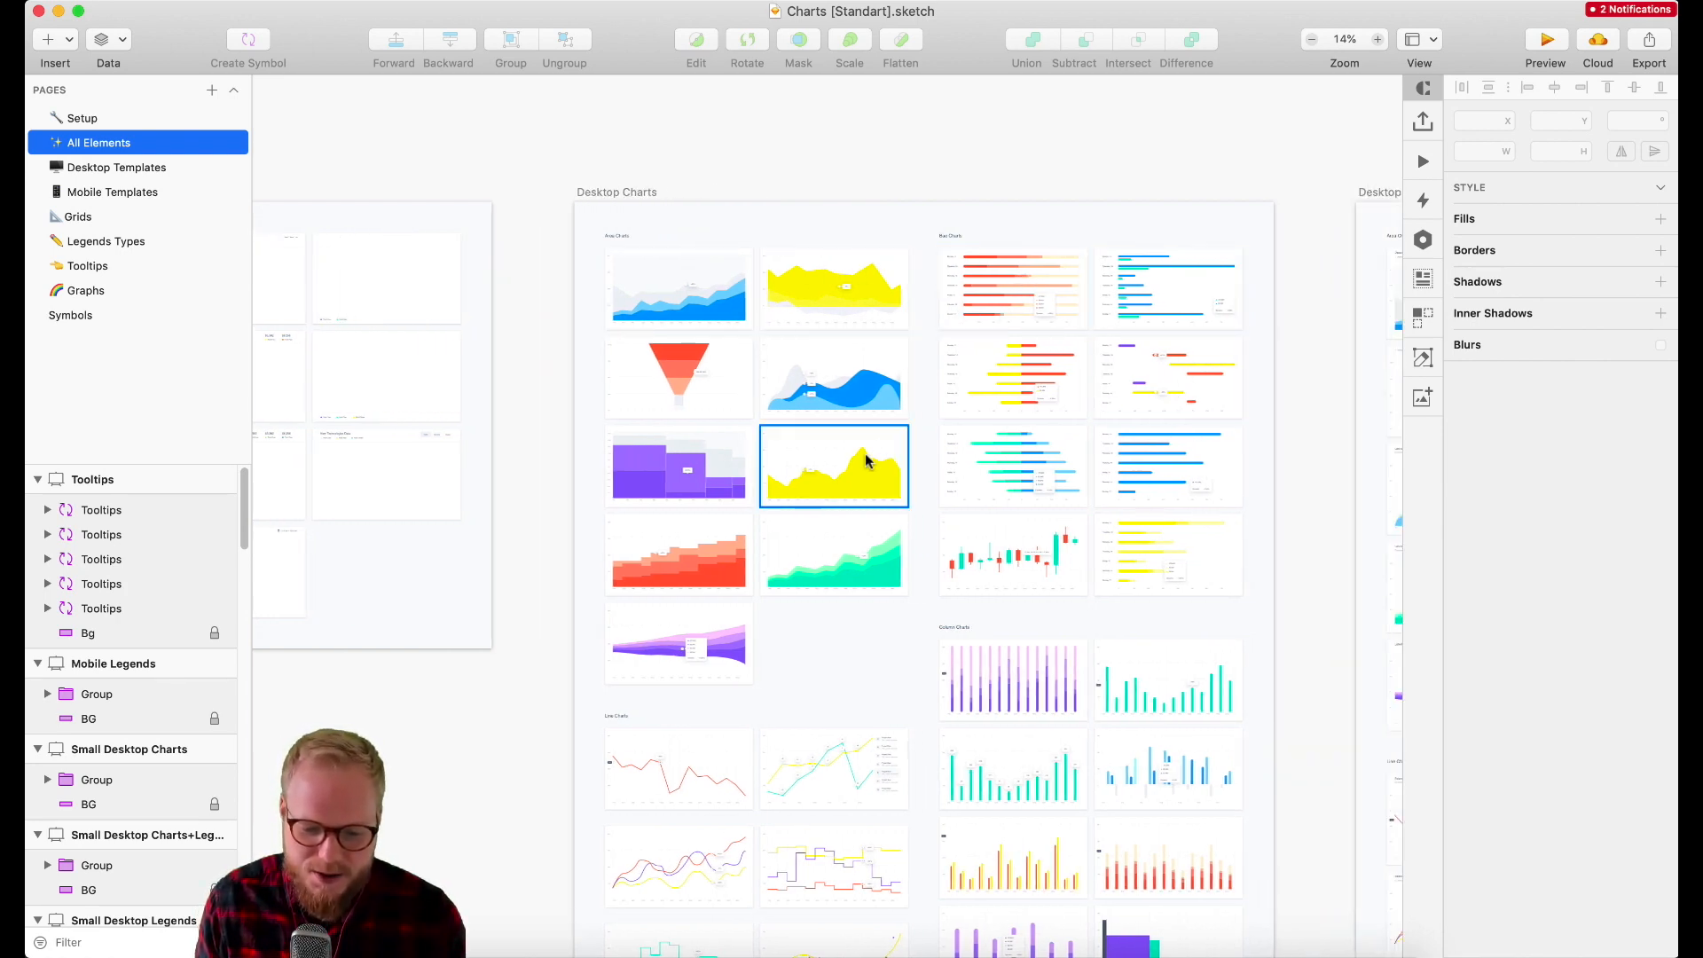
pyautogui.scroll(-3)
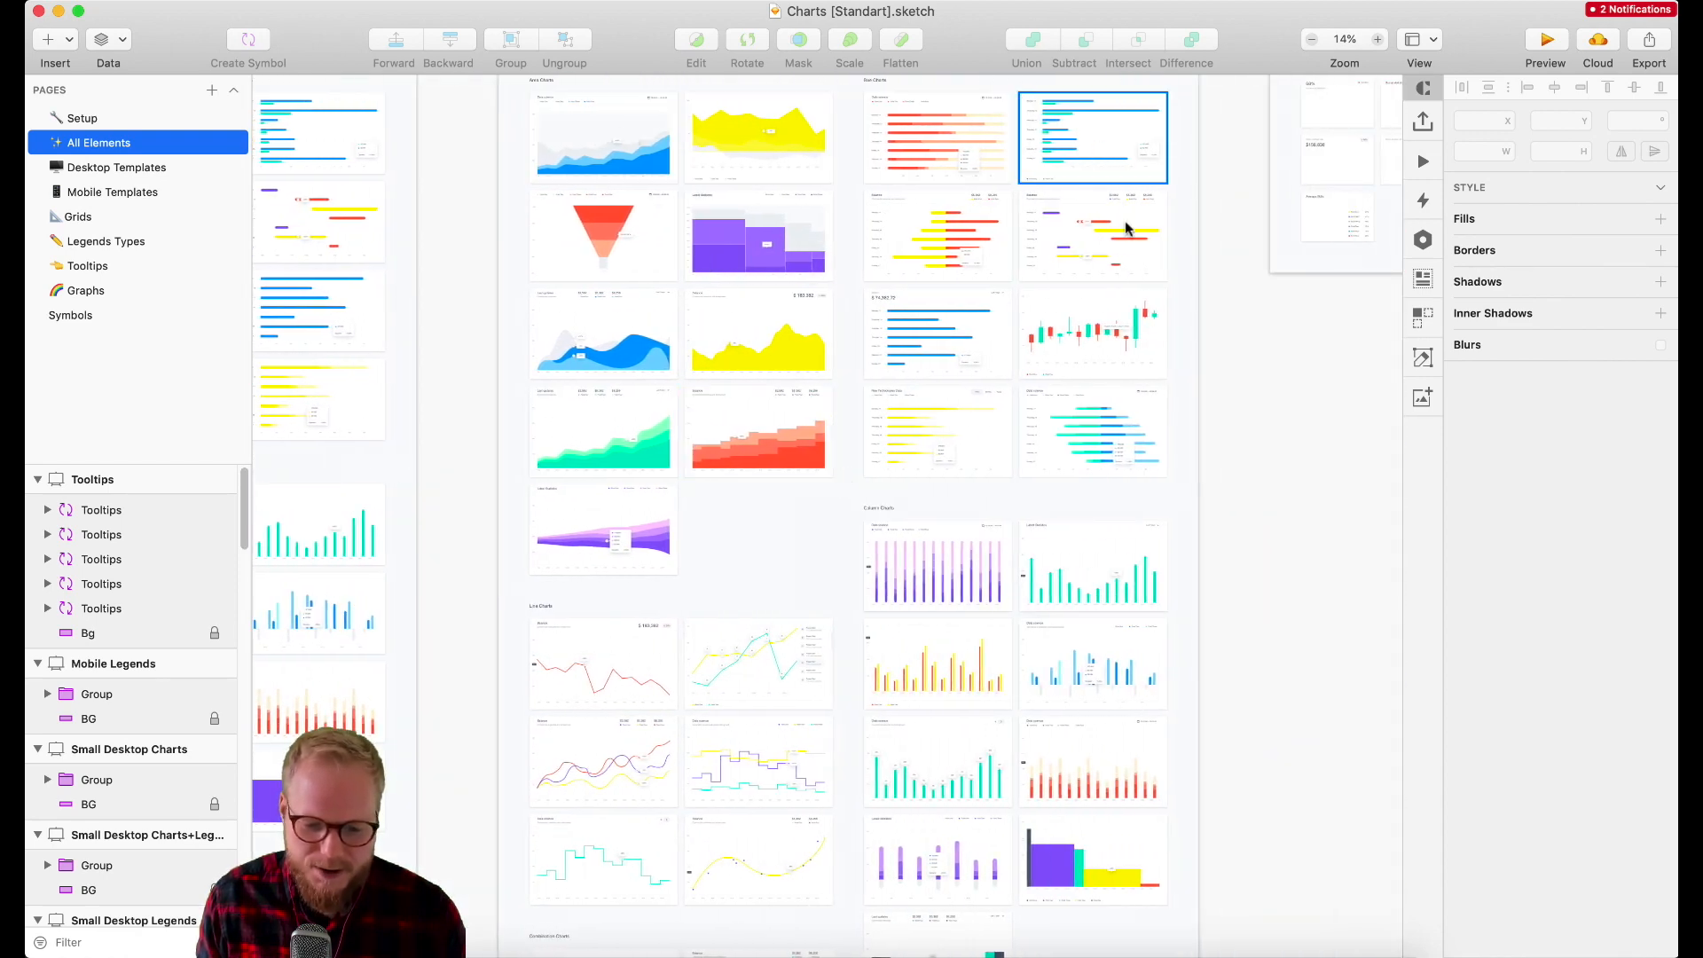
pyautogui.click(1091, 332)
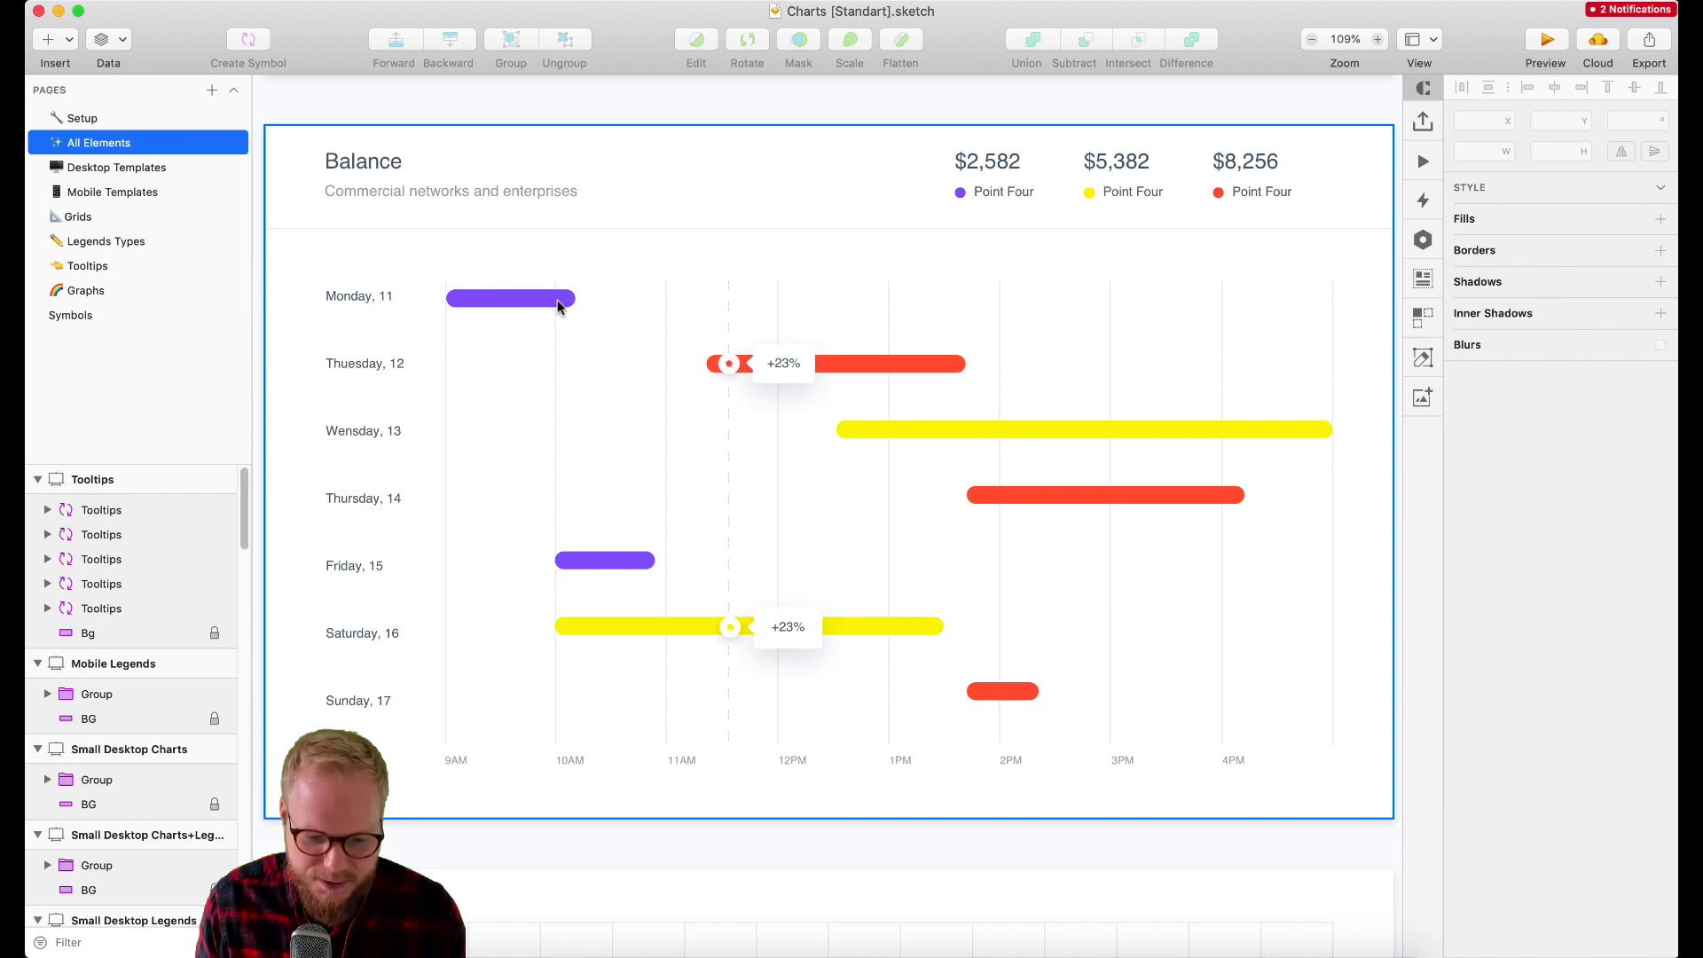
pyautogui.moveTo(1152, 520)
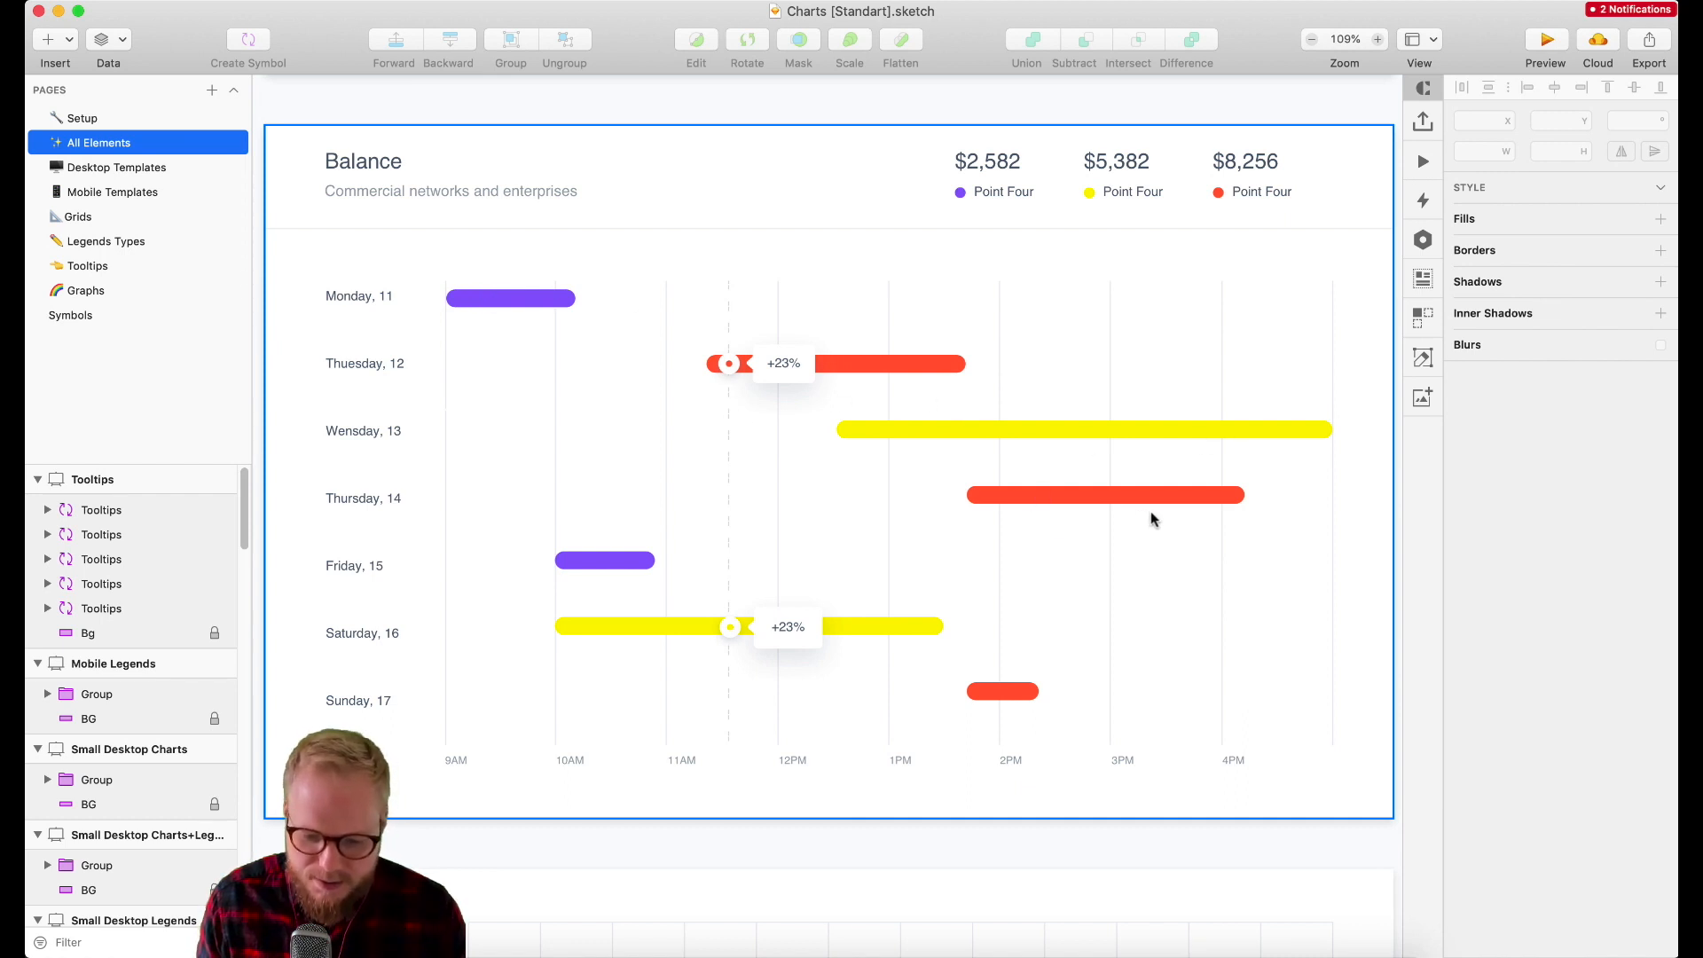
pyautogui.scroll(-3)
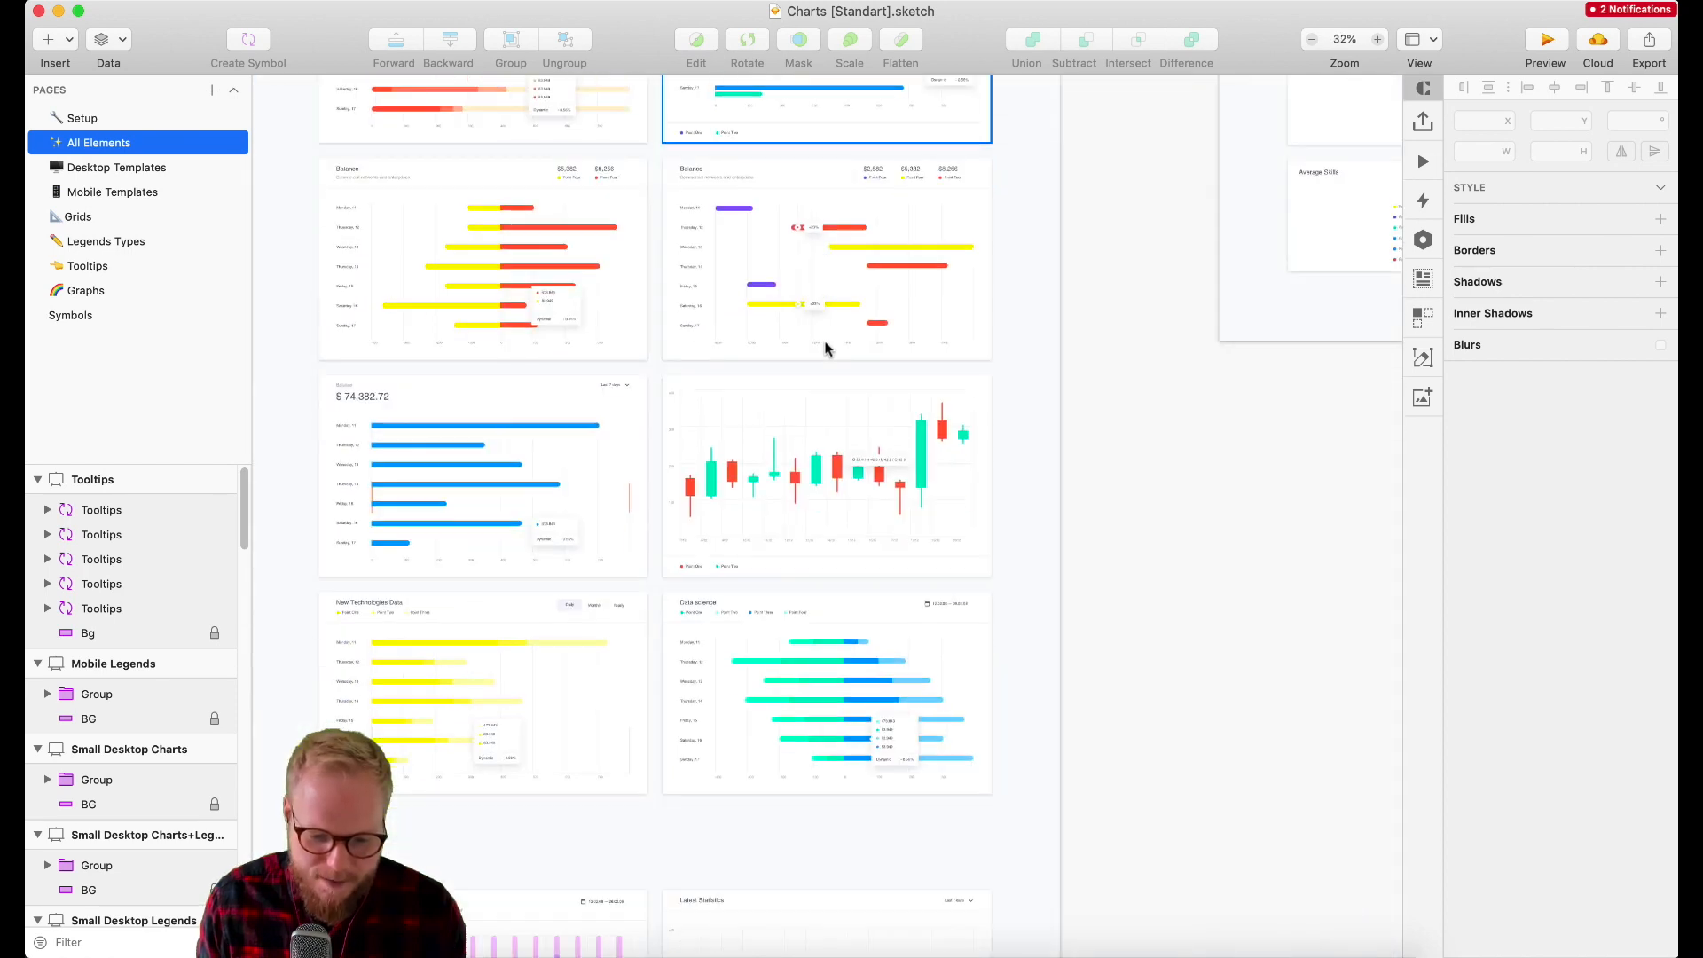
pyautogui.scroll(-3)
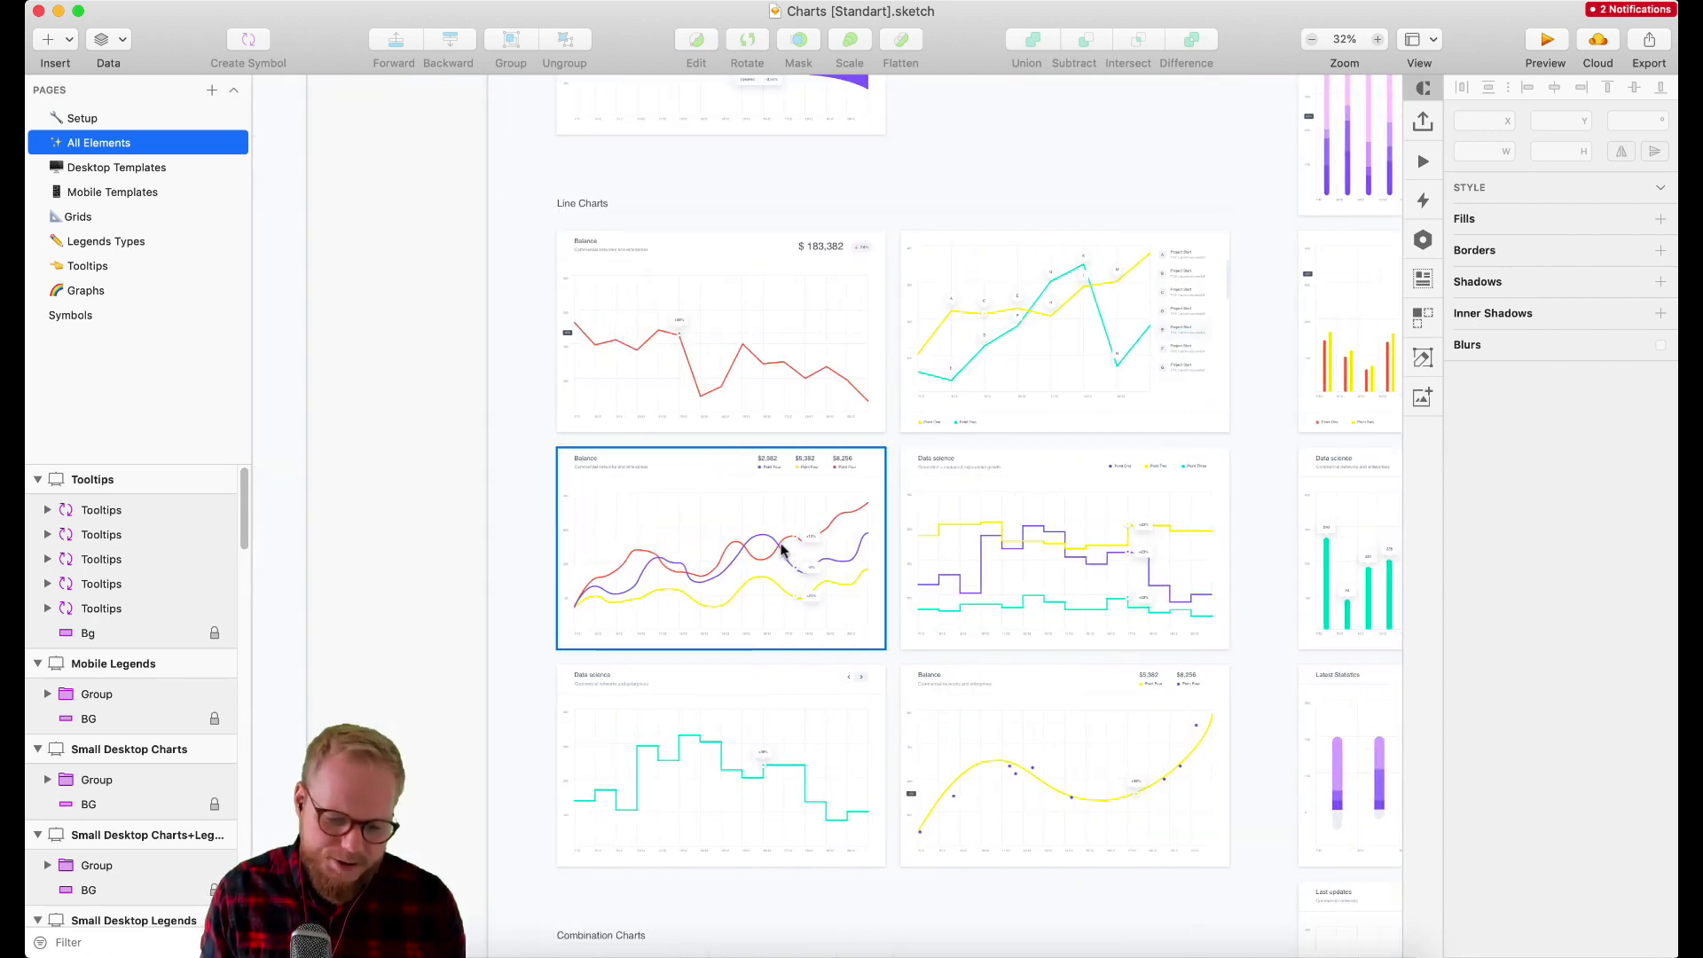
pyautogui.scroll(-3)
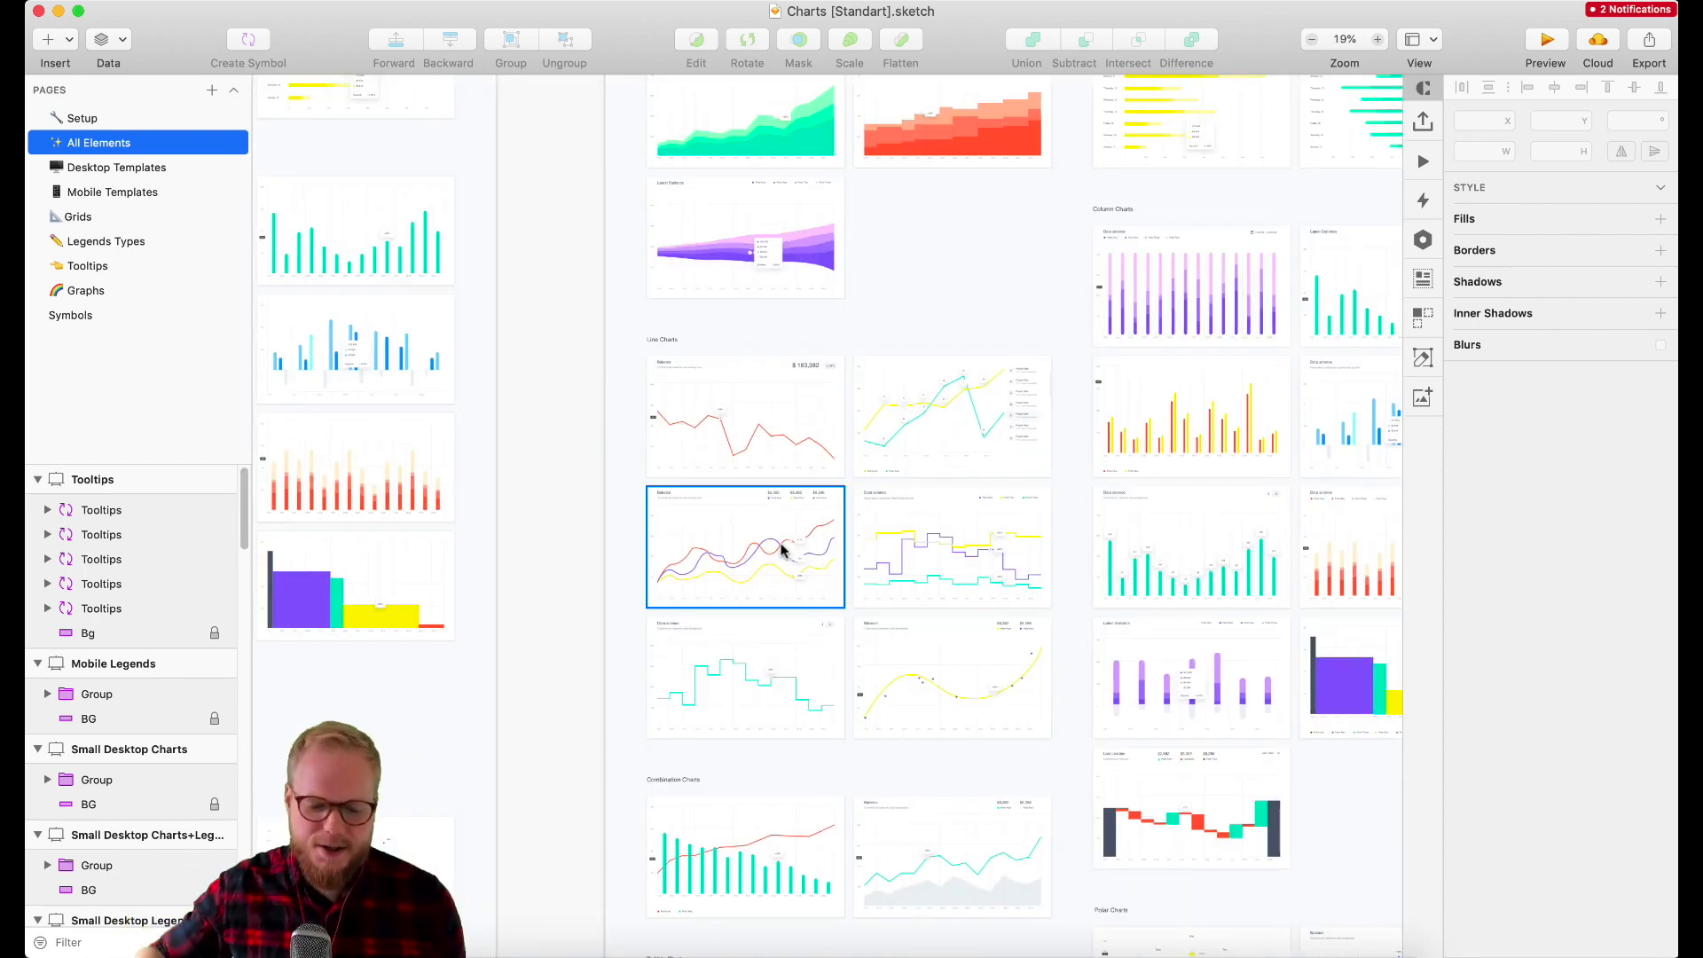
pyautogui.scroll(-3)
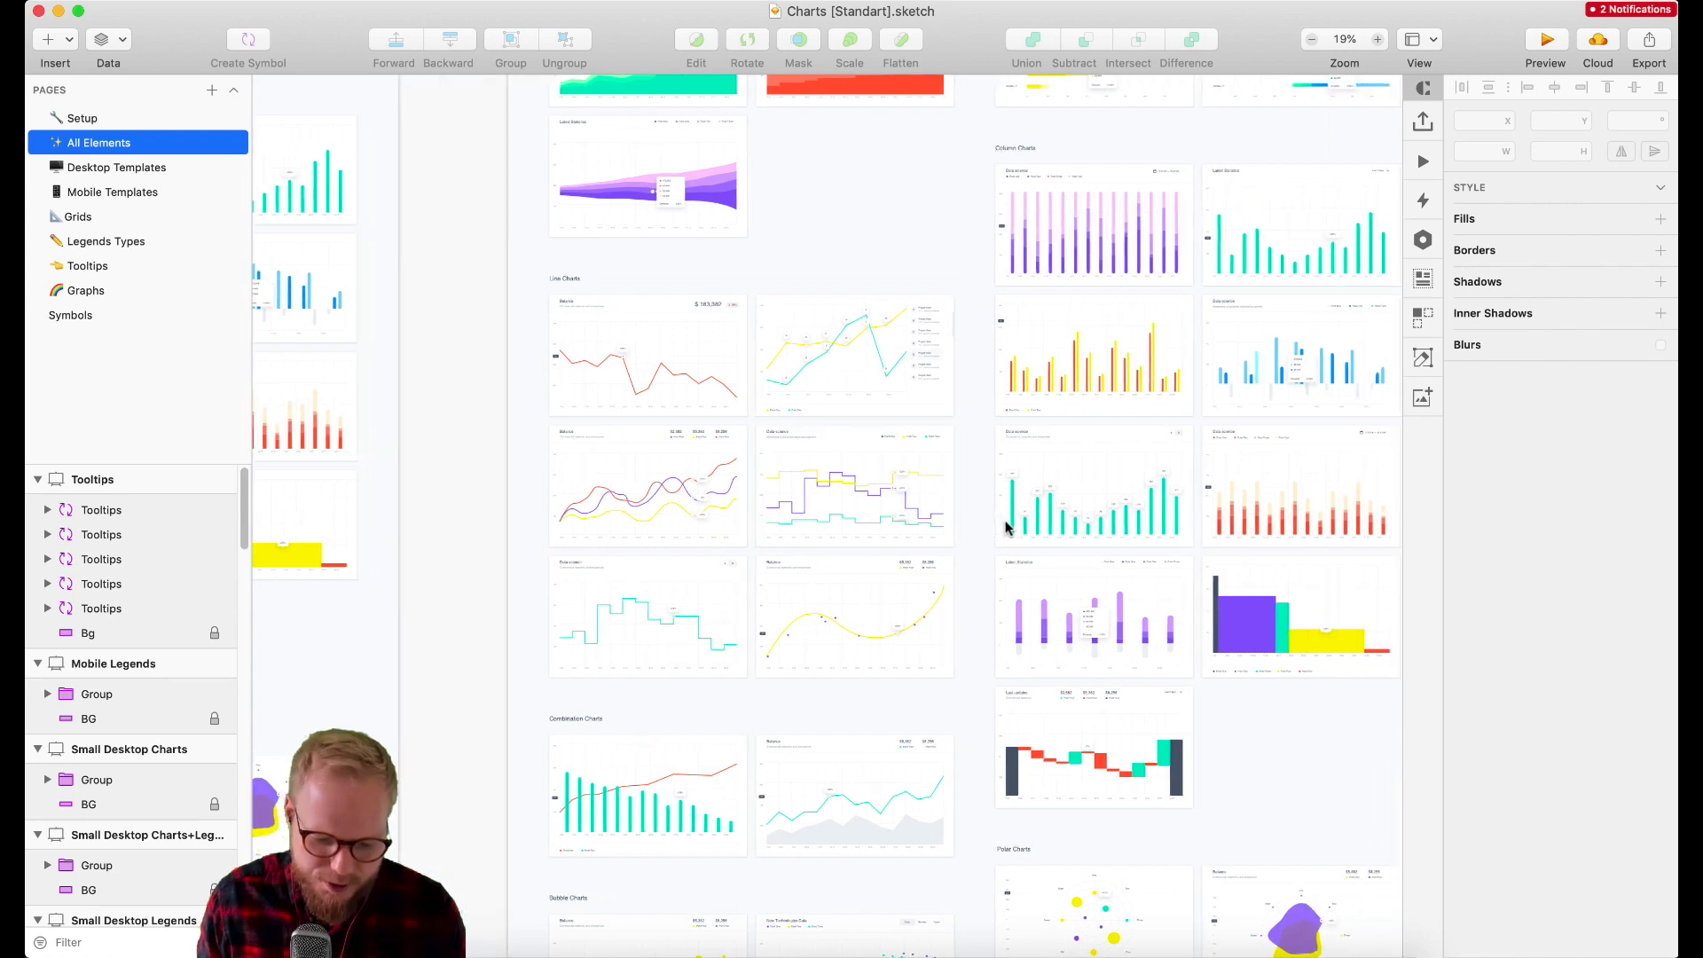
pyautogui.scroll(-3)
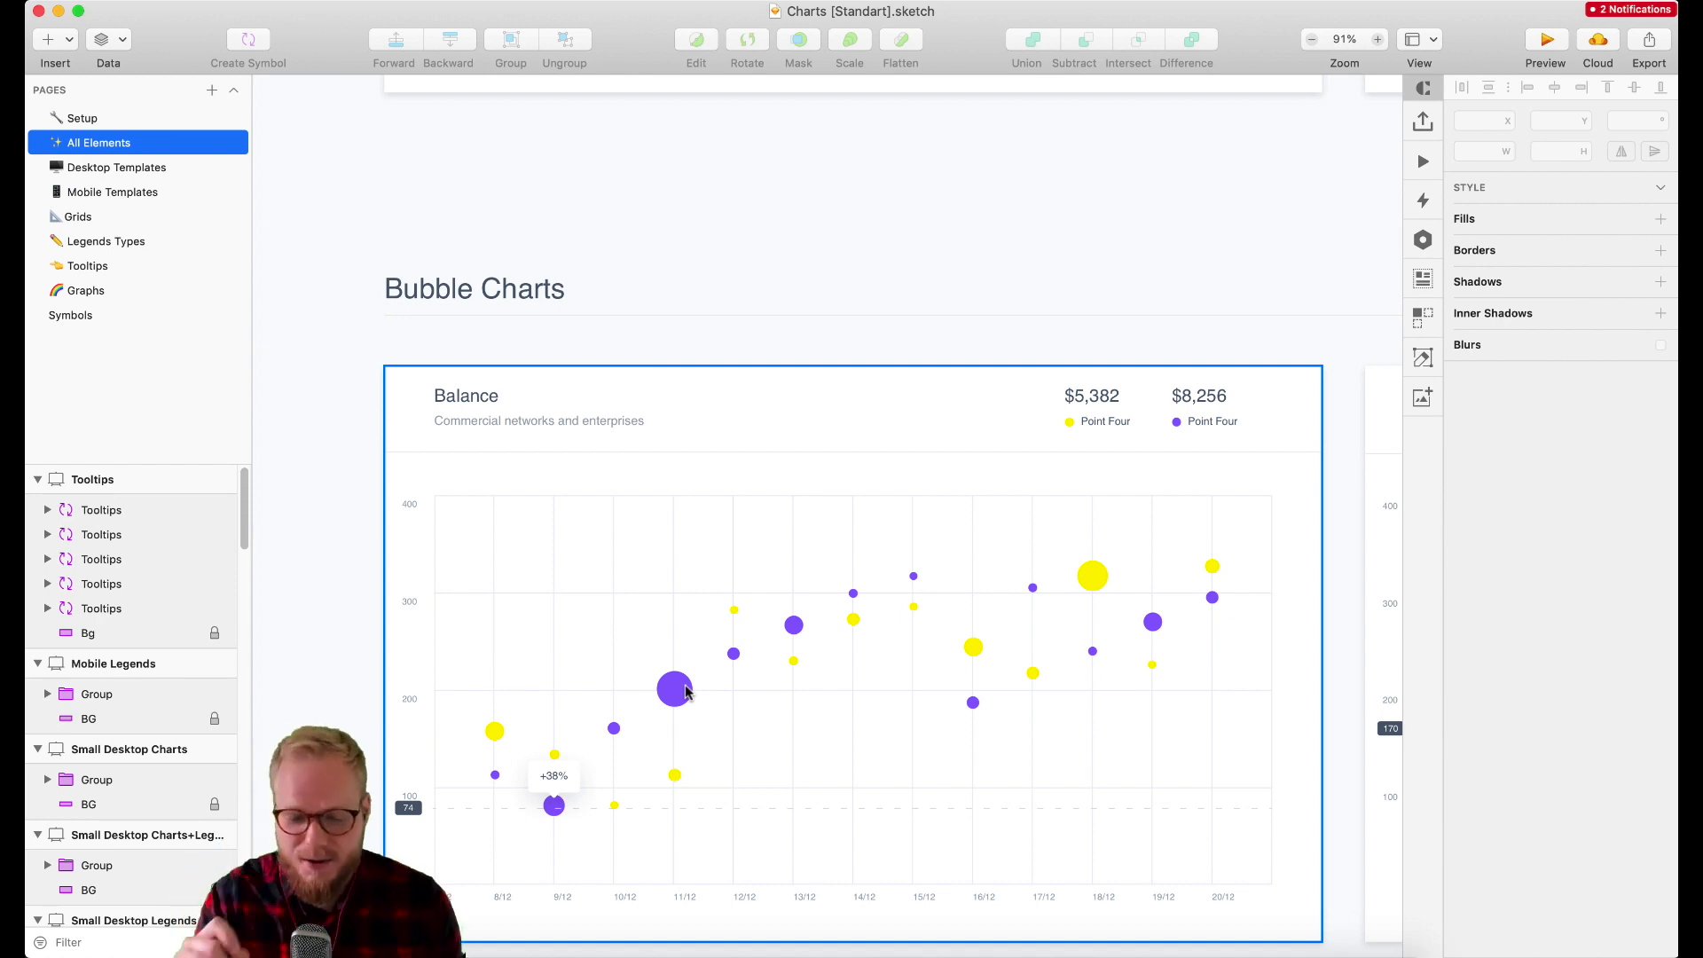
pyautogui.scroll(-3)
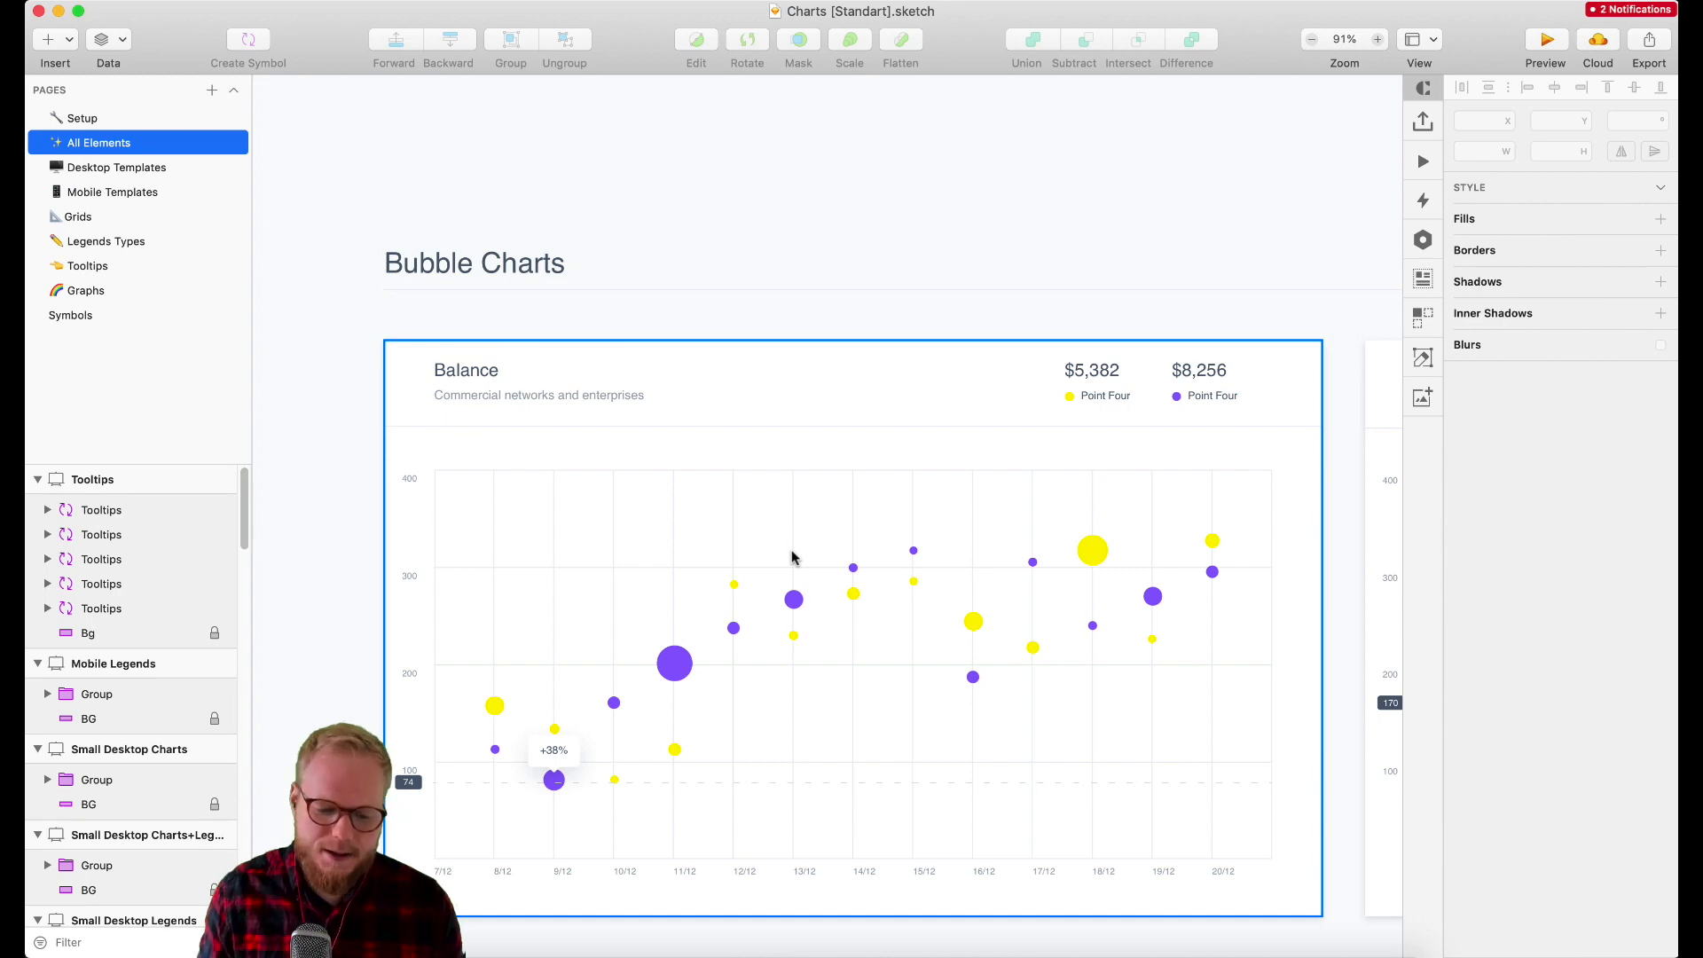
pyautogui.scroll(-3)
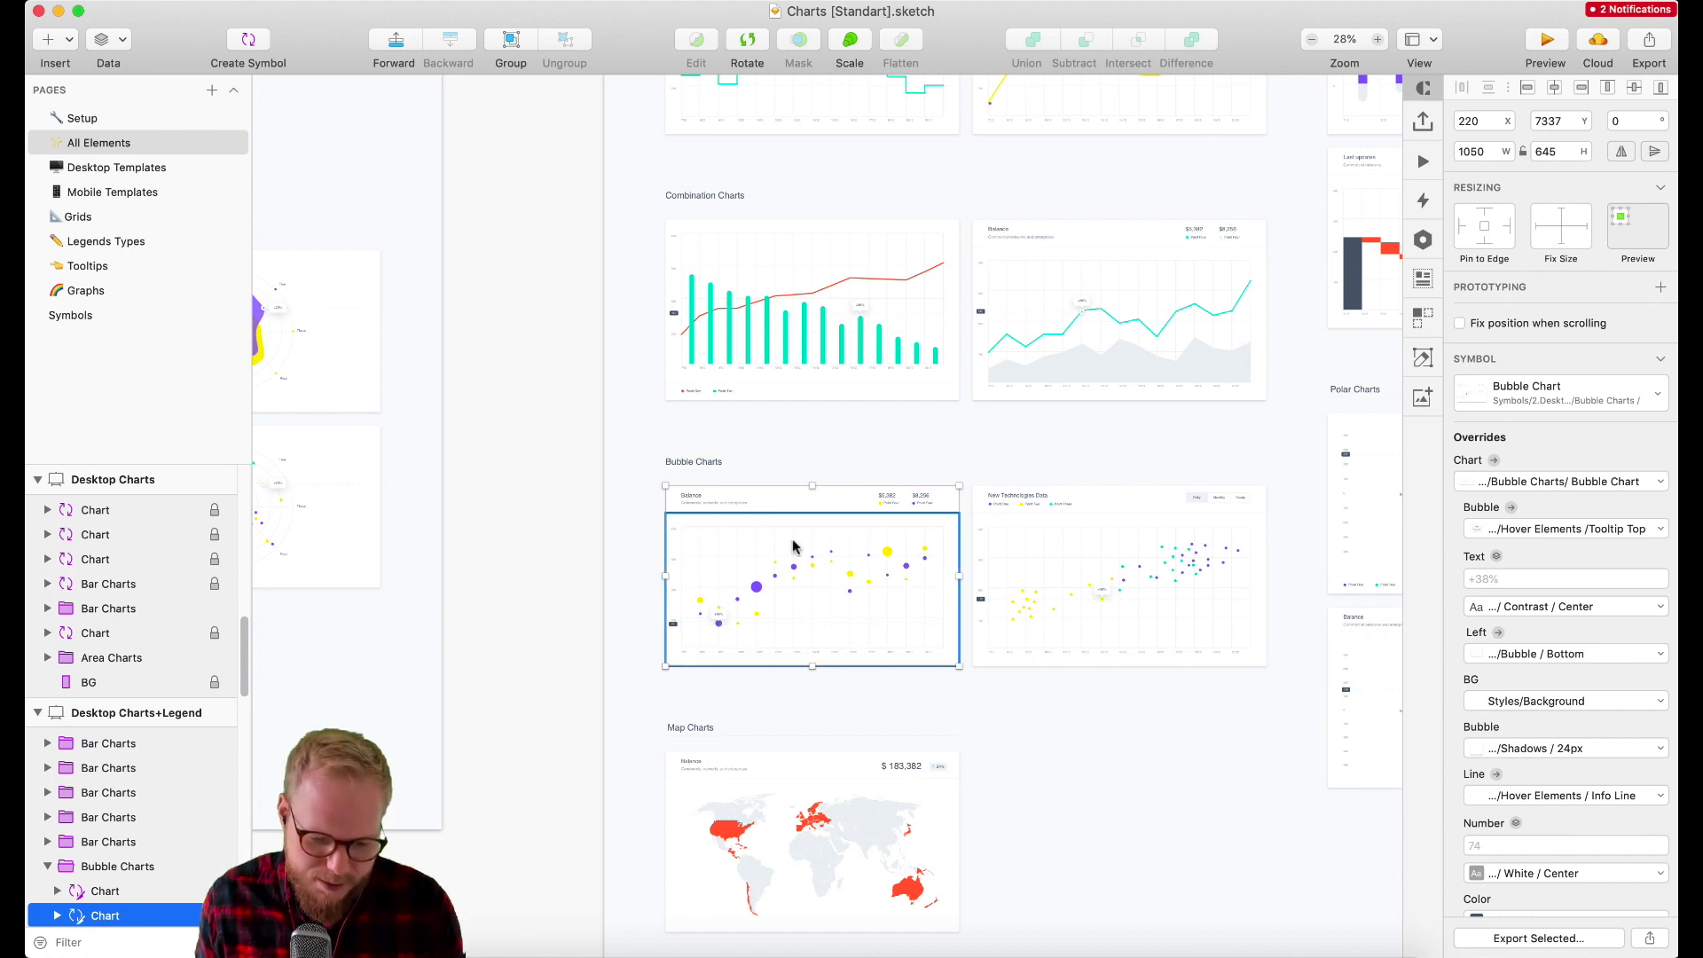
pyautogui.moveTo(824, 584)
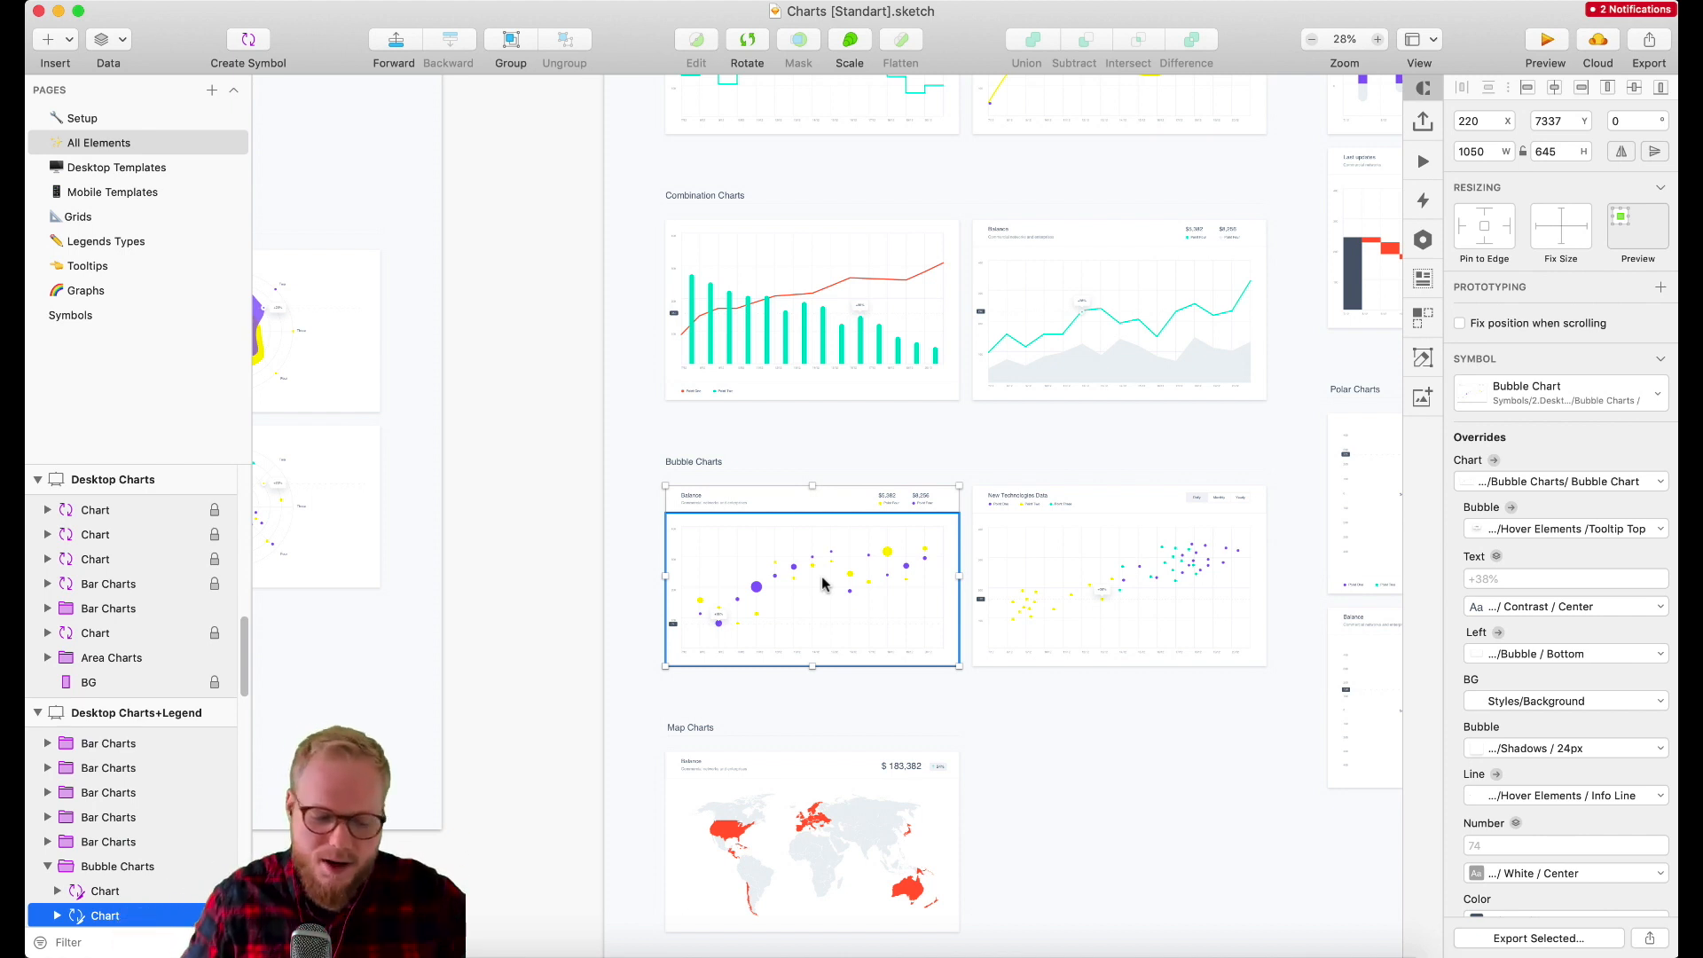
# Step: Select the Balance bubble chart instance and override its tooltip text to +300%
pyautogui.click(1565, 529)
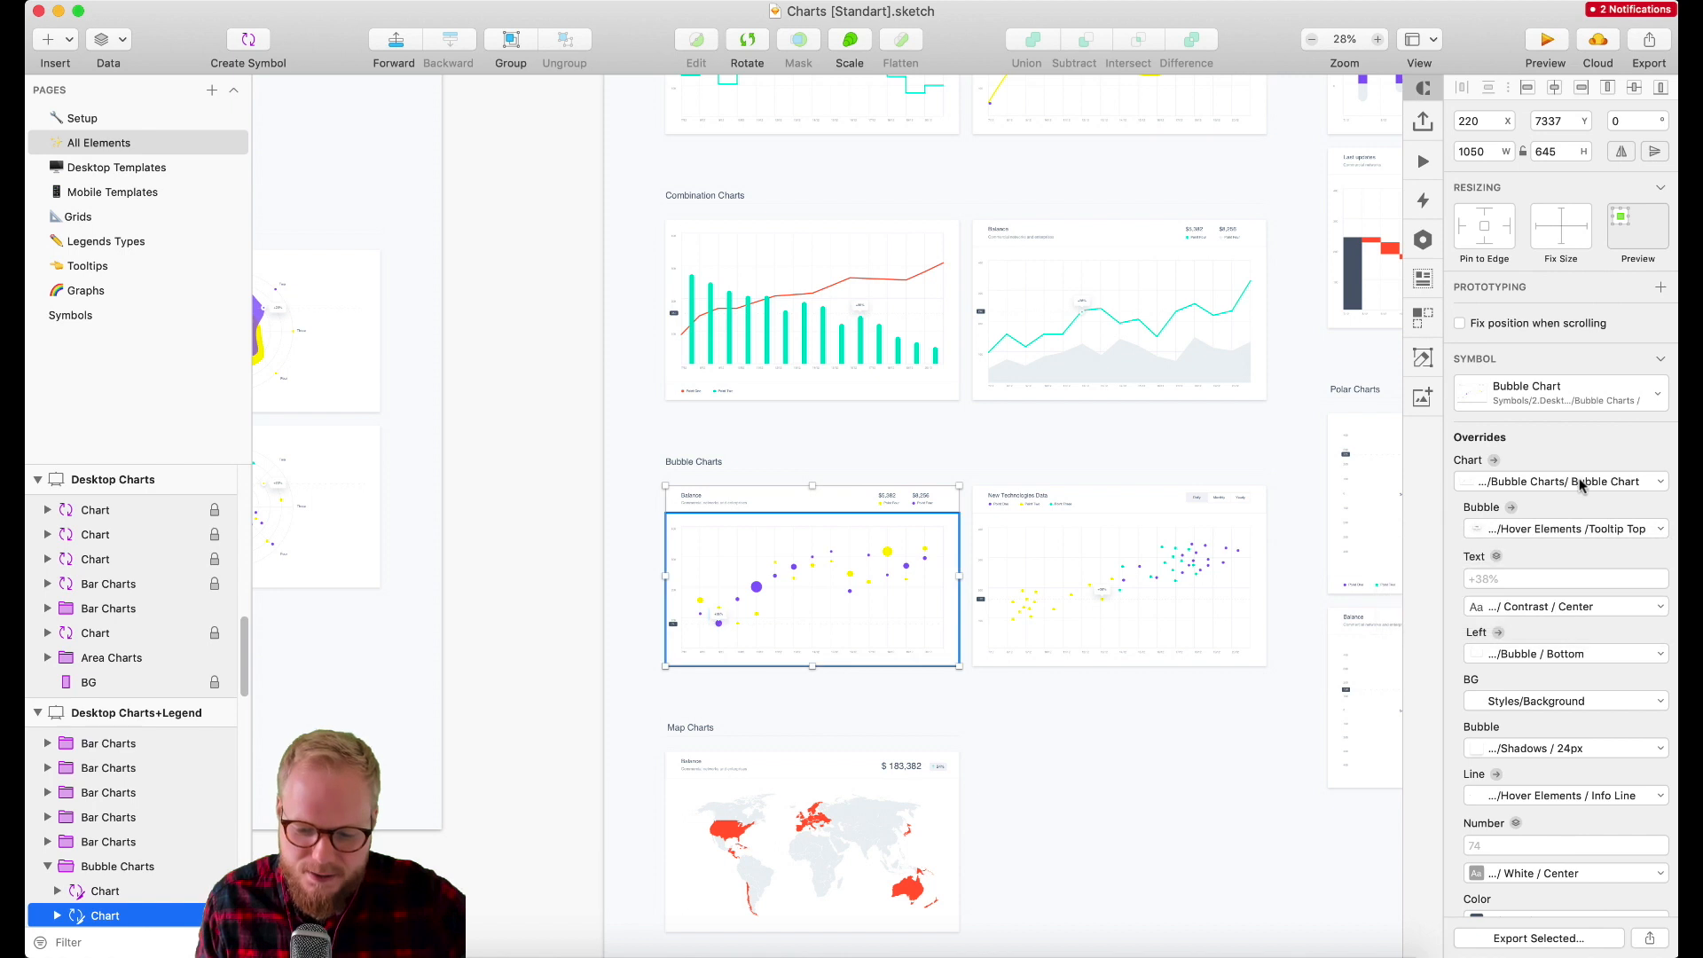
pyautogui.click(1560, 481)
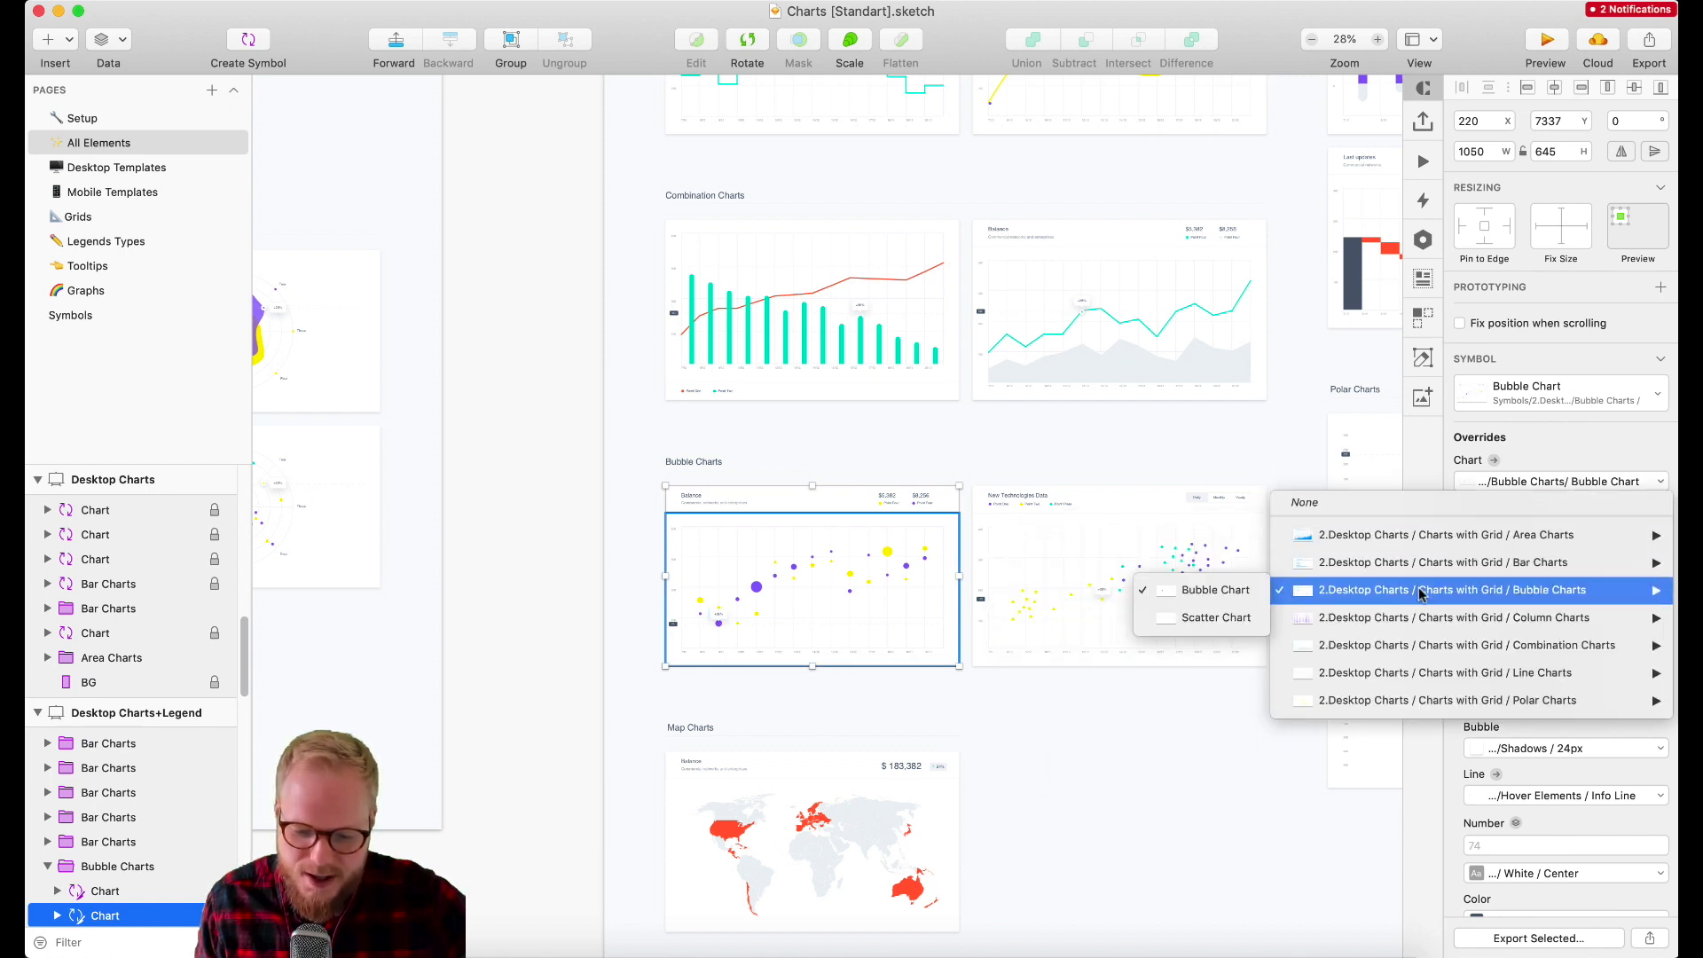
pyautogui.click(1221, 618)
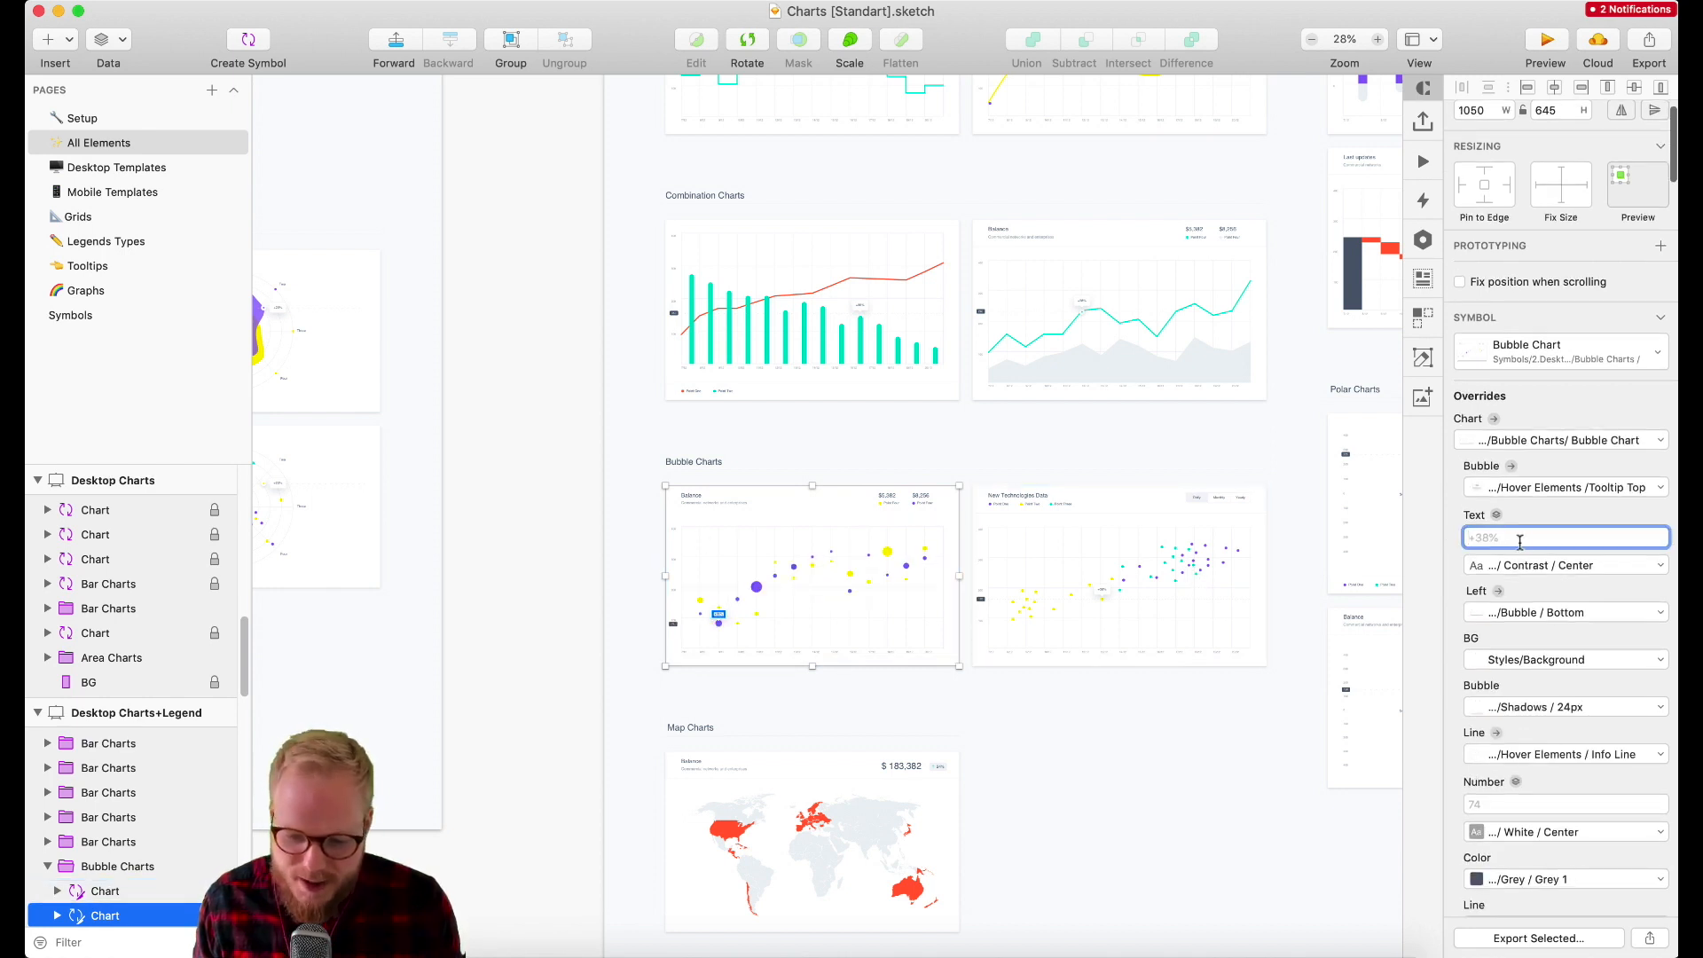
pyautogui.write('+300%')
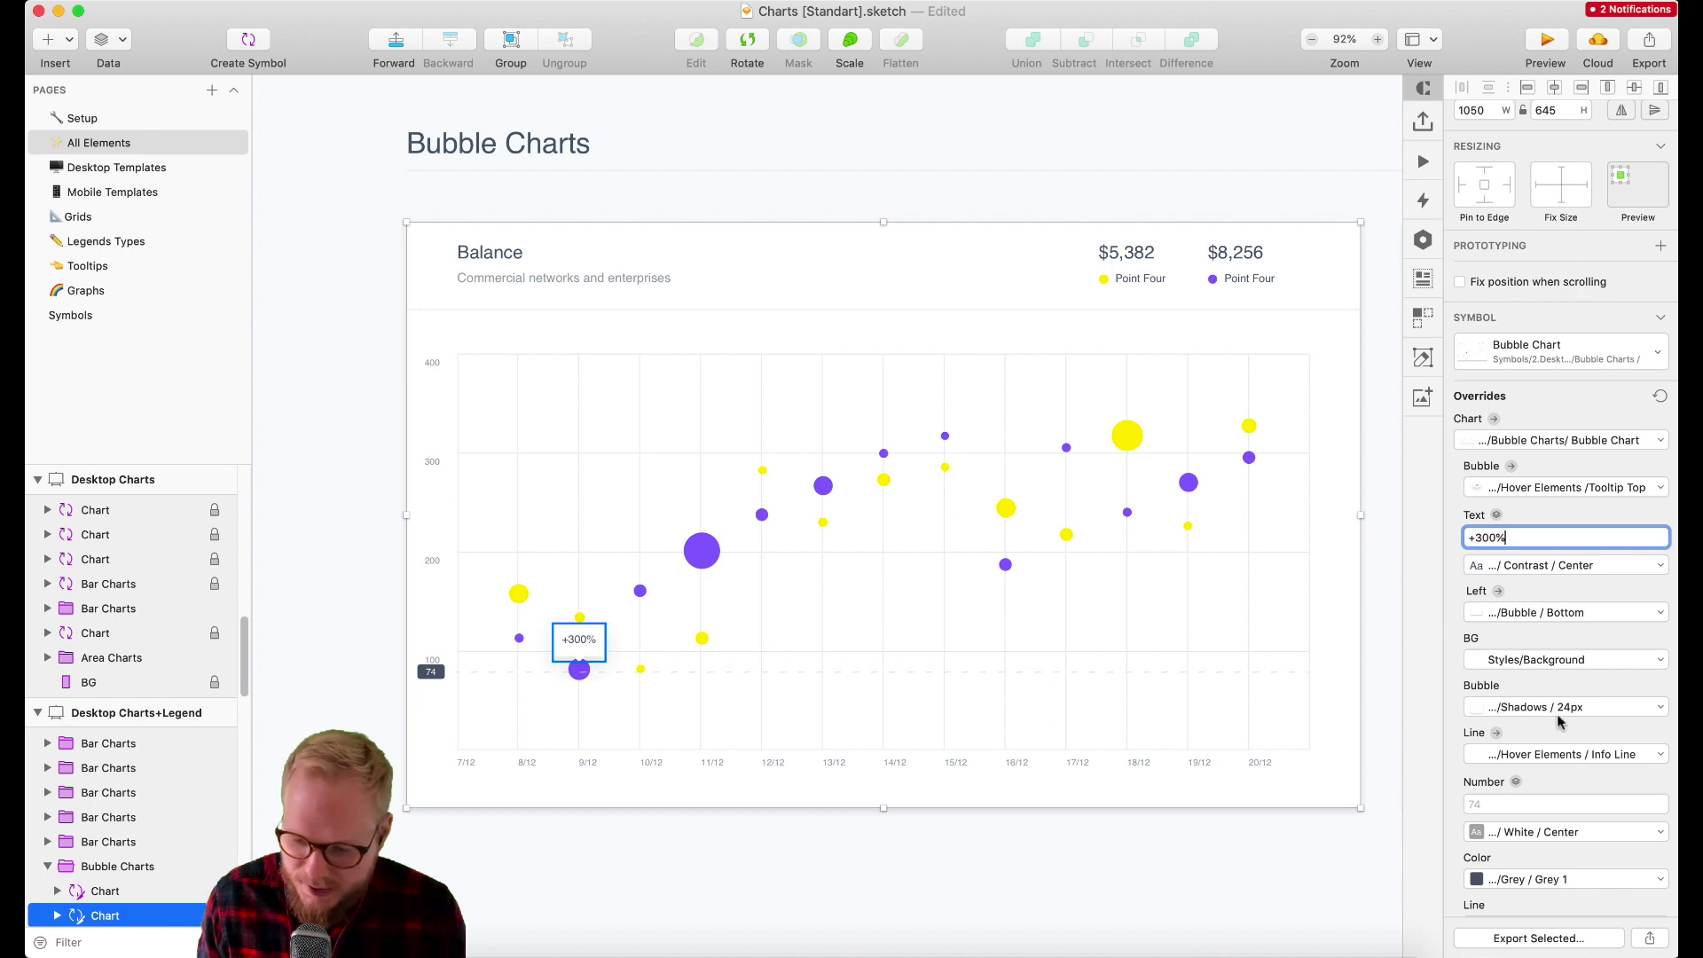
# Step: Review the tooltip Bubble style override choices, then return to the Setup Fonts board
pyautogui.click(1565, 706)
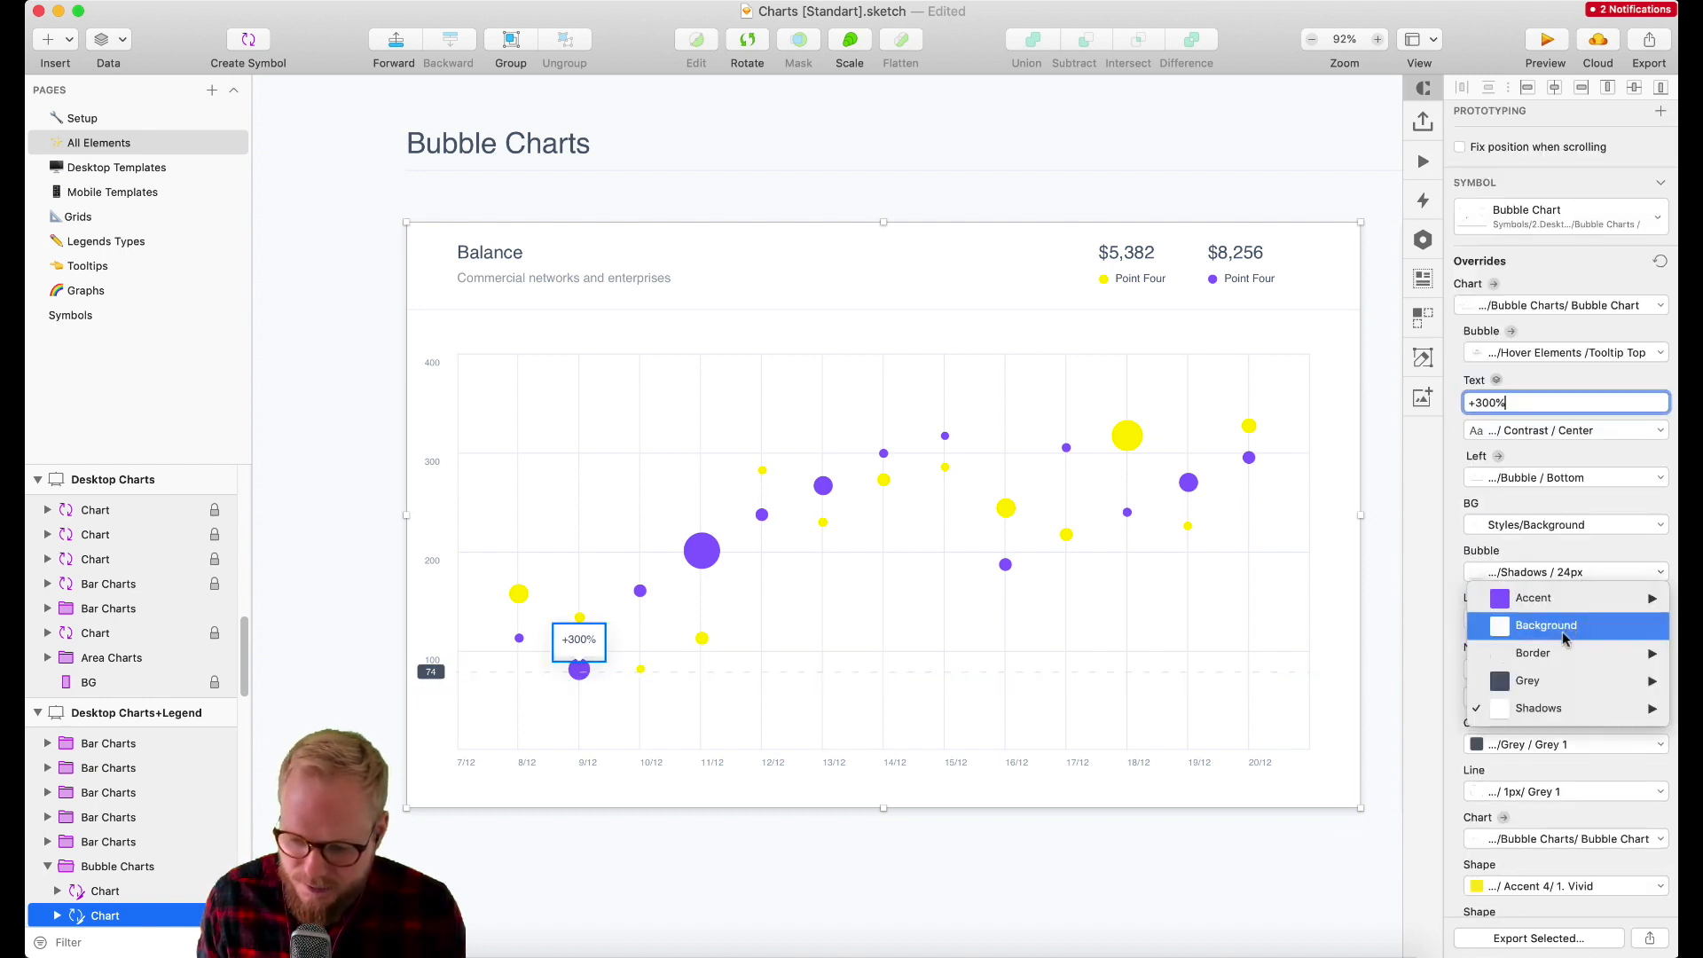
pyautogui.click(1560, 619)
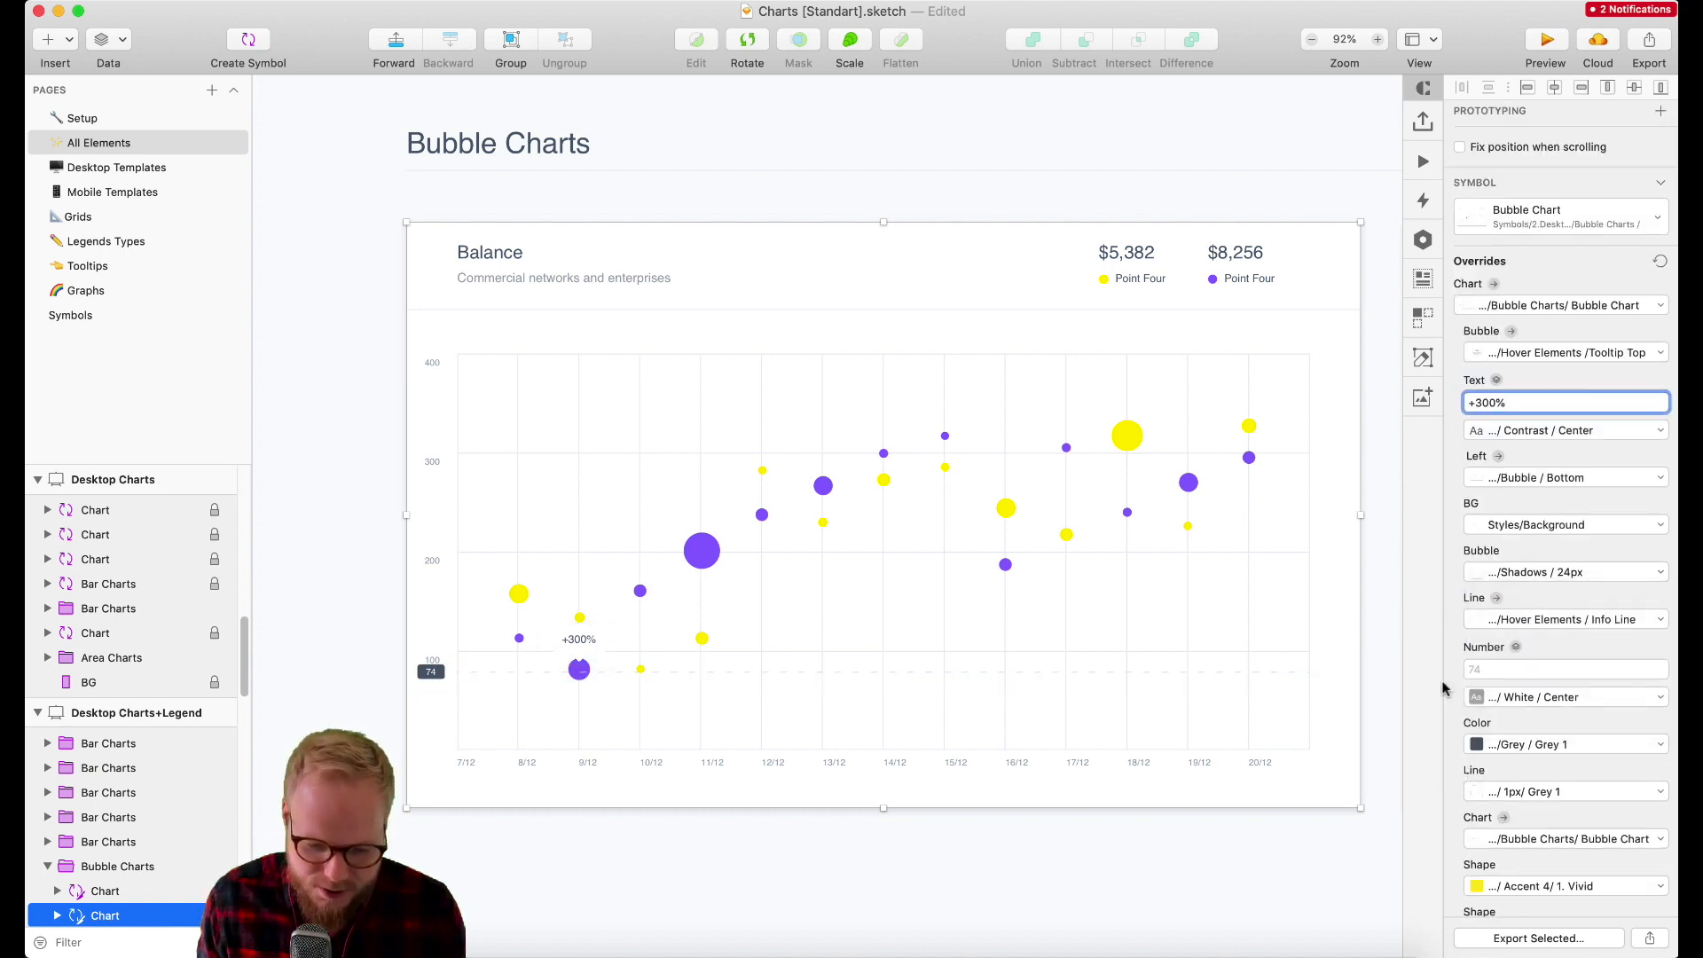
pyautogui.click(579, 641)
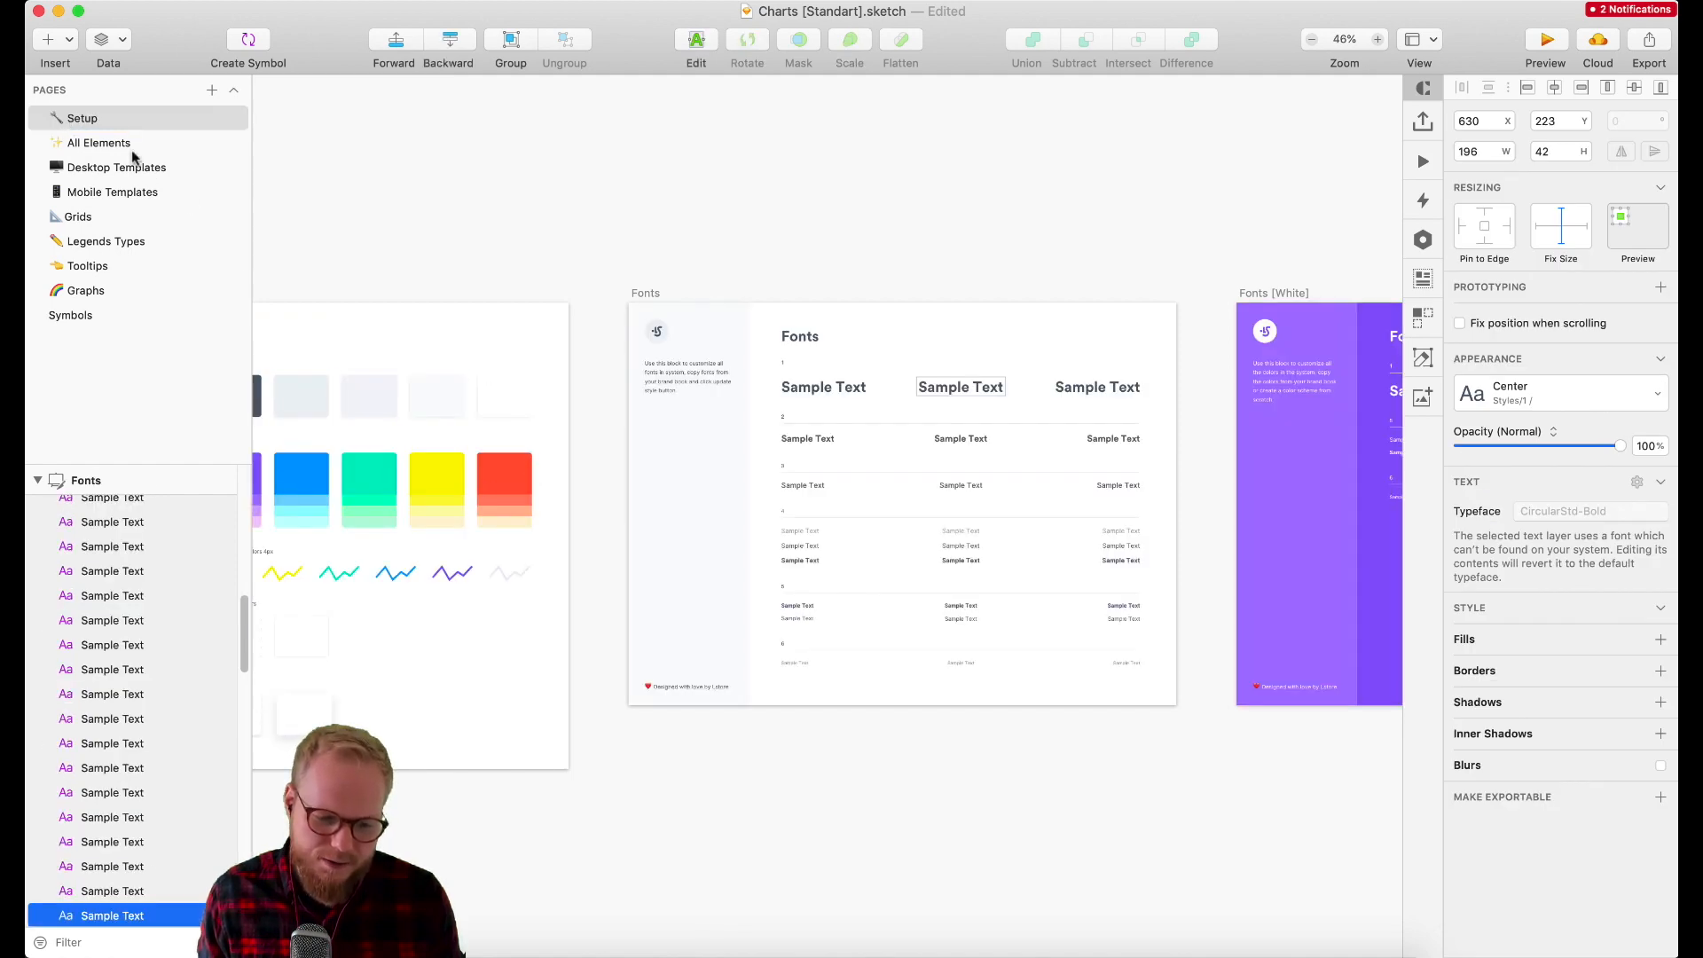
pyautogui.moveTo(124, 145)
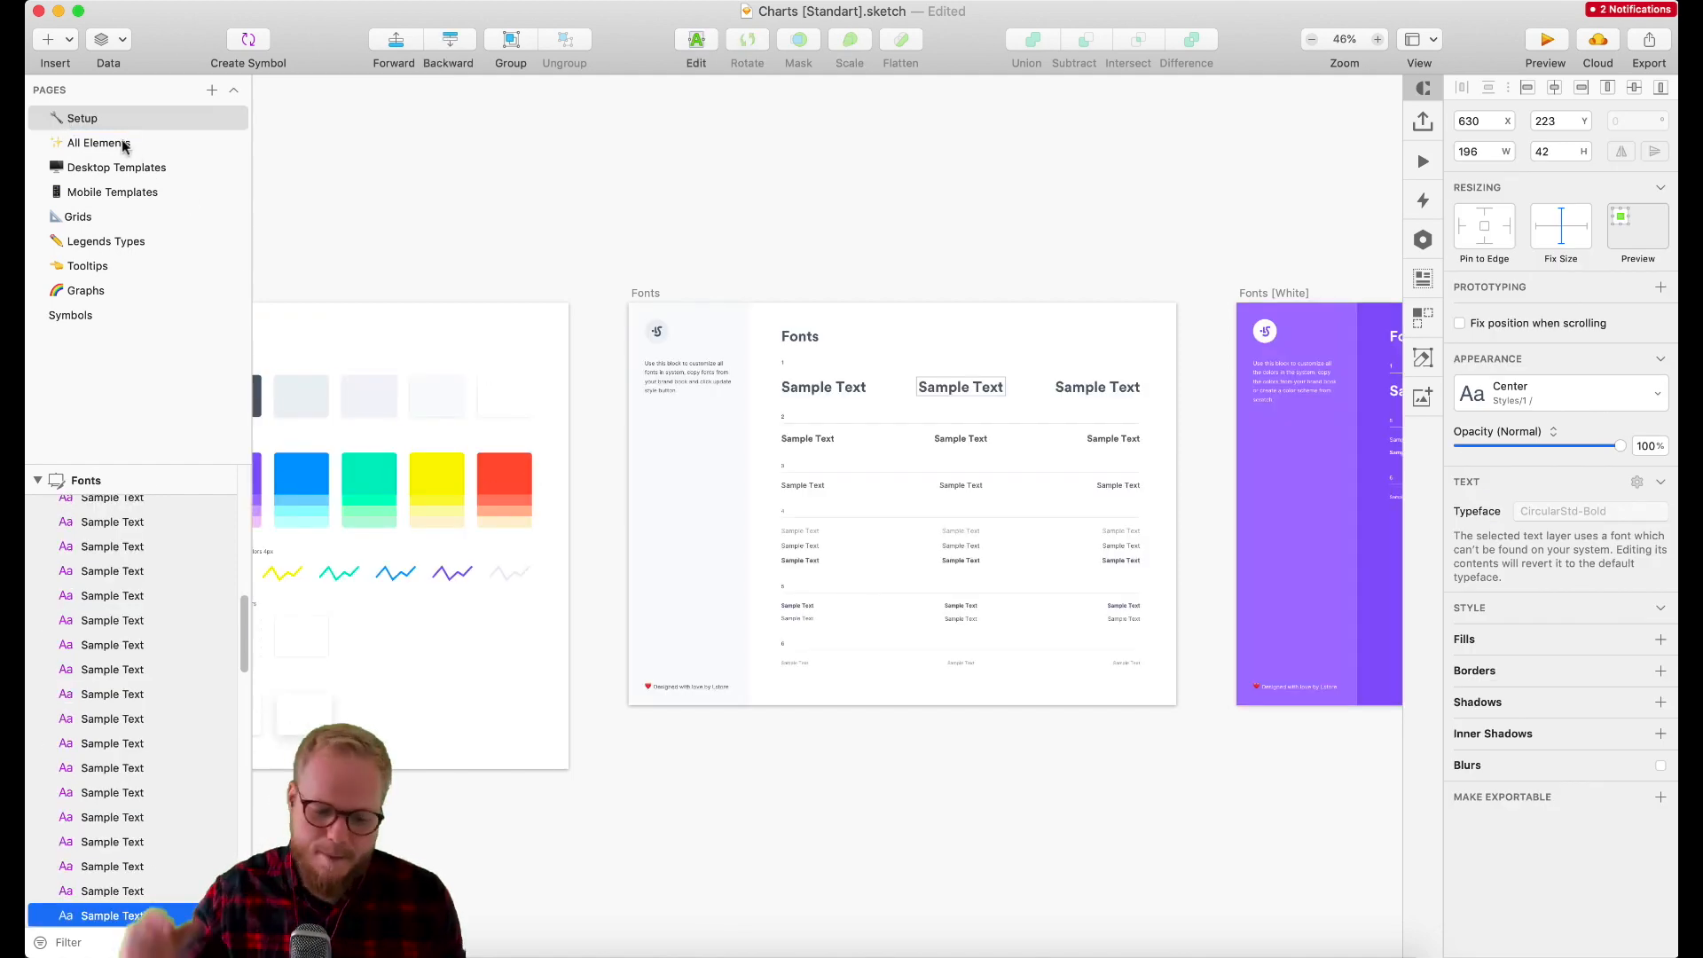
# Step: Return to the All Elements page, zoom out and select the Mobile Charts artboard
pyautogui.click(99, 142)
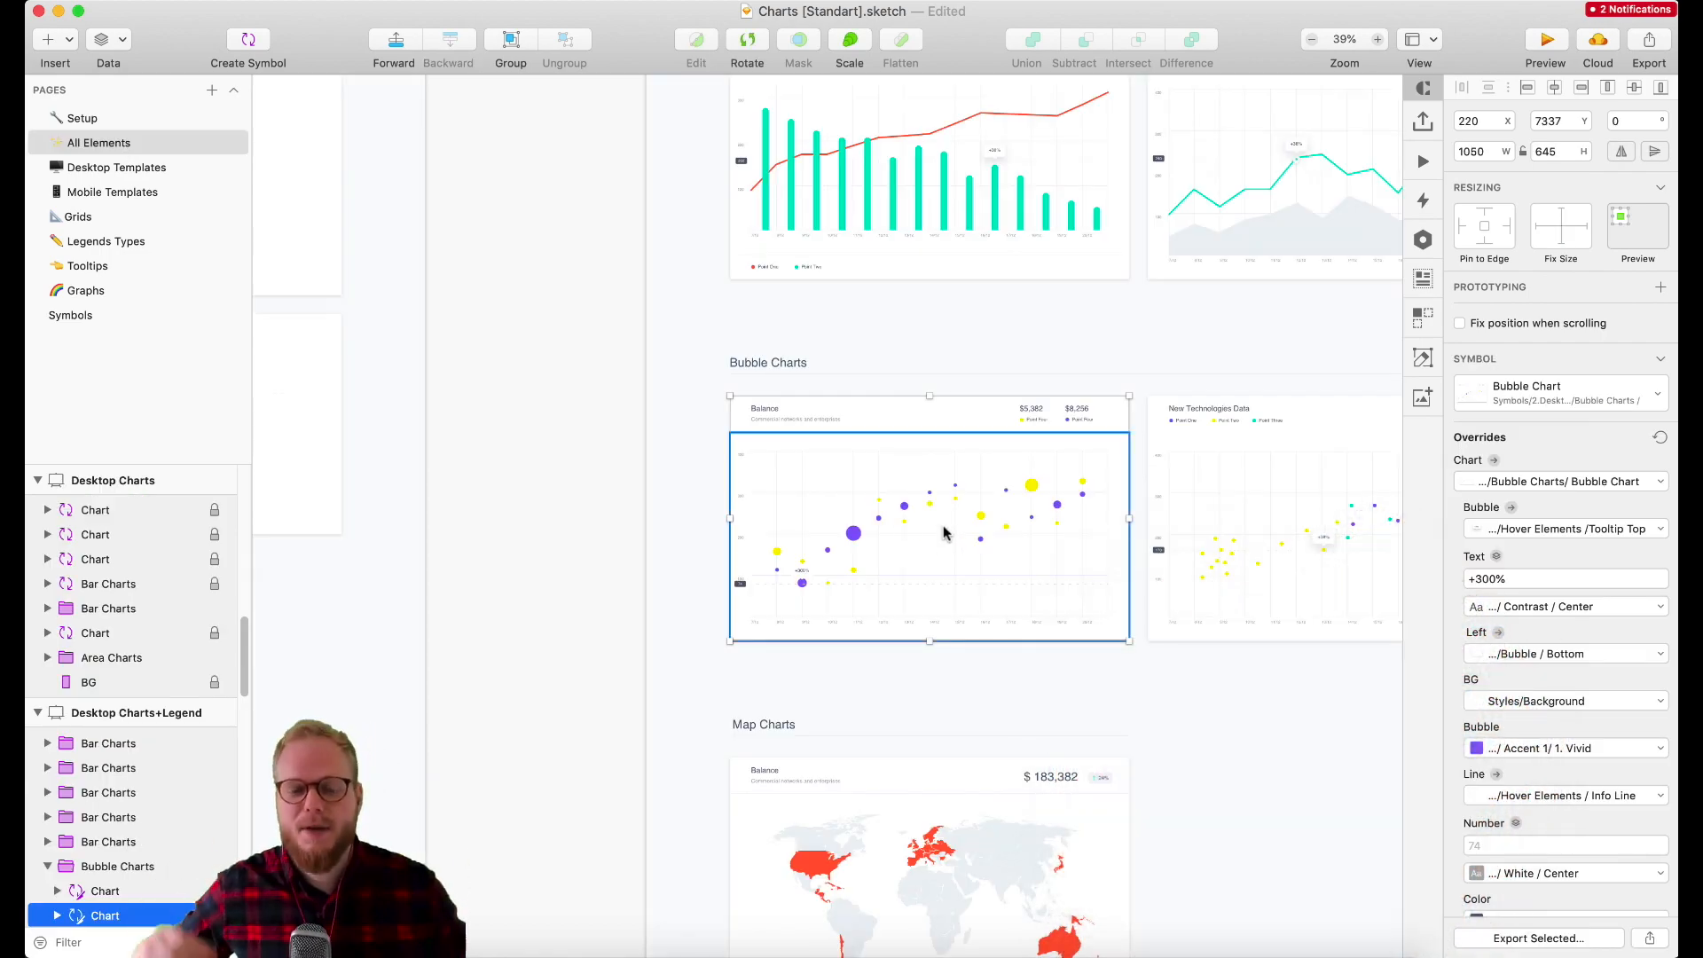
pyautogui.click(1311, 41)
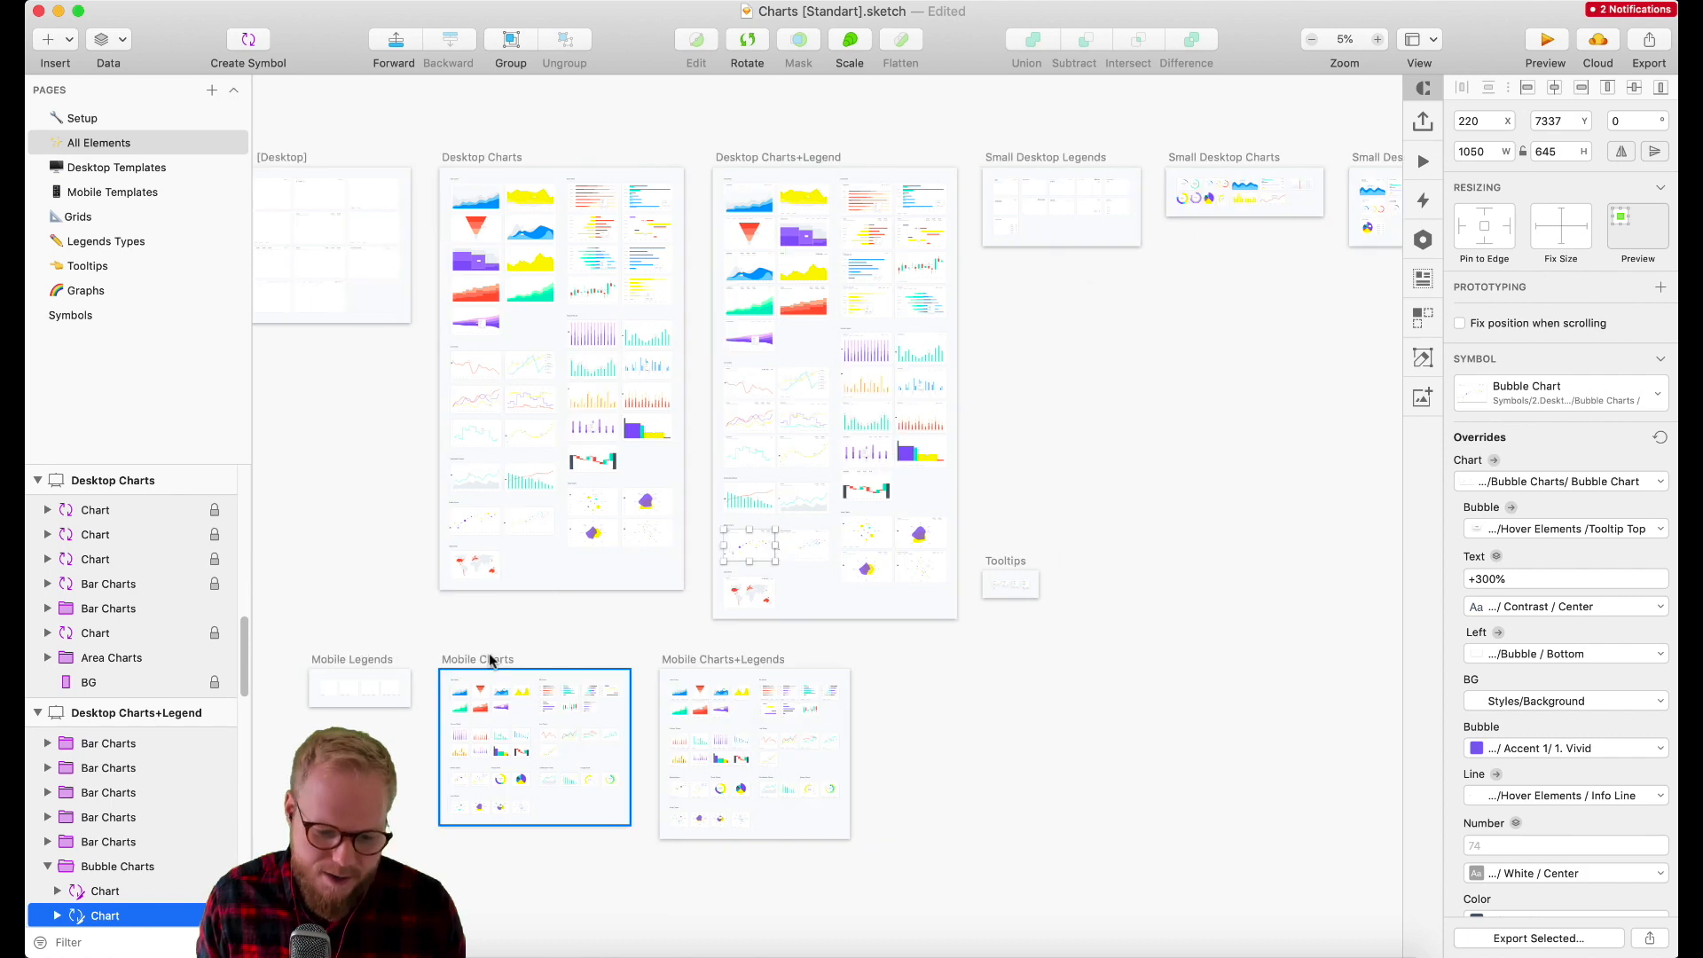
pyautogui.click(117, 167)
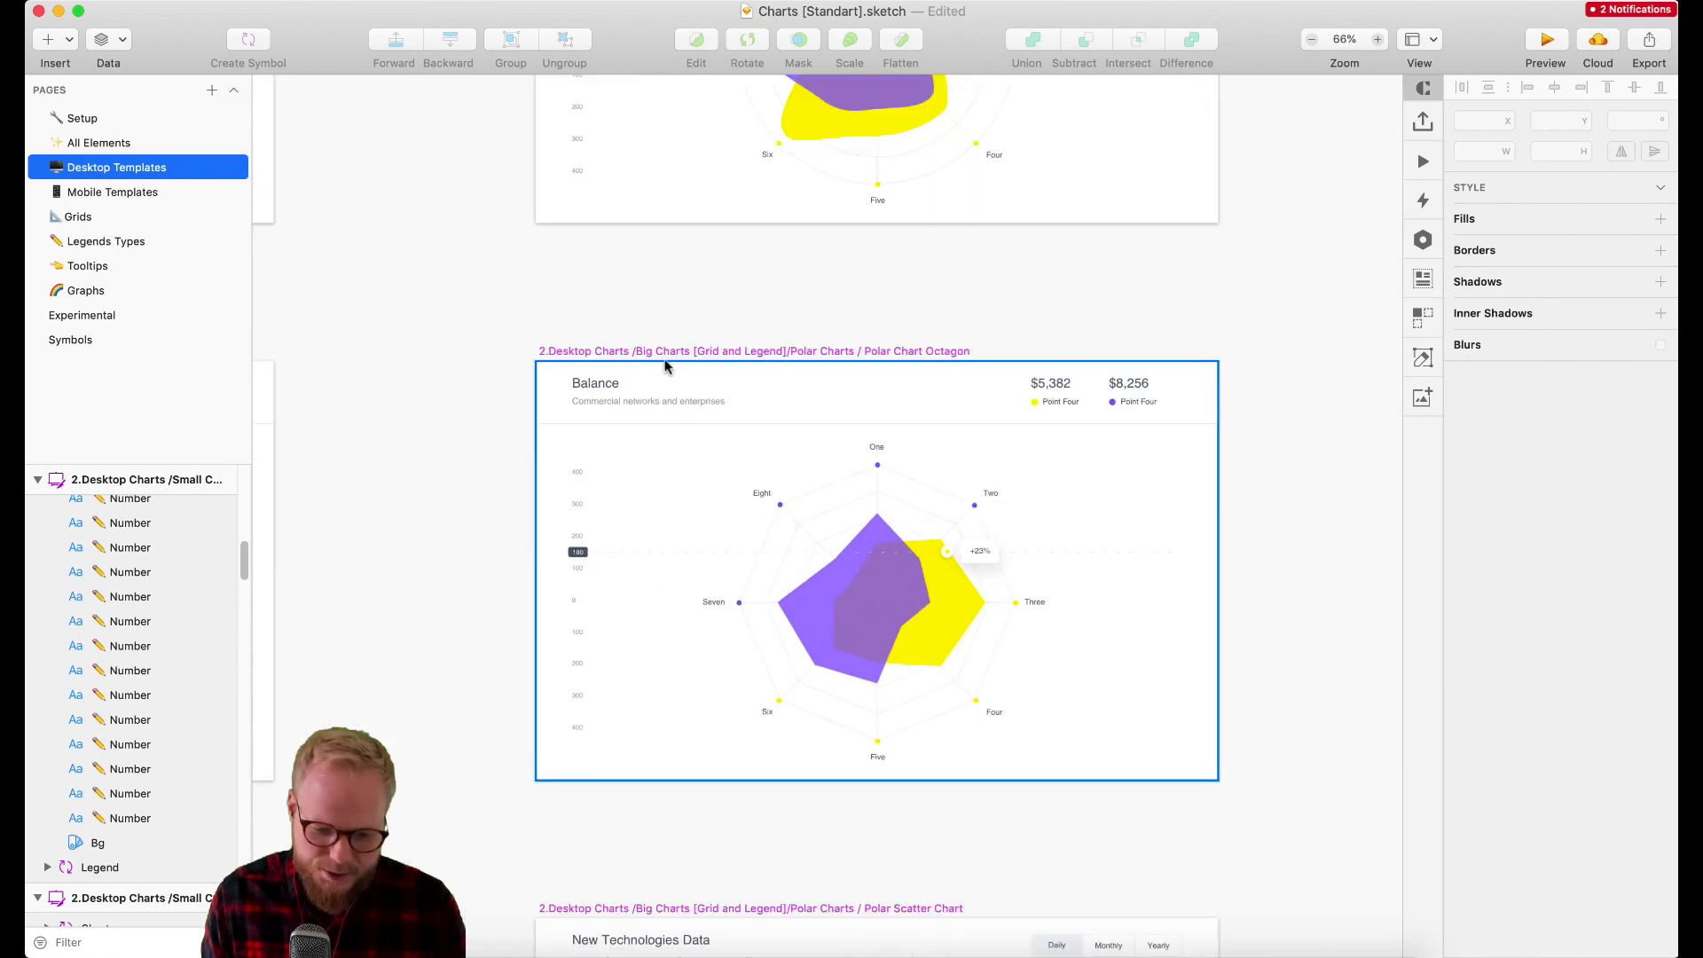
# Step: Select the pasted Polar Chart Octagon template on the Experimental page
pyautogui.click(82, 316)
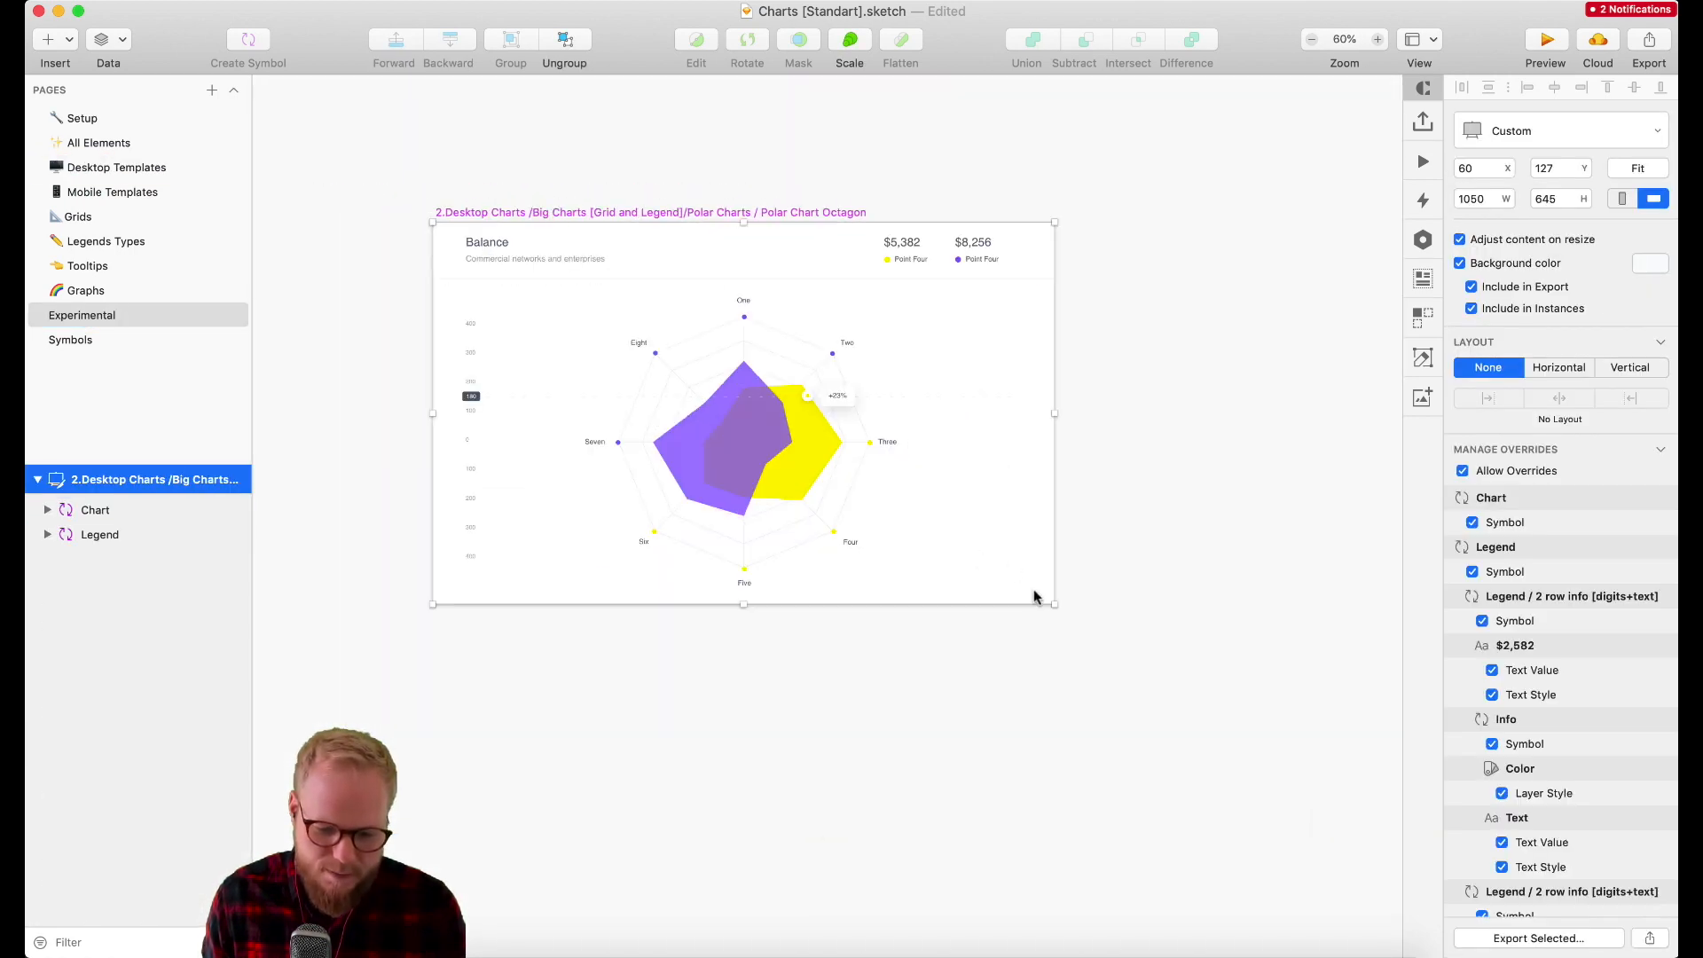
# Step: Resize the Polar Chart Octagon artboard to about 1404 × 883 and turn off Adjust content on resize
pyautogui.moveTo(1054, 603); pyautogui.dragTo(1310, 875)
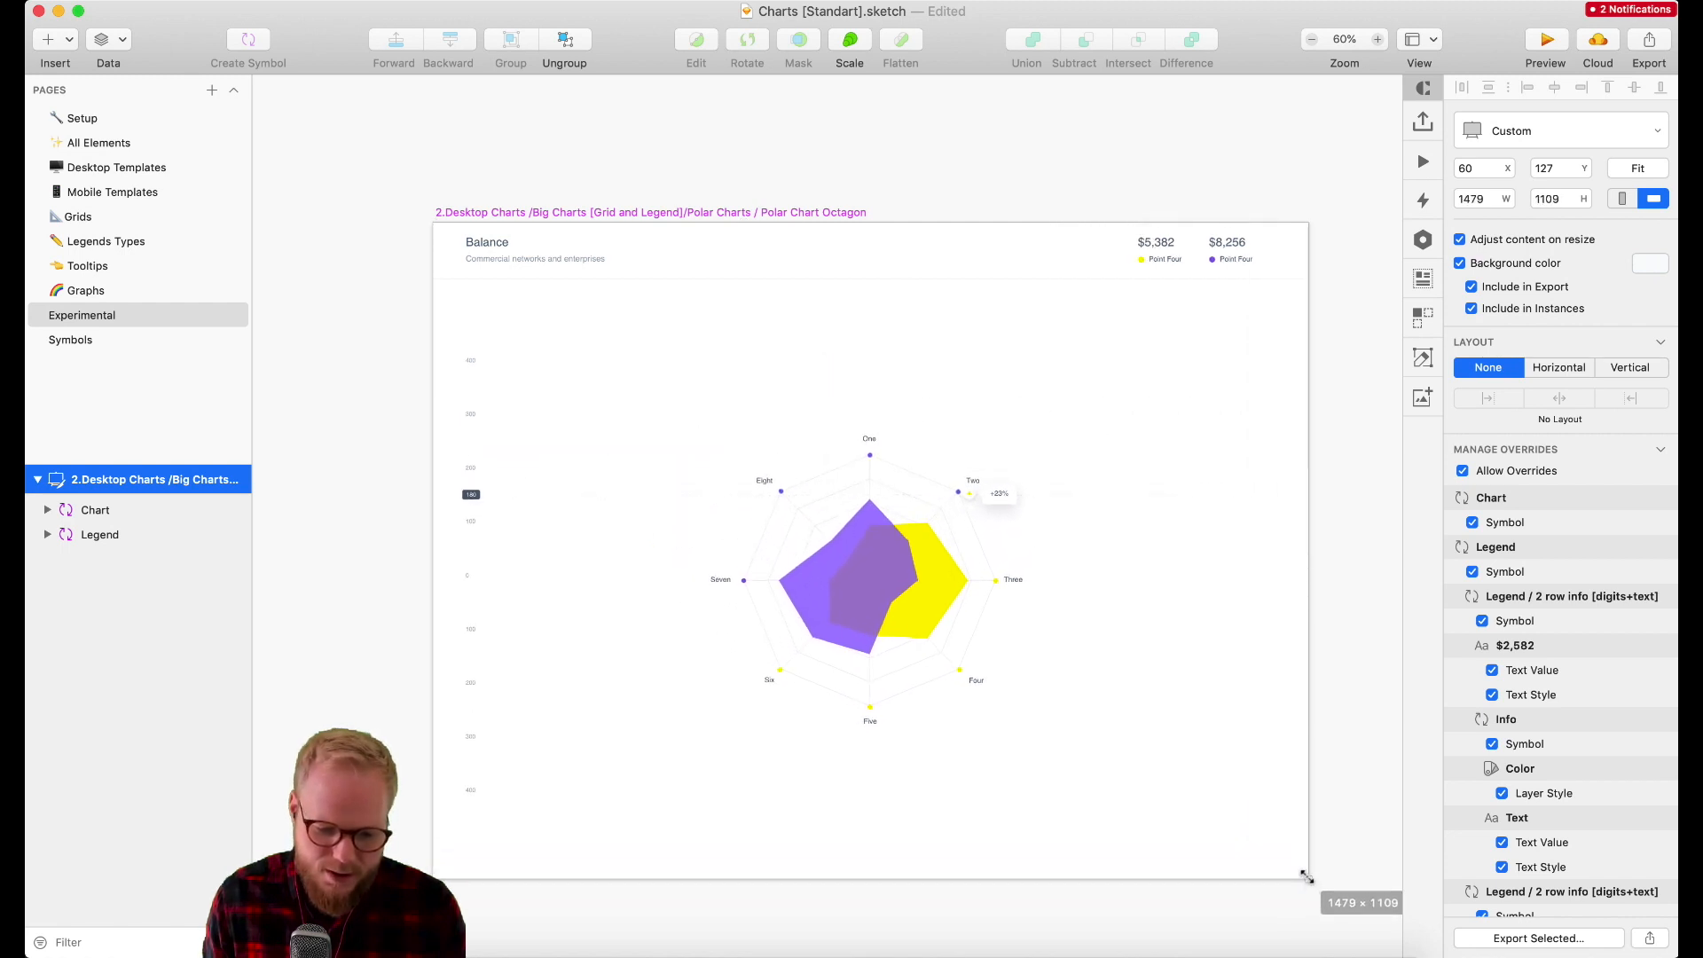
pyautogui.moveTo(1309, 874); pyautogui.dragTo(1054, 603)
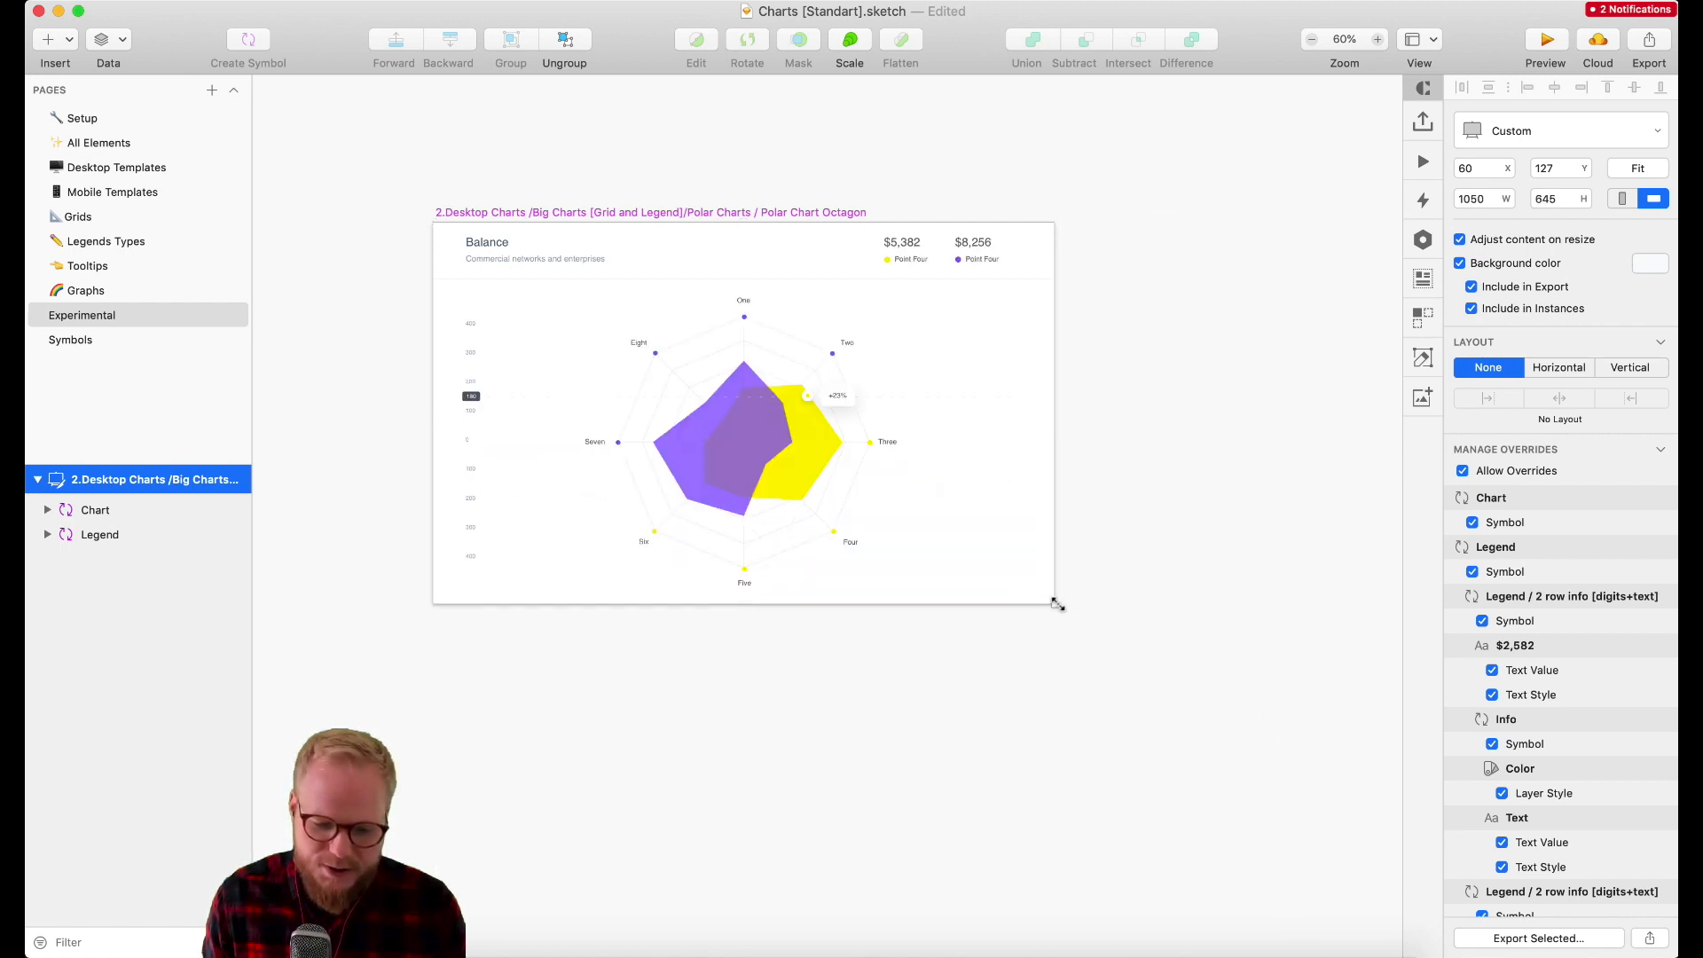
pyautogui.moveTo(1058, 605); pyautogui.dragTo(1279, 788)
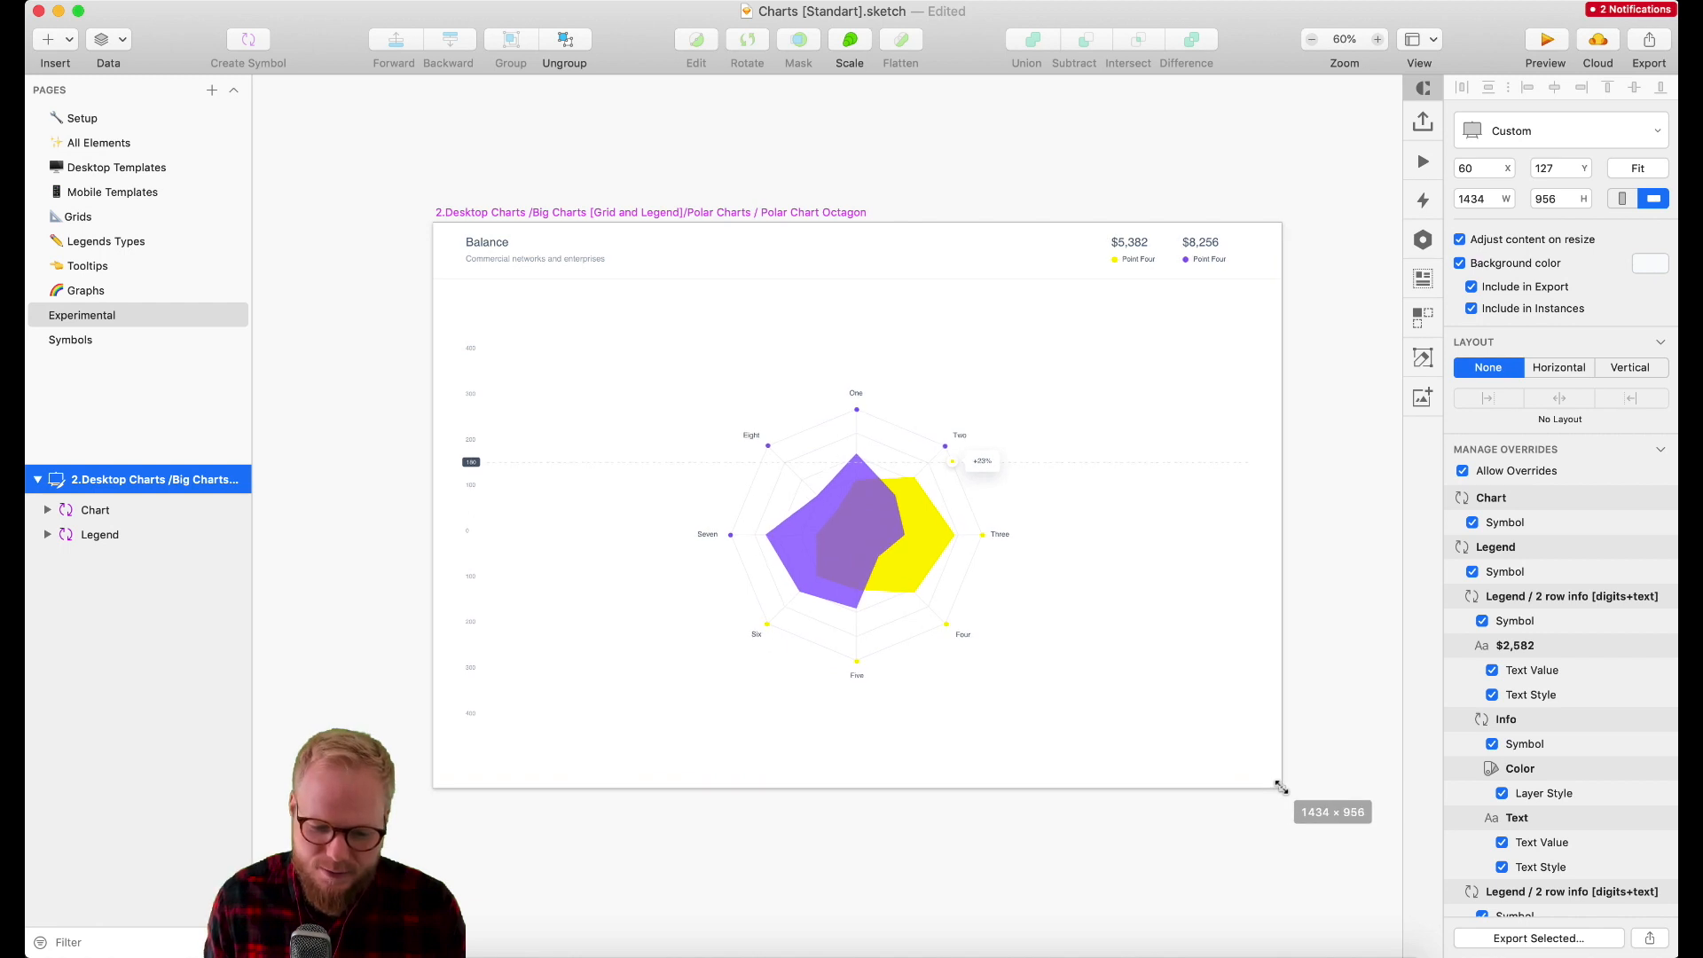
pyautogui.moveTo(1281, 788); pyautogui.dragTo(1048, 603)
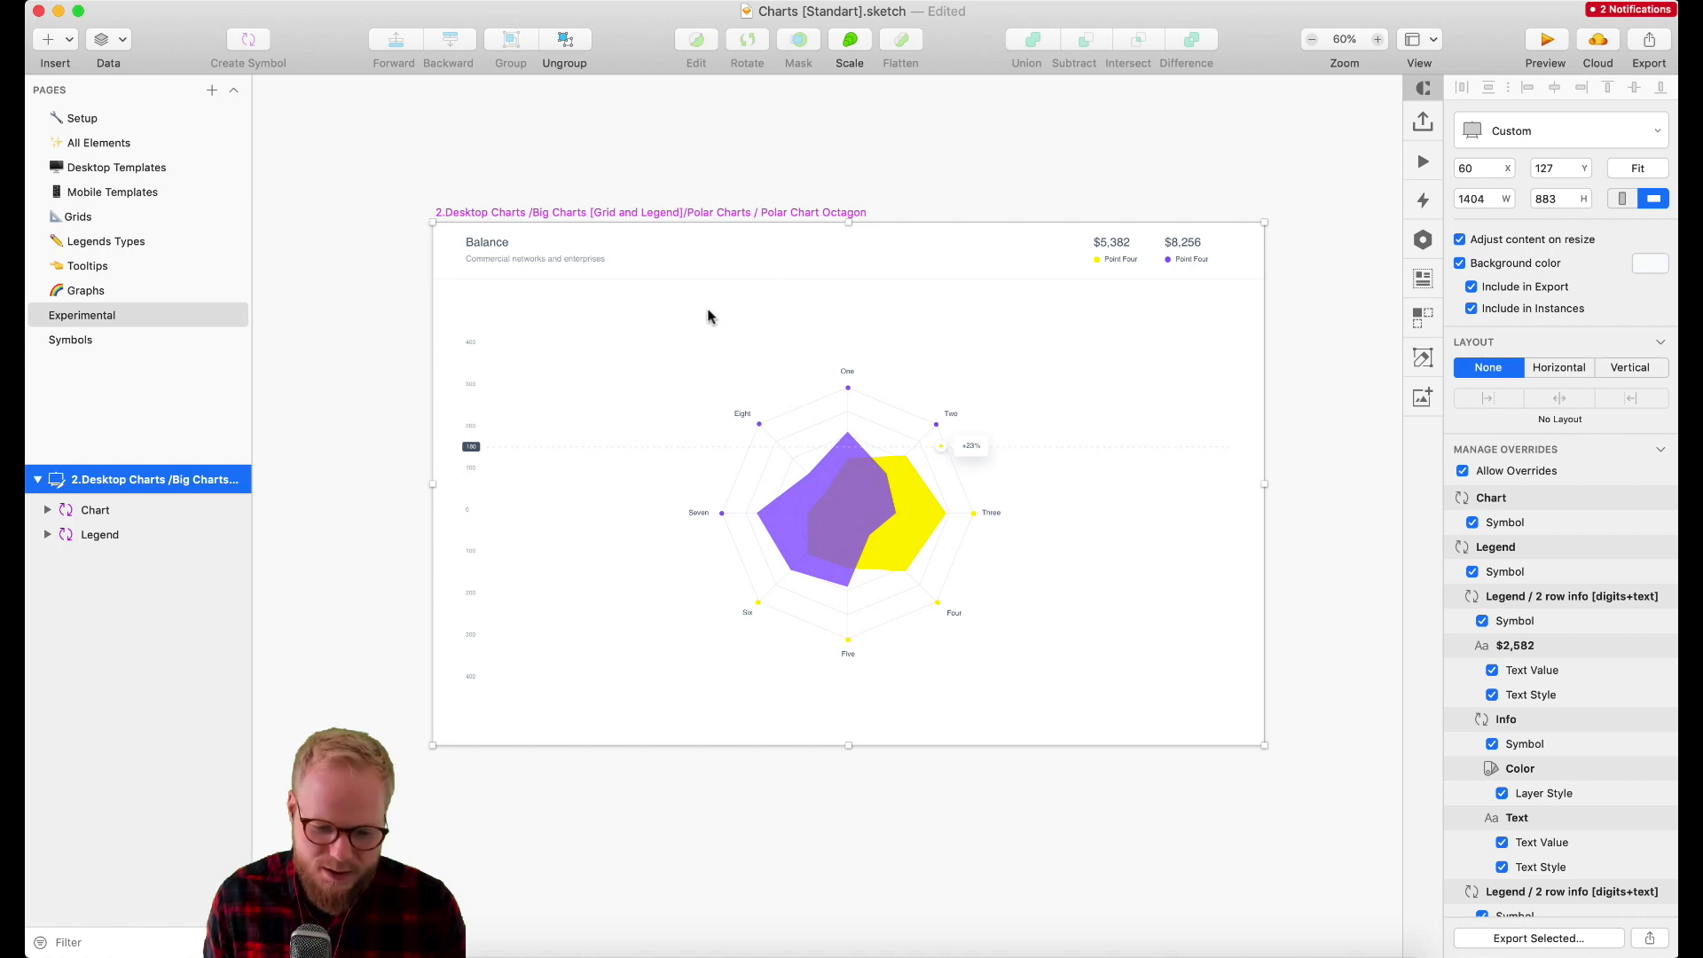
pyautogui.click(1471, 239)
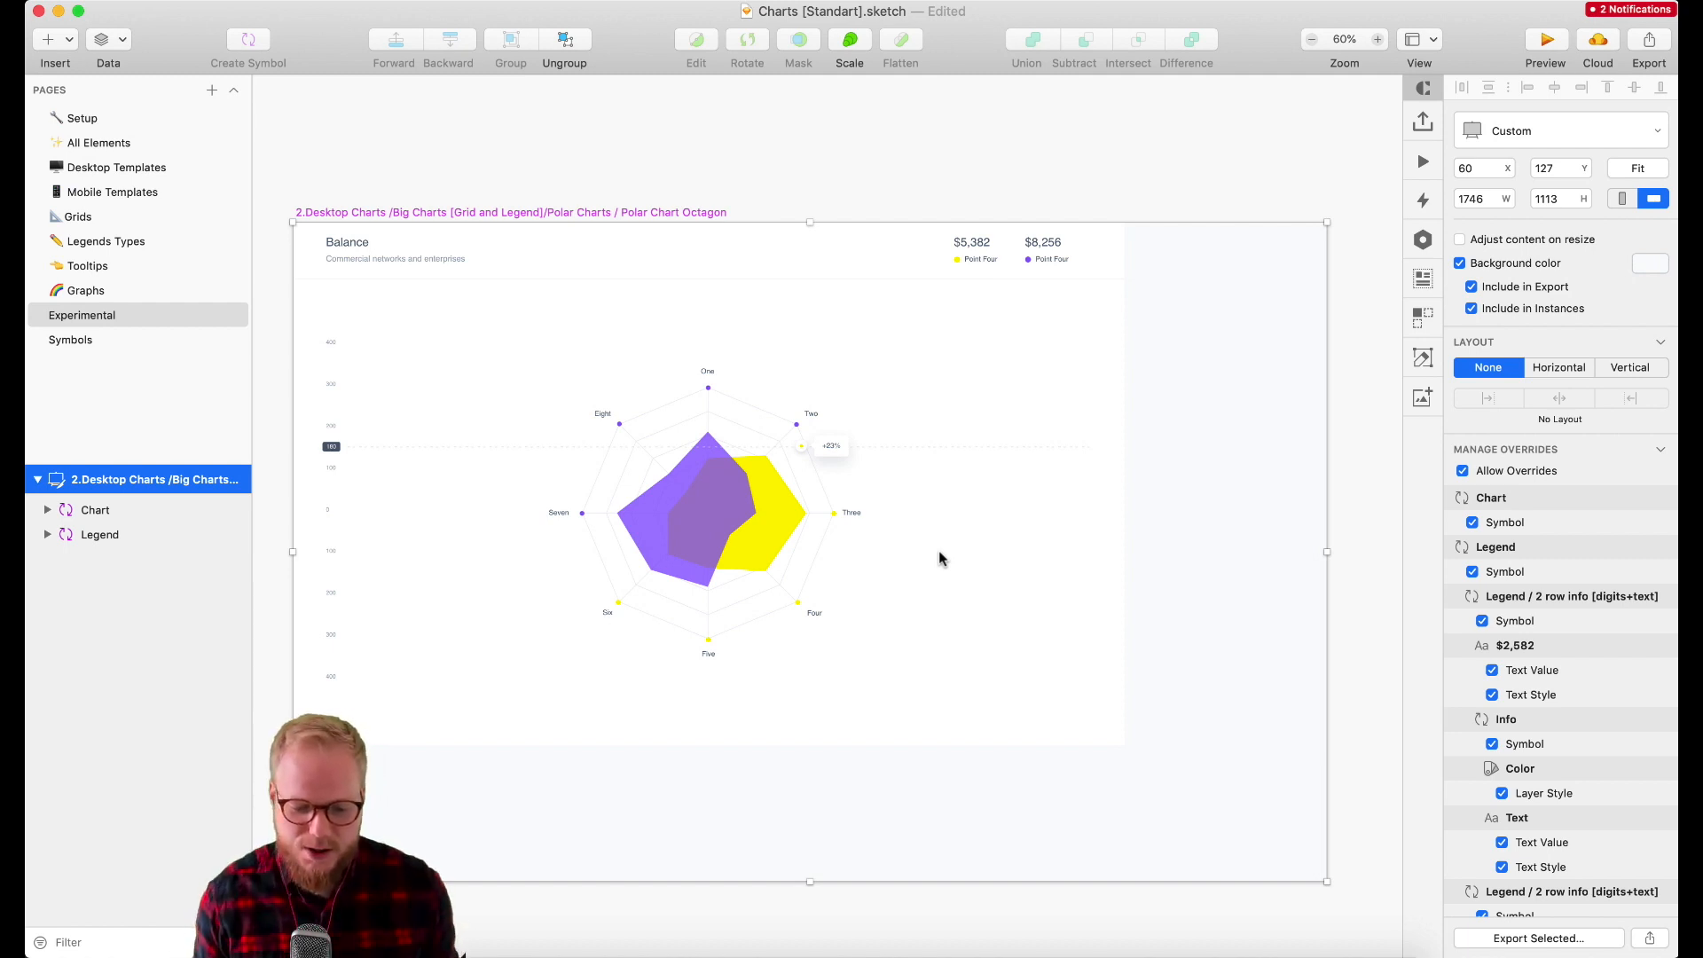
pyautogui.moveTo(773, 453)
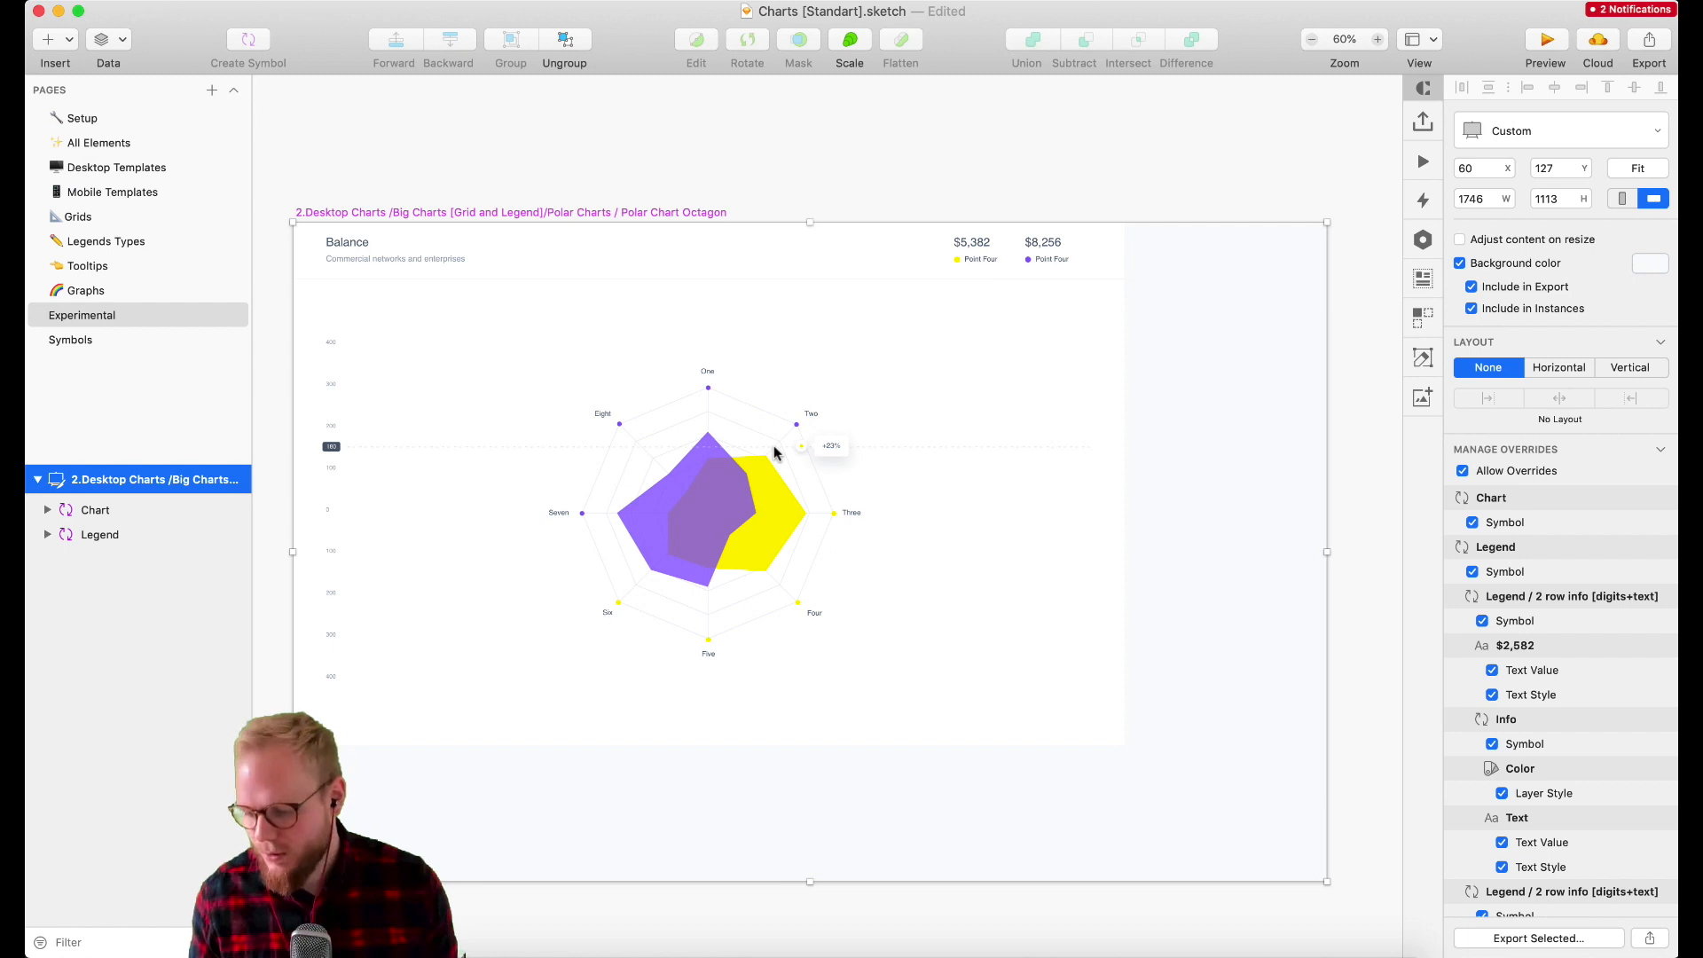